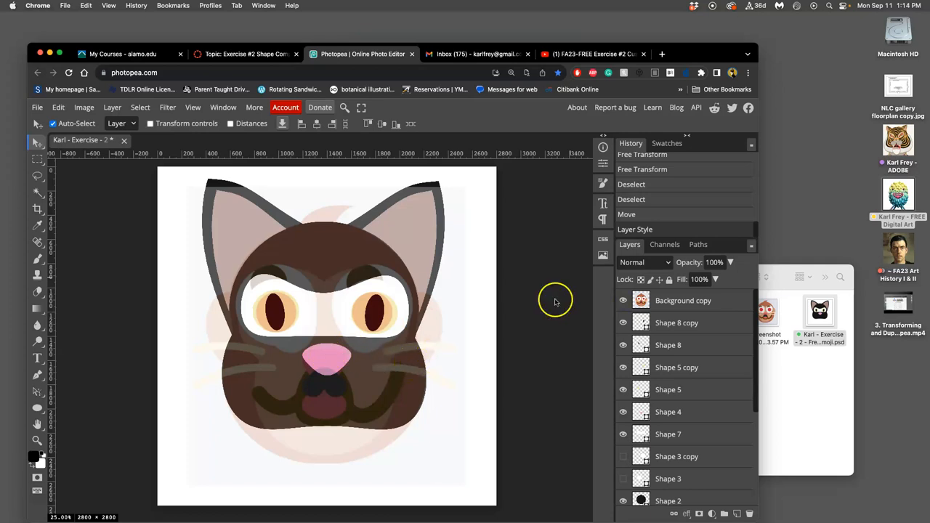
mouse_move(623, 300)
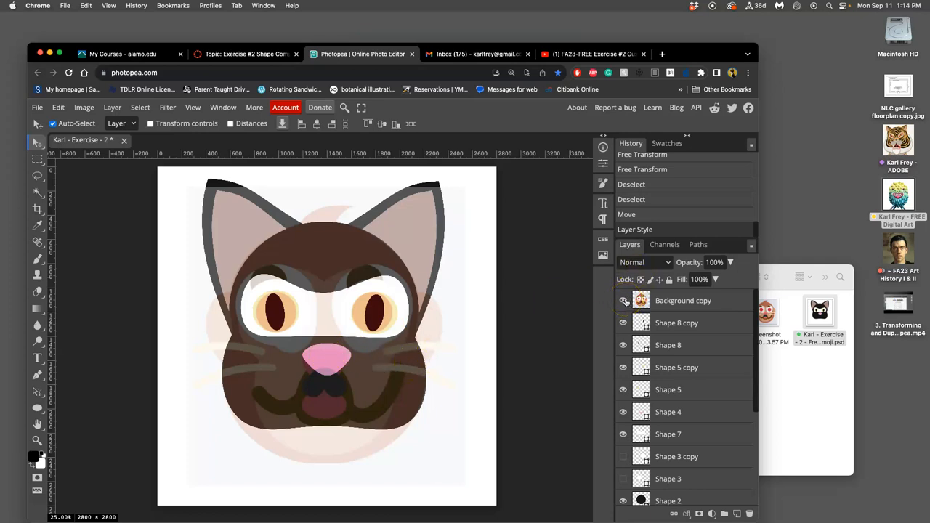
mouse_move(584, 307)
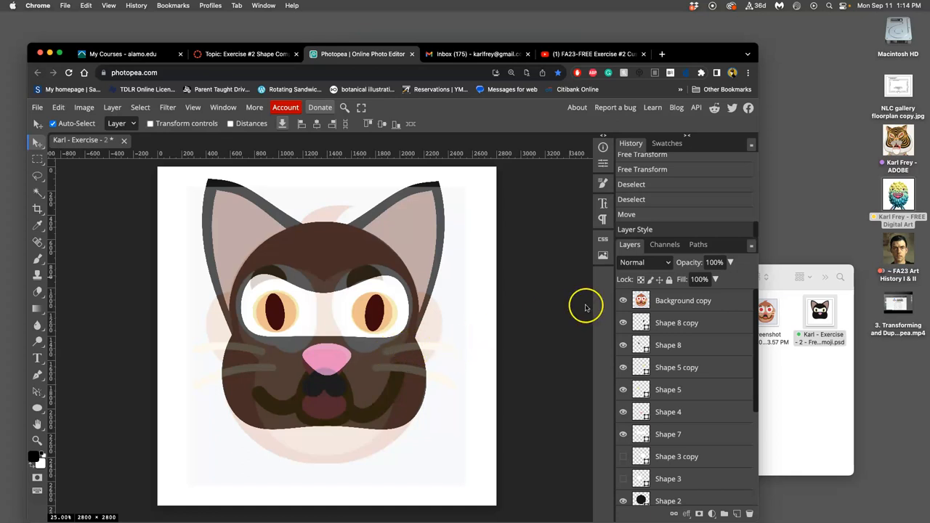
Step: Hide the Background copy reference image so only the ninja cat artwork shows
click(623, 300)
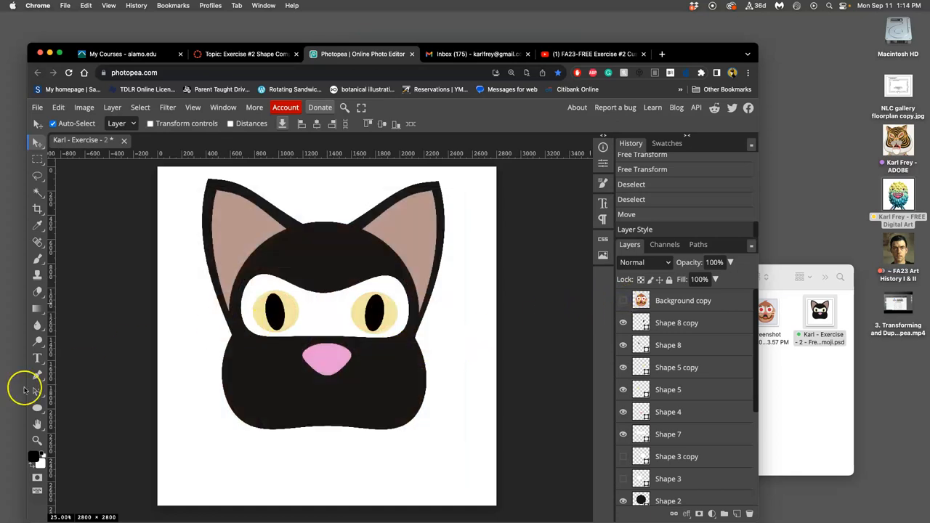
click(38, 408)
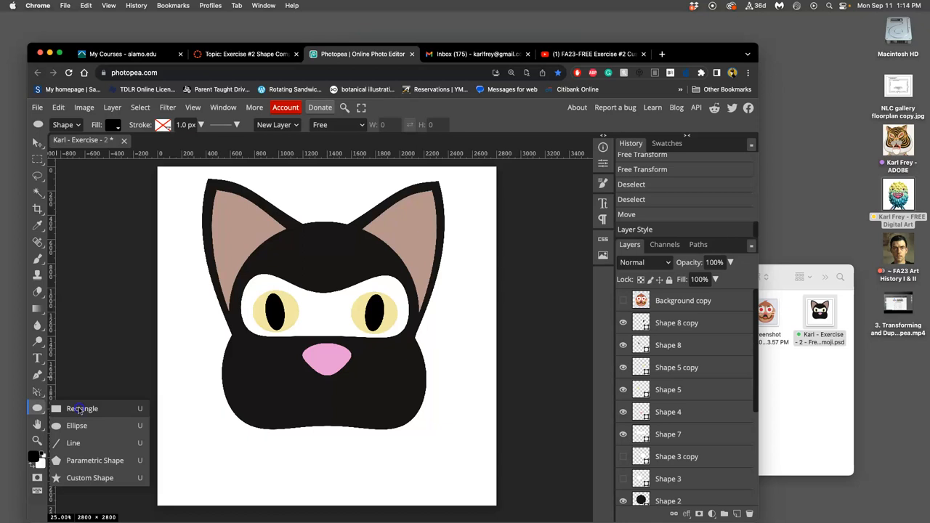
Step: Draw a thin black rectangle left of the nose and bring the reference image back
click(82, 408)
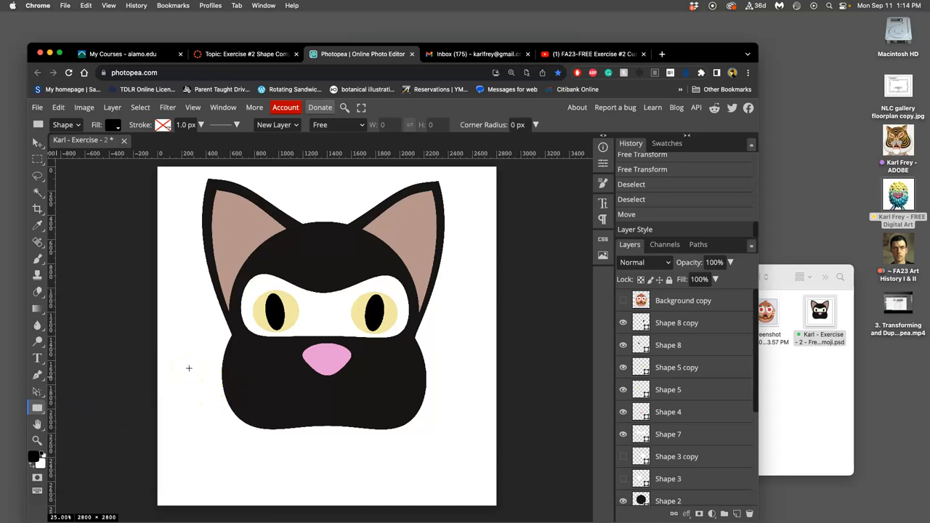
mouse_move(184, 353)
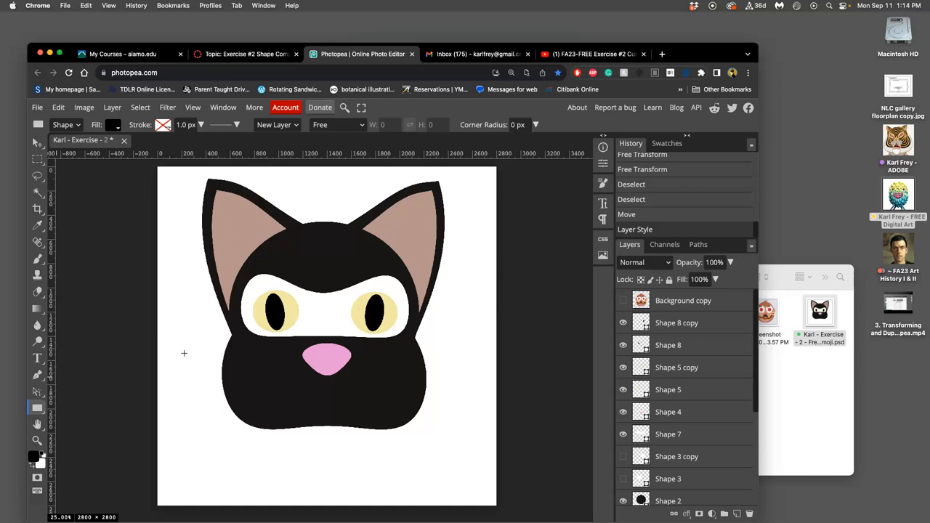
drag(184, 354, 270, 365)
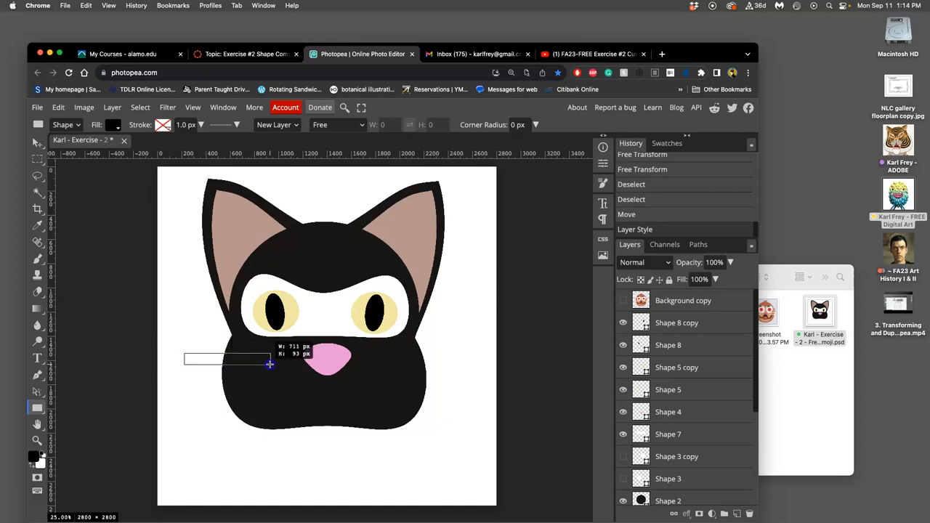
drag(185, 357, 269, 365)
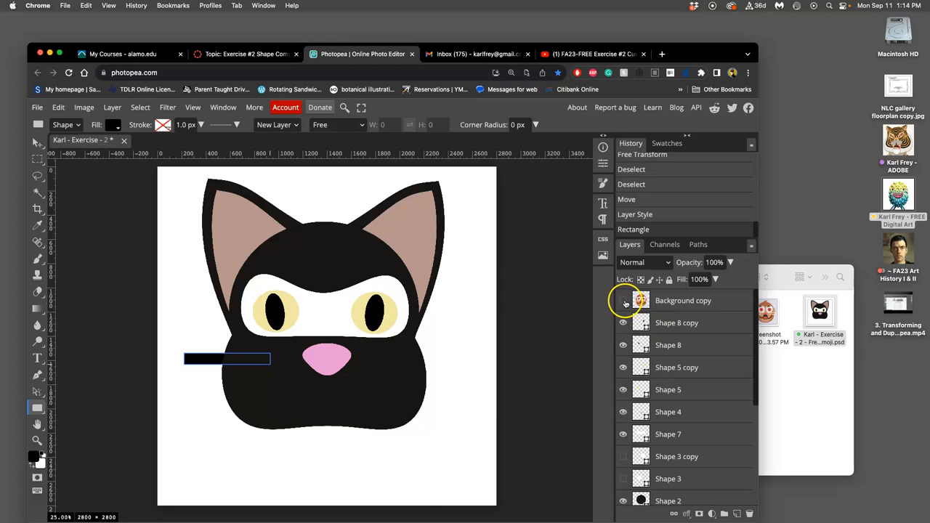
scroll(down, 3)
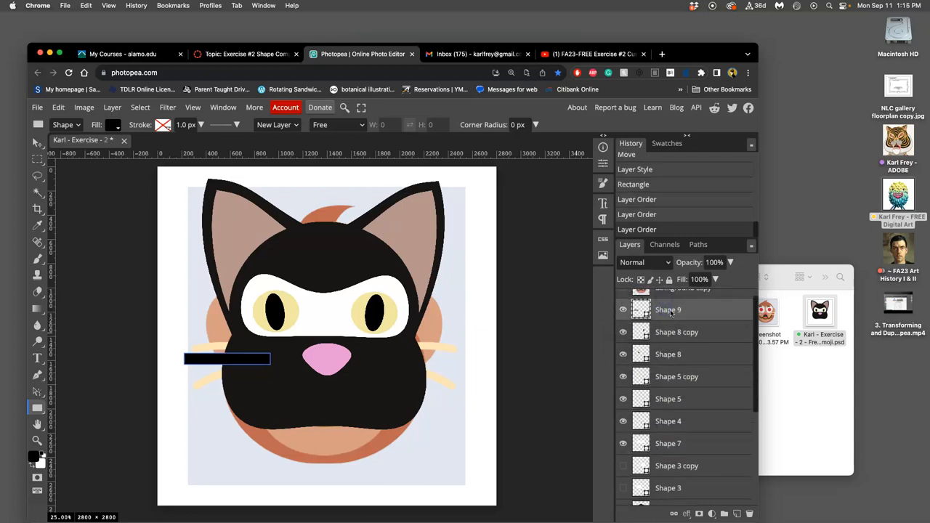
scroll(up, 3)
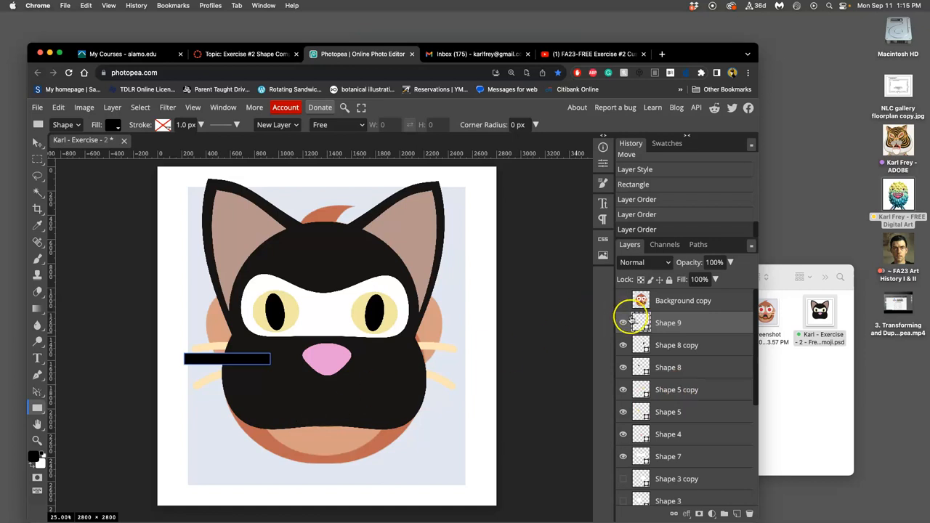
Step: Fill the whisker bar with the reference whisker's sampled cream colour and show the reference again
click(114, 124)
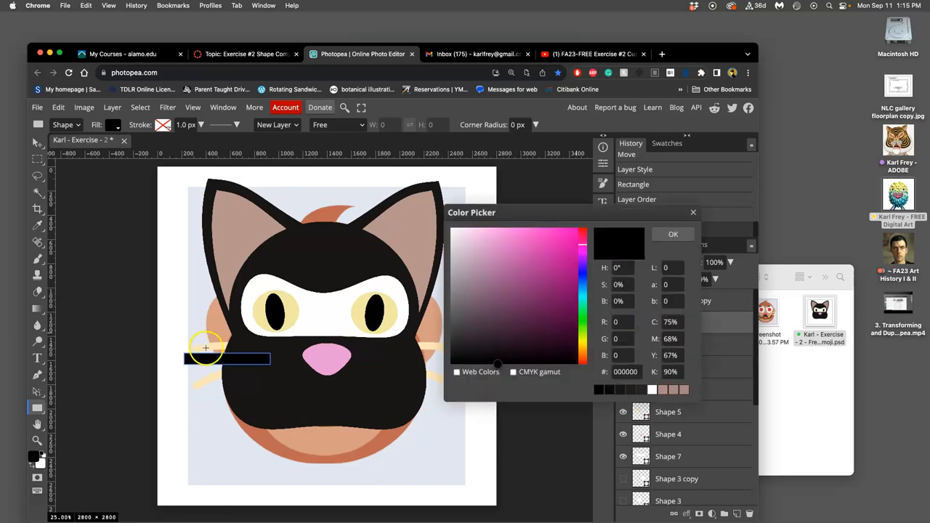
click(672, 234)
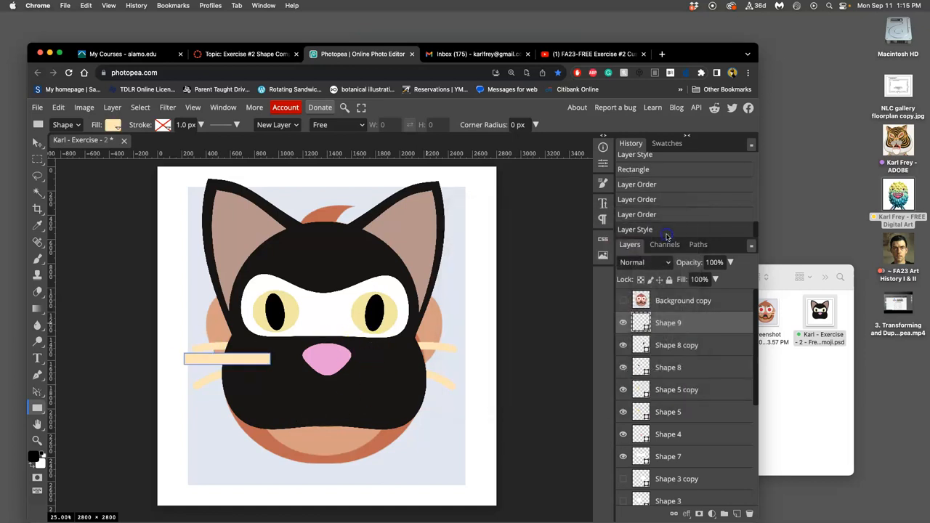
click(623, 300)
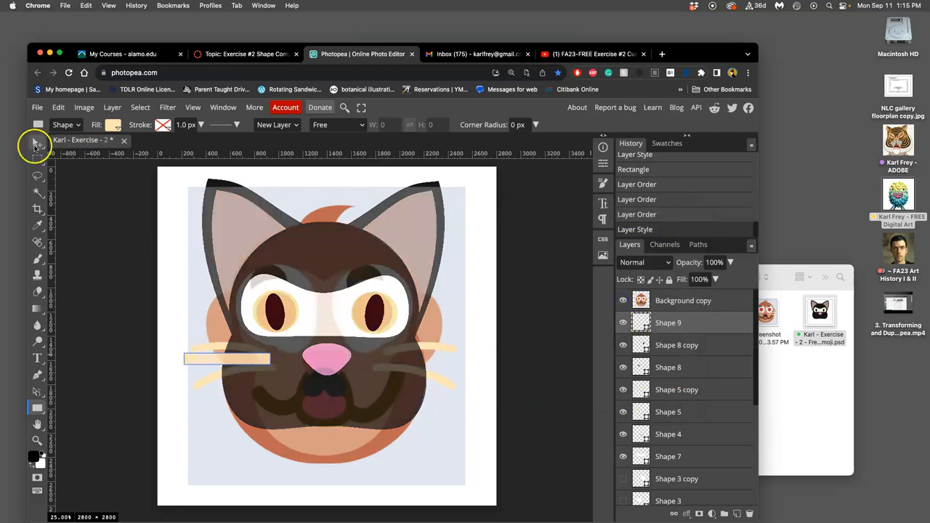
Step: Lock the reference layer and move the cream bar up onto the reference whisker
click(38, 142)
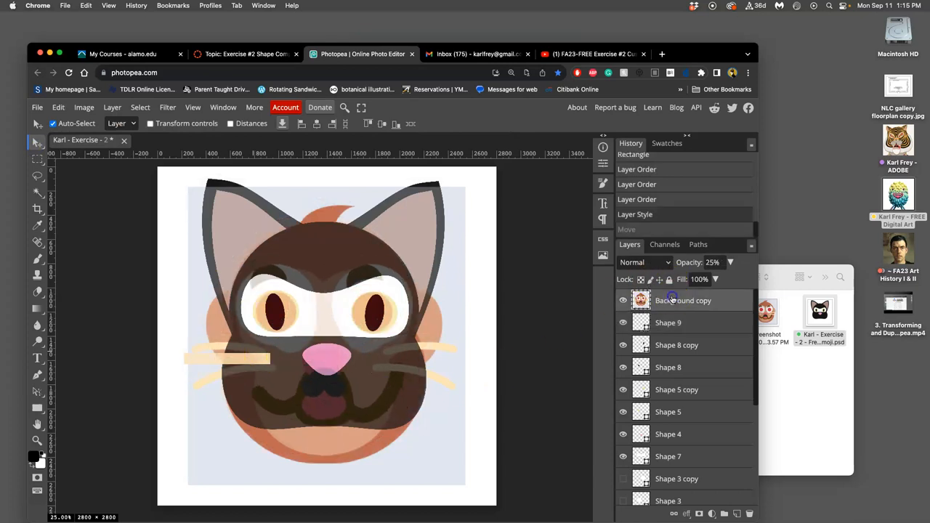
click(669, 279)
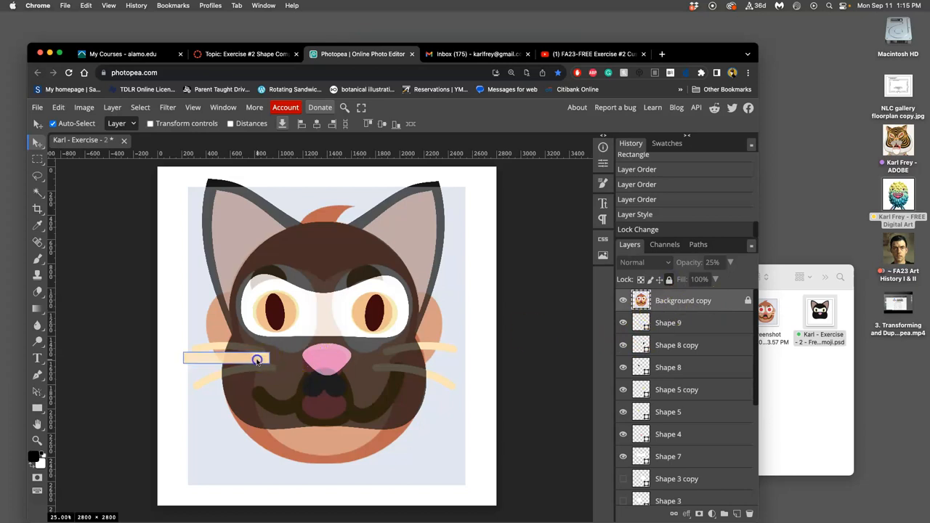
drag(257, 358, 252, 351)
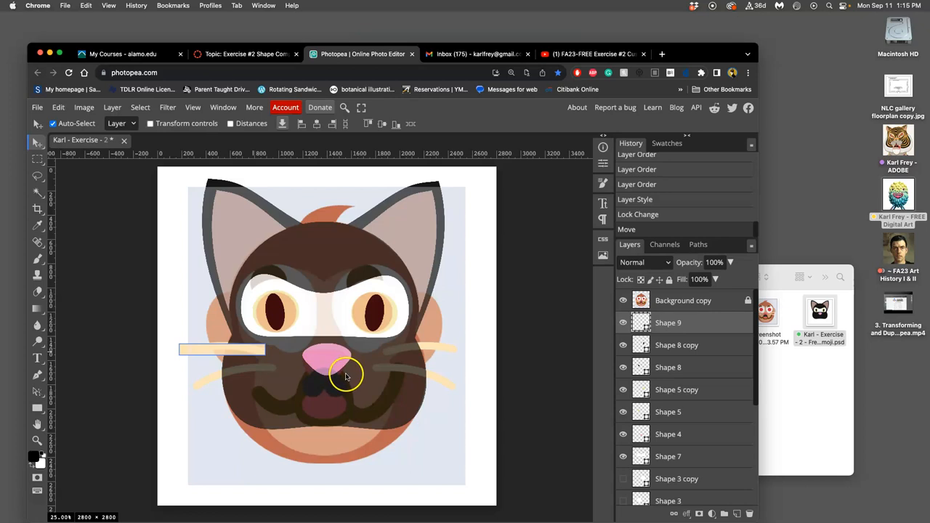
mouse_move(244, 354)
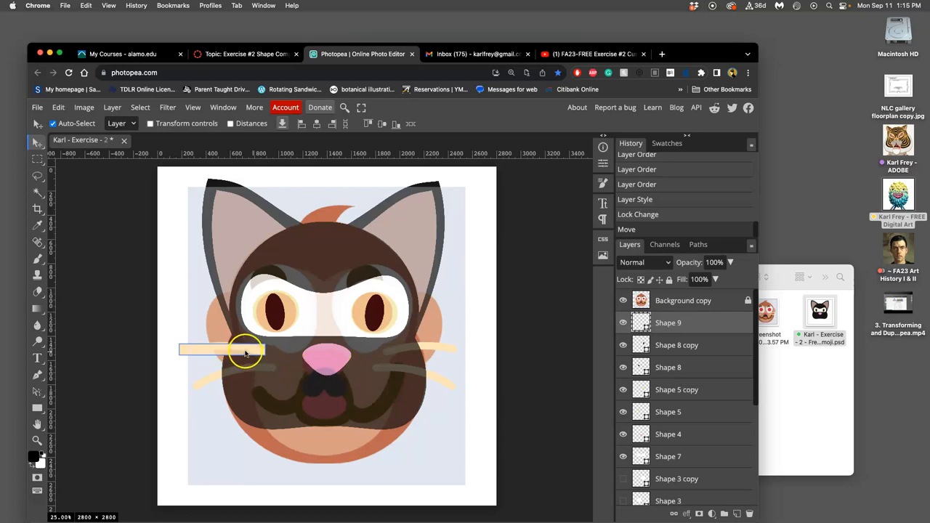
click(59, 106)
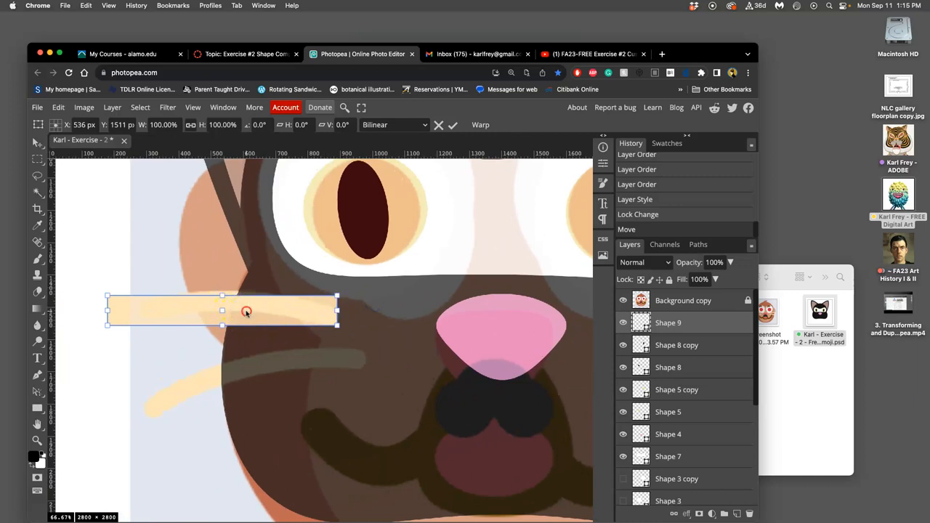
Step: Warp the bar into an arc and taper its left tip
click(480, 124)
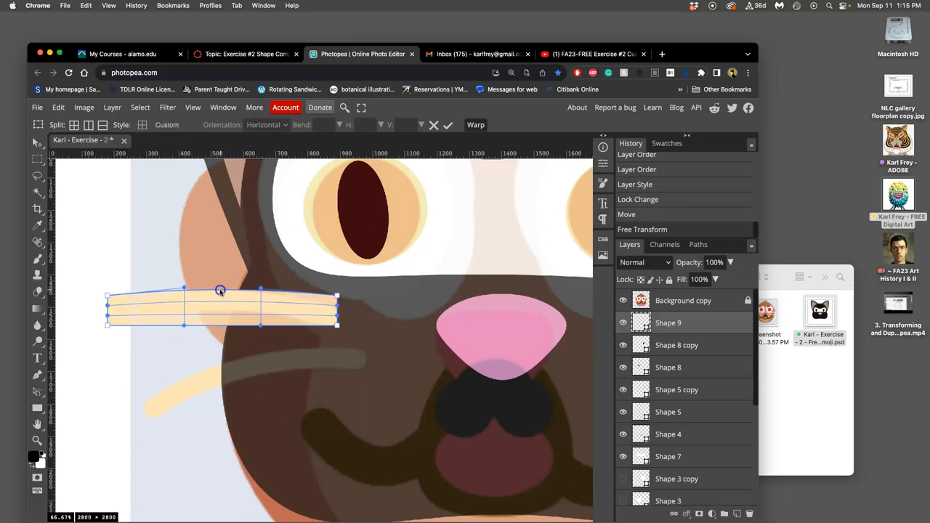
drag(220, 291, 220, 278)
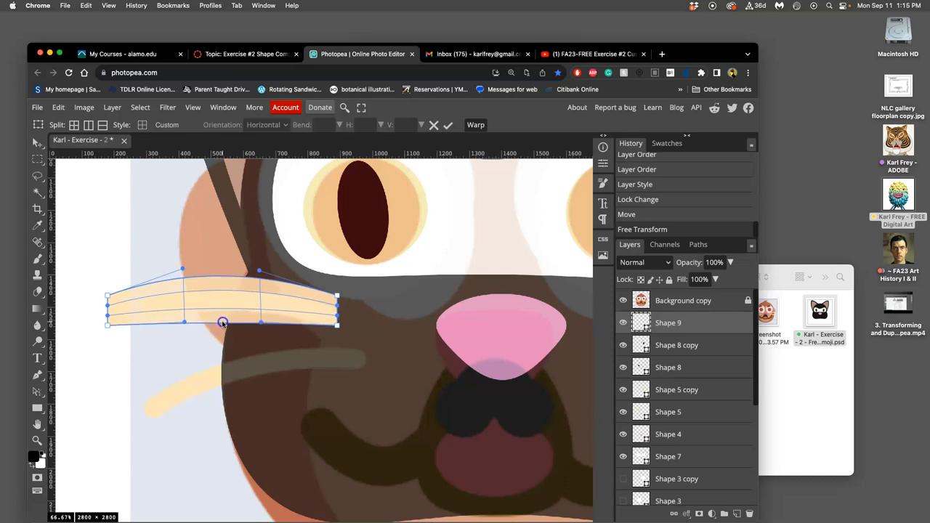
drag(223, 323, 221, 311)
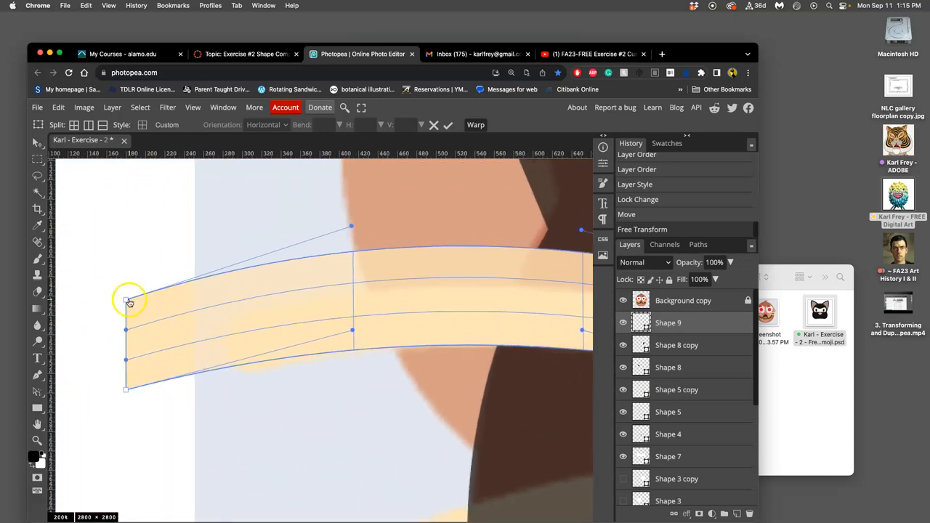
drag(130, 300, 143, 307)
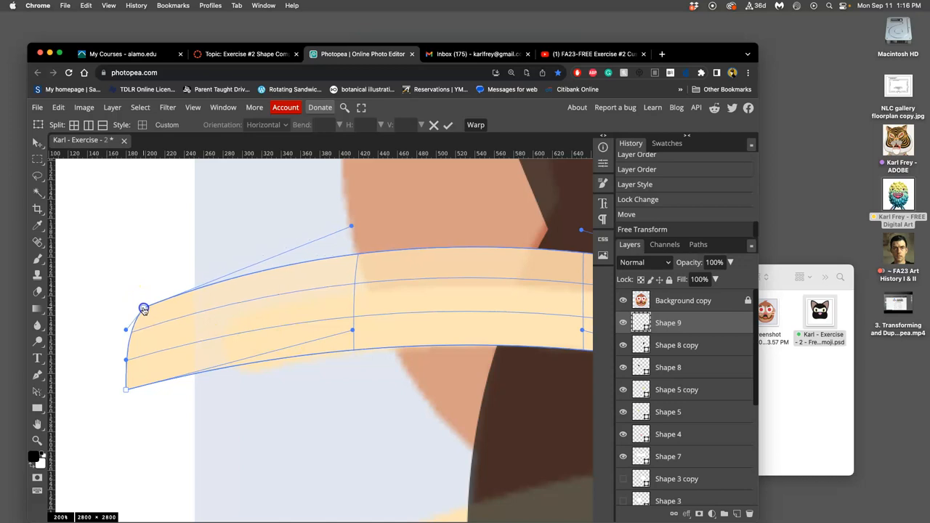
drag(143, 309, 135, 383)
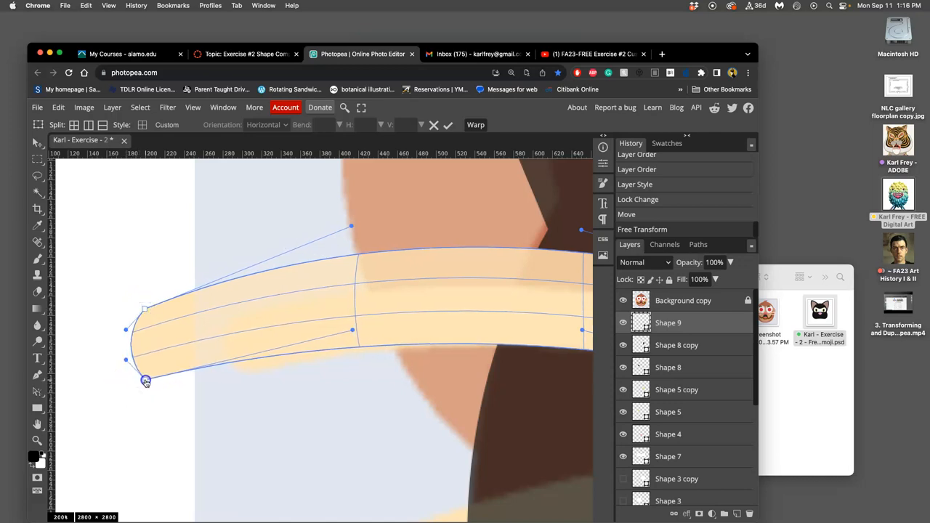
drag(146, 381, 158, 377)
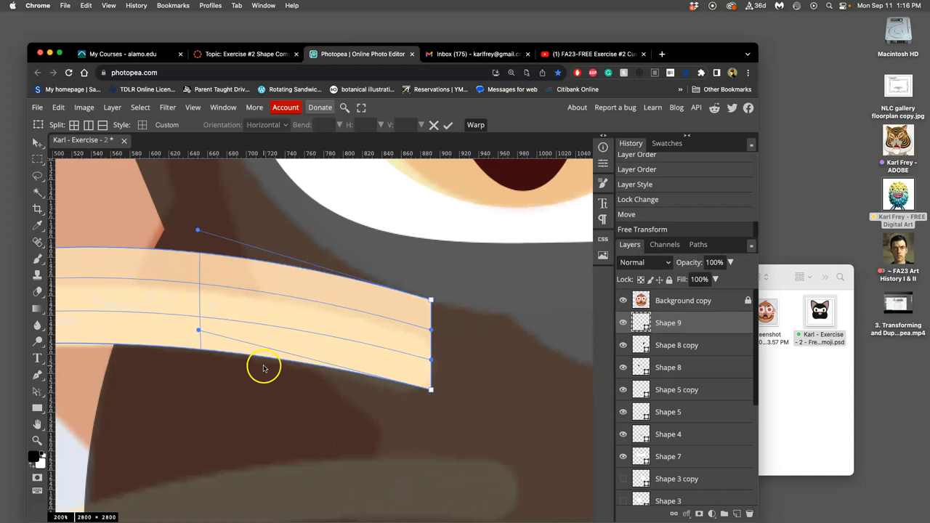
Step: Taper the whisker's right end and bend it down into a rounded point
drag(431, 300, 429, 306)
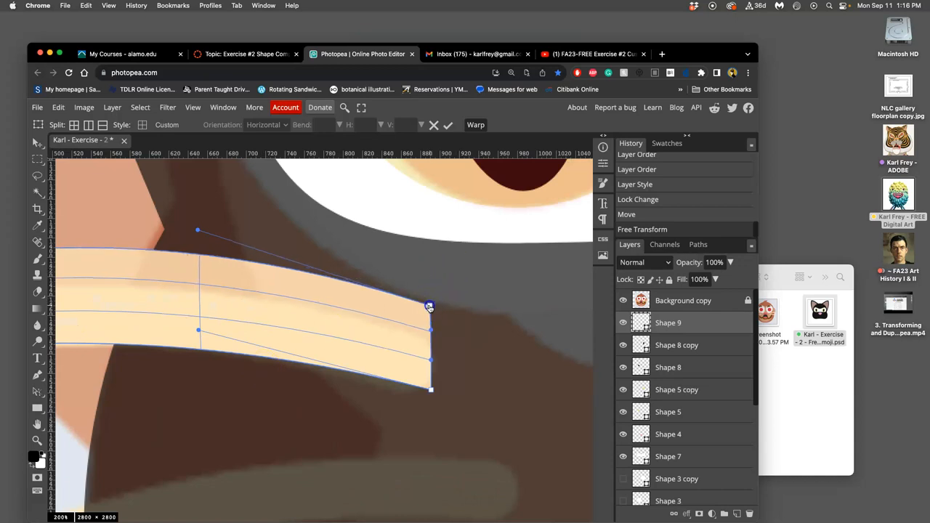
drag(428, 307, 408, 305)
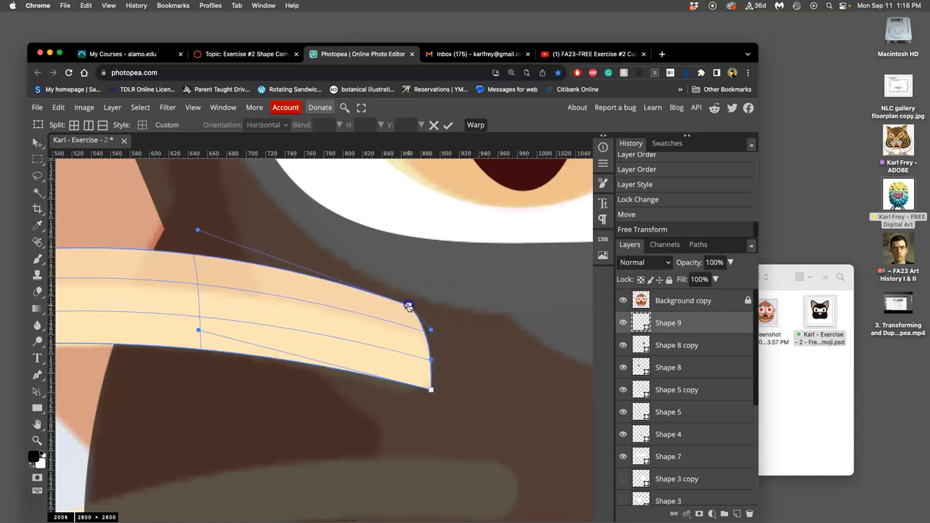
drag(408, 306, 403, 301)
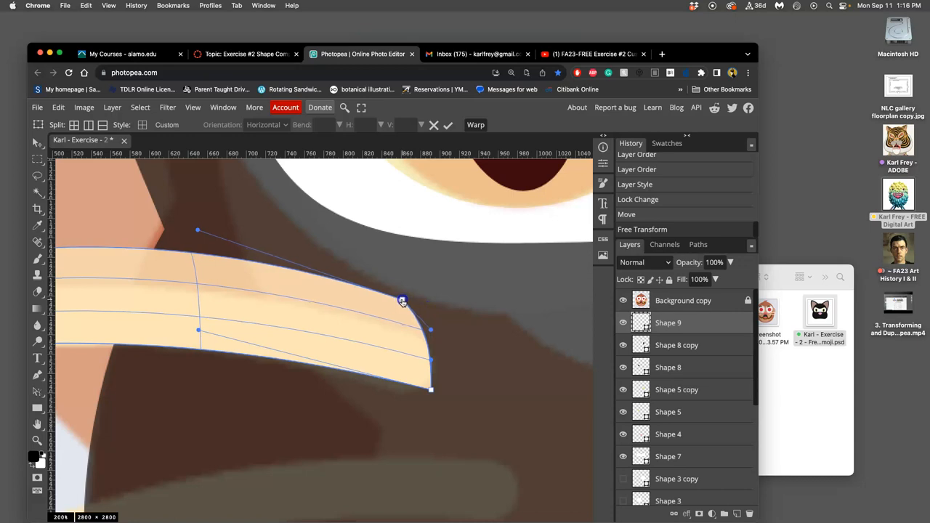
drag(402, 301, 431, 391)
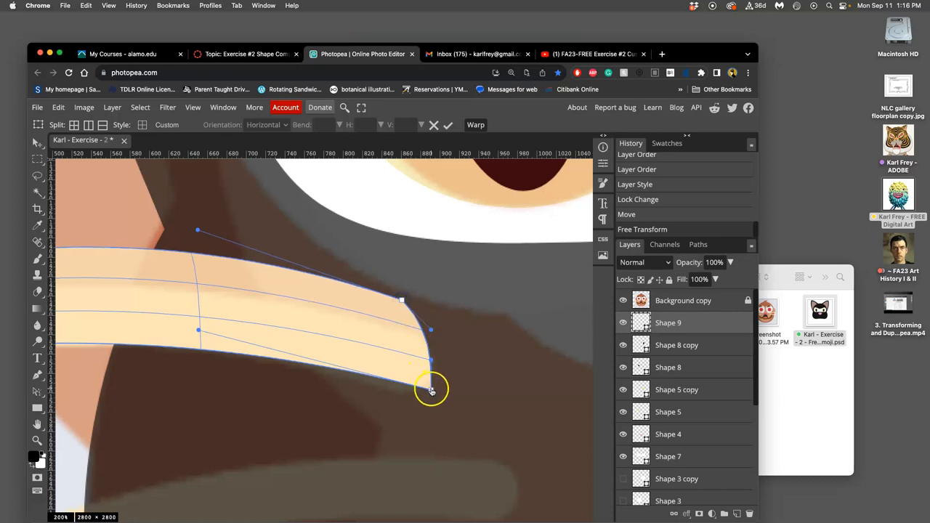
drag(430, 388, 401, 382)
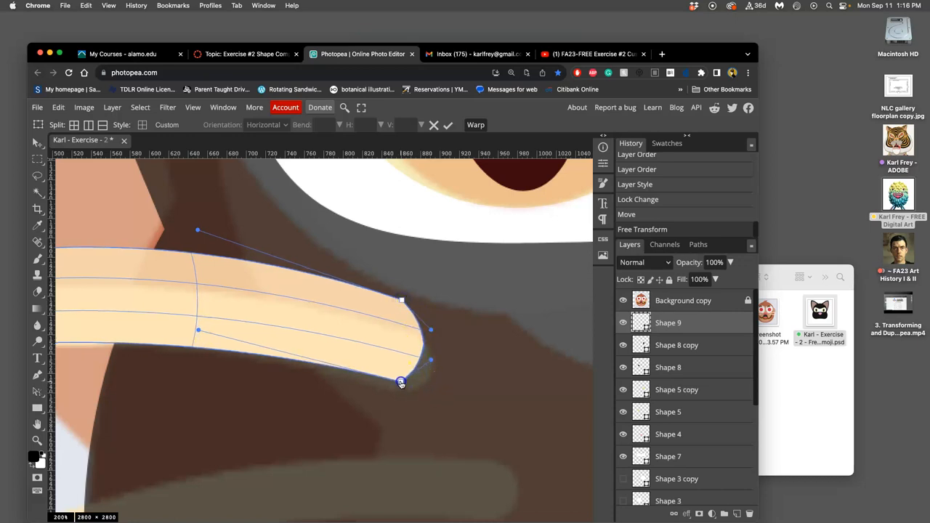
drag(401, 383, 396, 379)
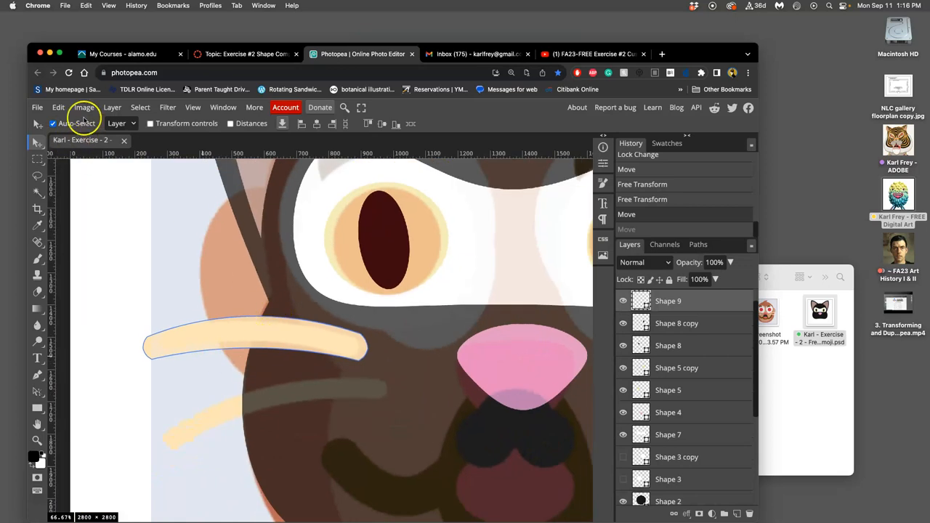
Step: Free Transform the curved whisker and shorten it slightly
click(57, 107)
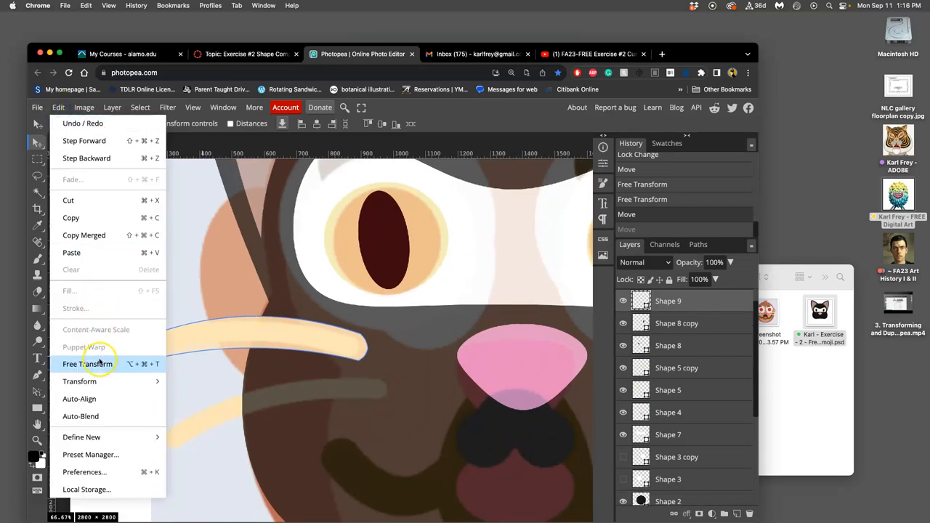
click(90, 363)
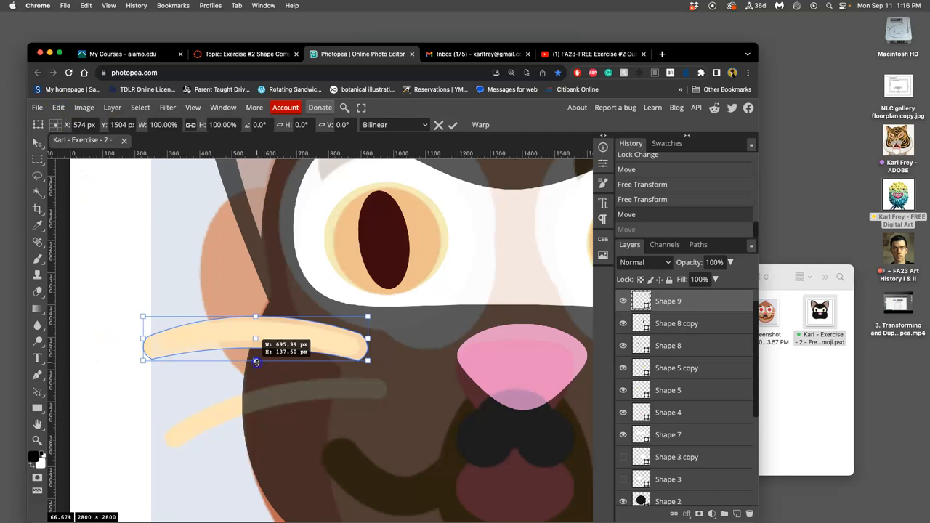
drag(255, 361, 255, 348)
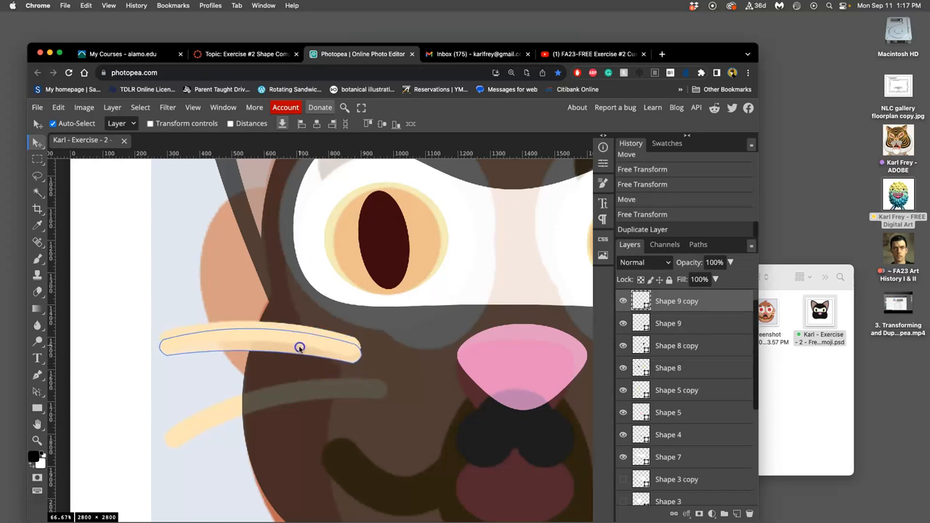
Step: Place the duplicate whisker below the first, tilted down and thinner, and hide the reference layers
drag(299, 347, 303, 389)
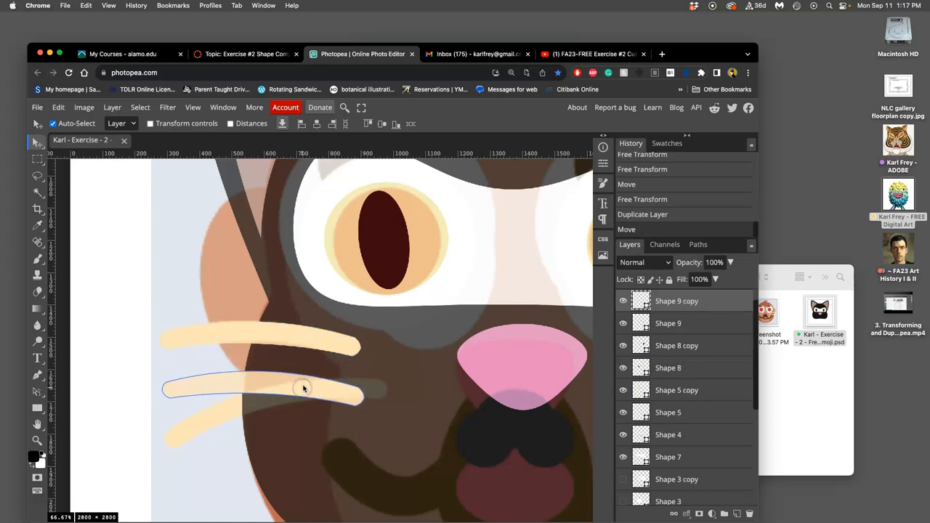
click(58, 107)
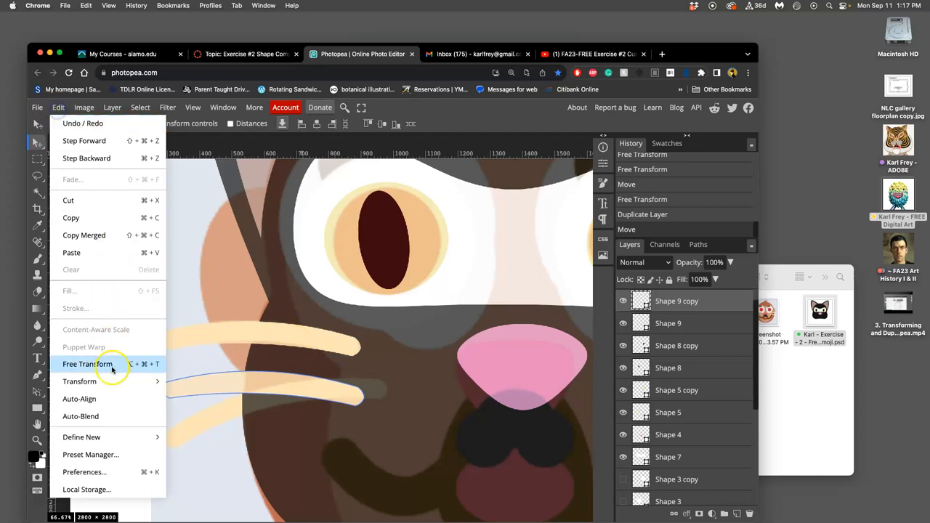
click(87, 363)
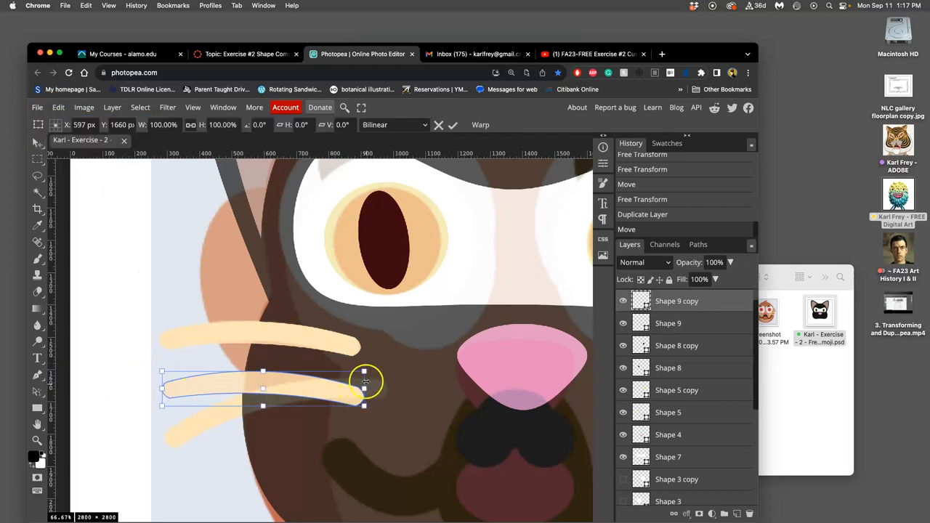
drag(366, 373, 404, 362)
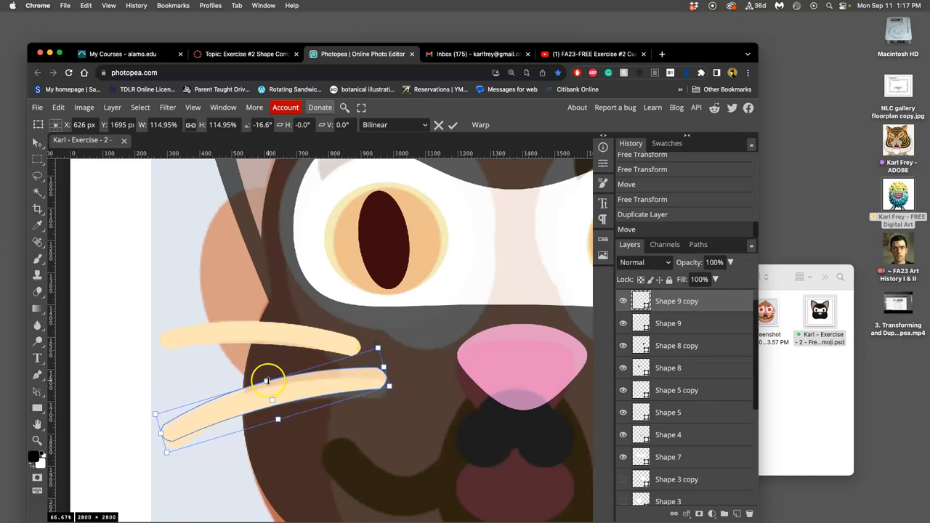
drag(267, 380, 270, 384)
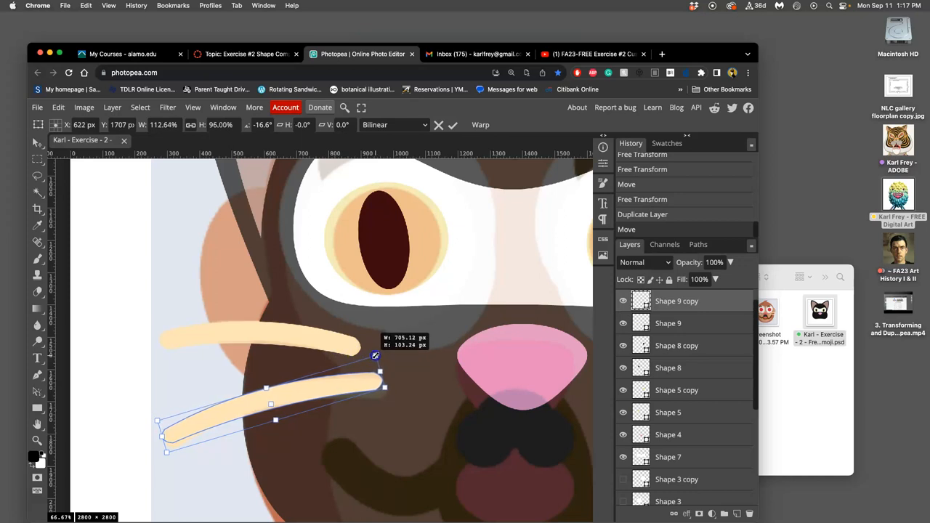
drag(375, 355, 384, 362)
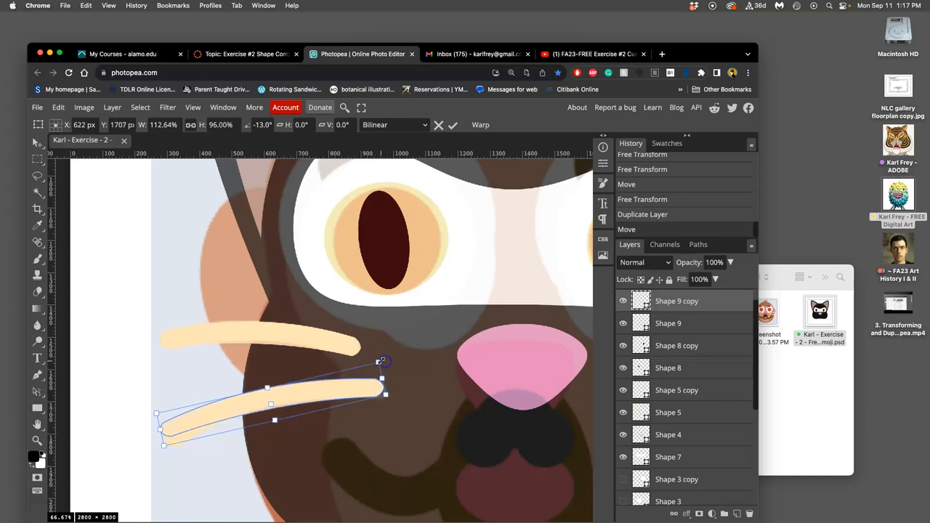
click(451, 125)
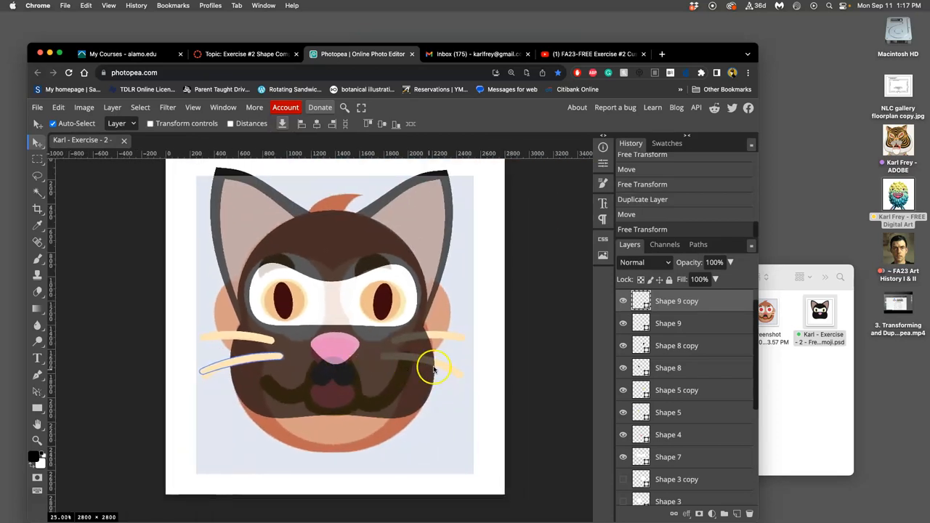
click(622, 300)
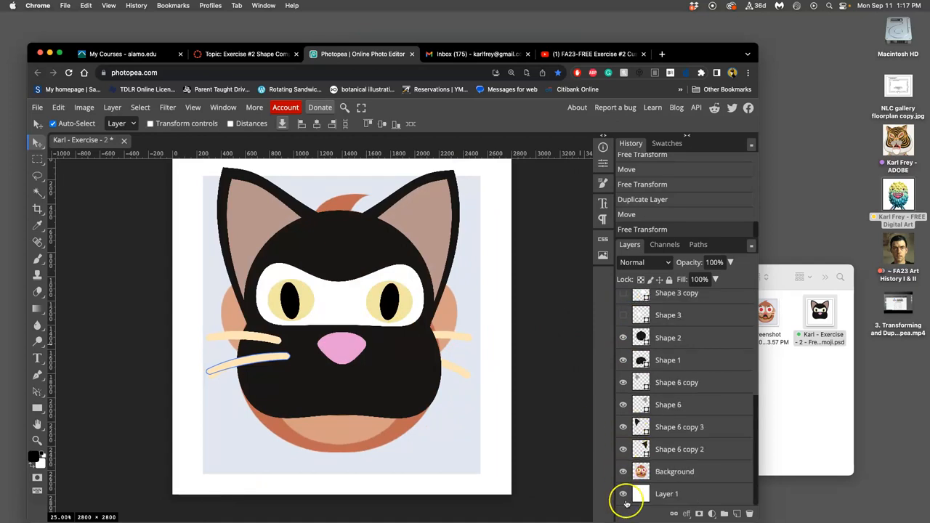
click(622, 493)
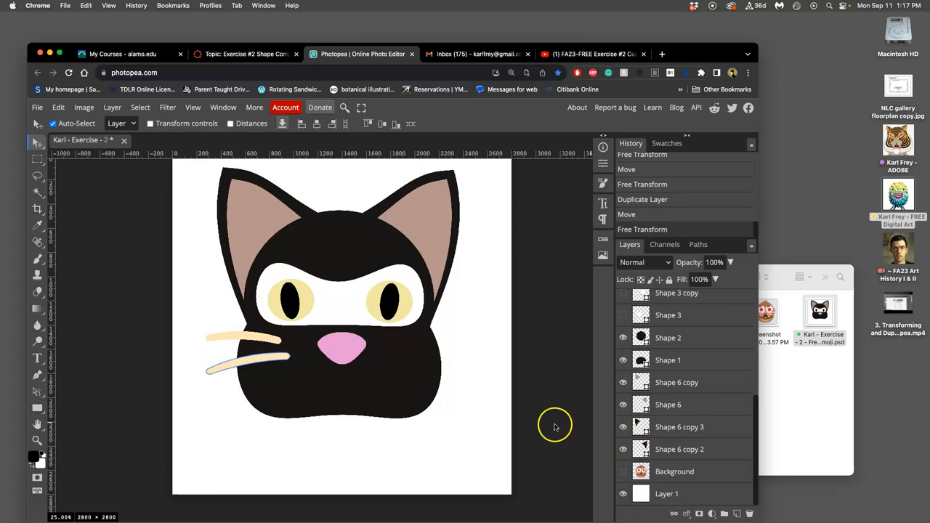
mouse_move(376, 377)
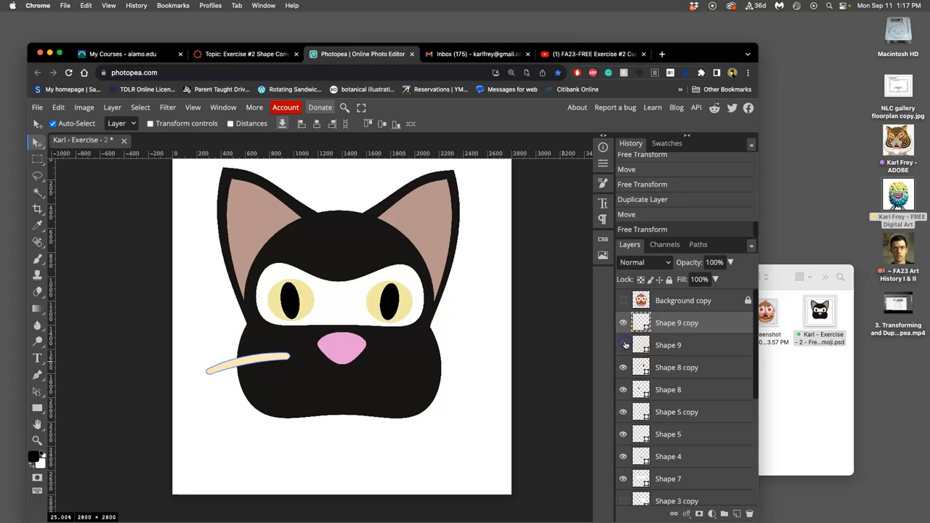
Step: Show the upper whisker, select Shape 9 and Shape 9 copy, and select their duplicates
click(623, 344)
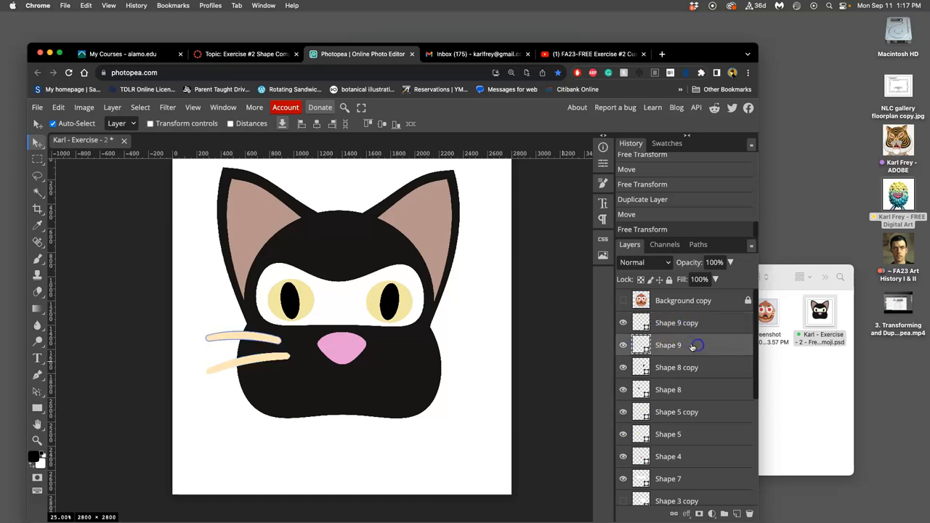
click(37, 175)
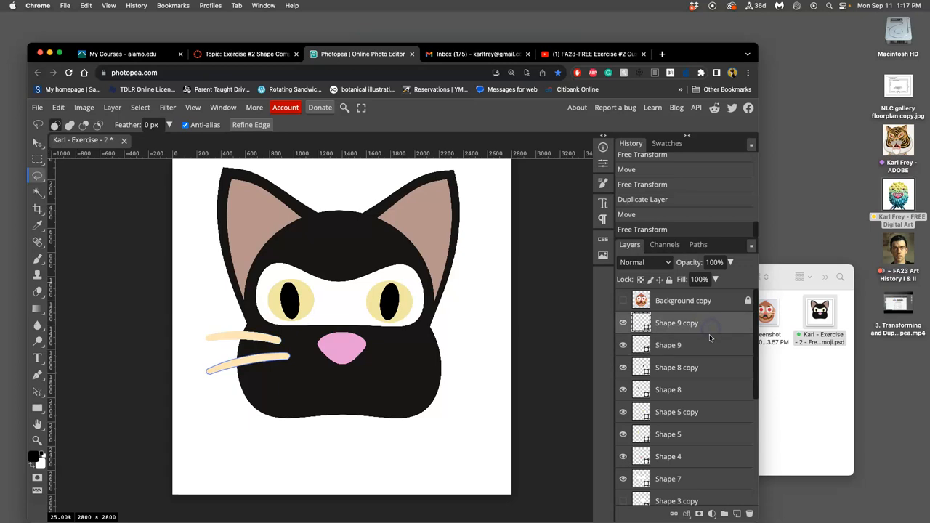
click(622, 322)
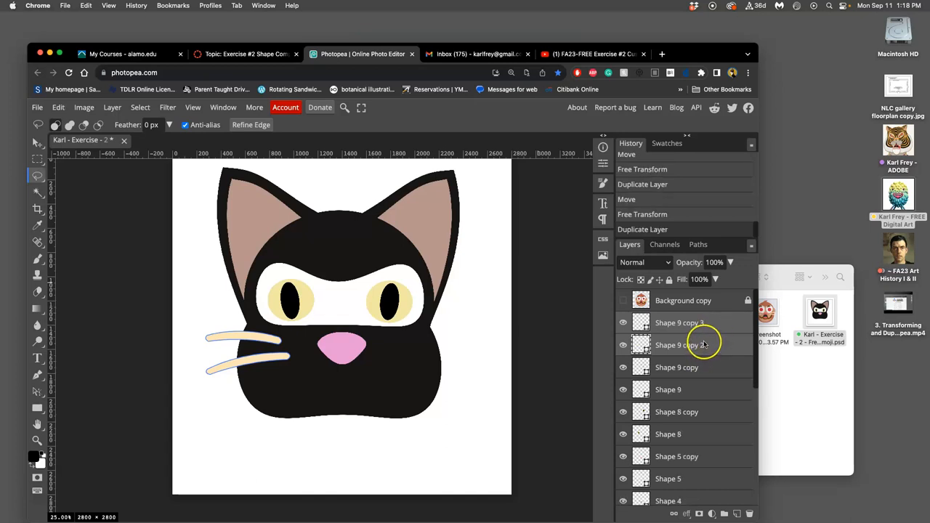
mouse_move(710, 327)
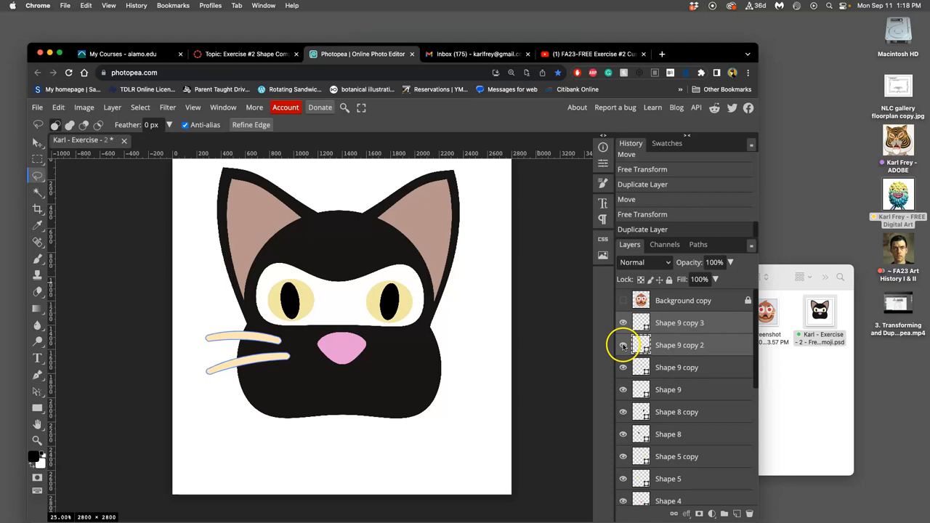
click(623, 345)
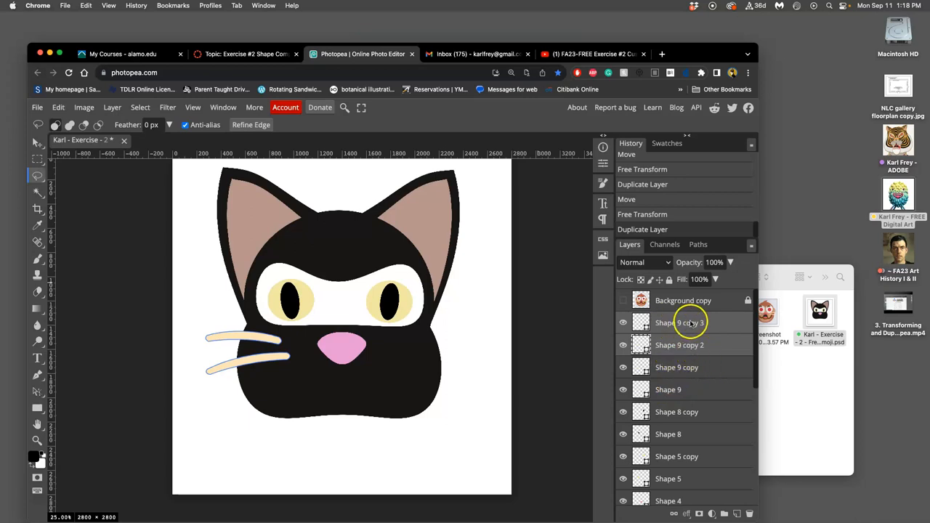
mouse_move(766, 503)
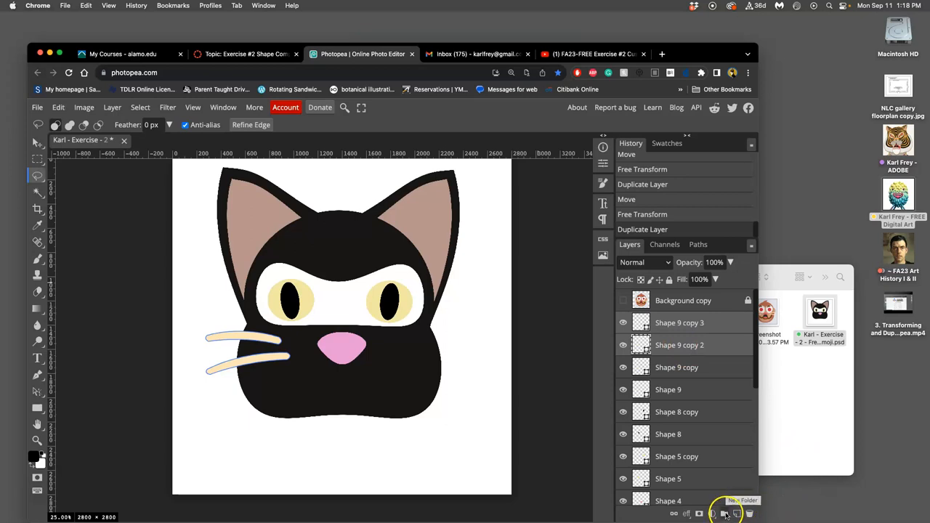
Step: Put the whisker copies in one folder and the original pair in another
click(726, 514)
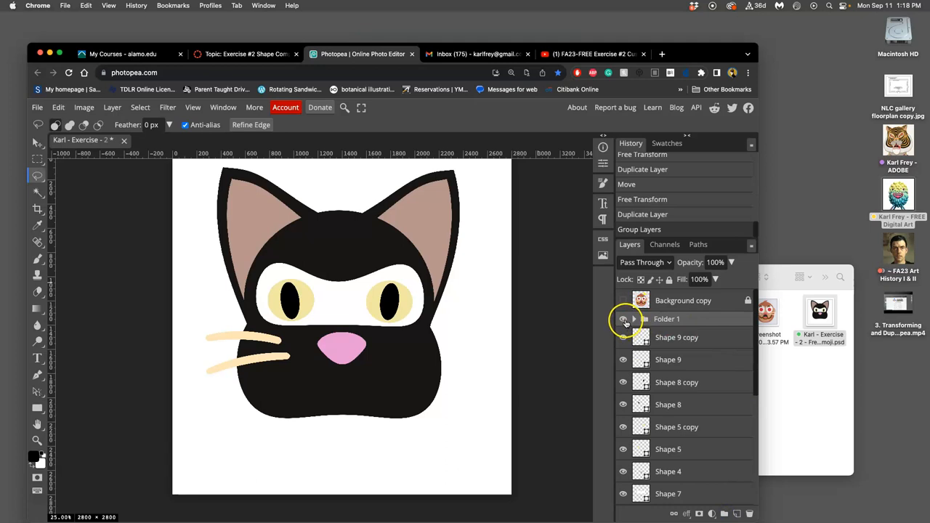
click(622, 318)
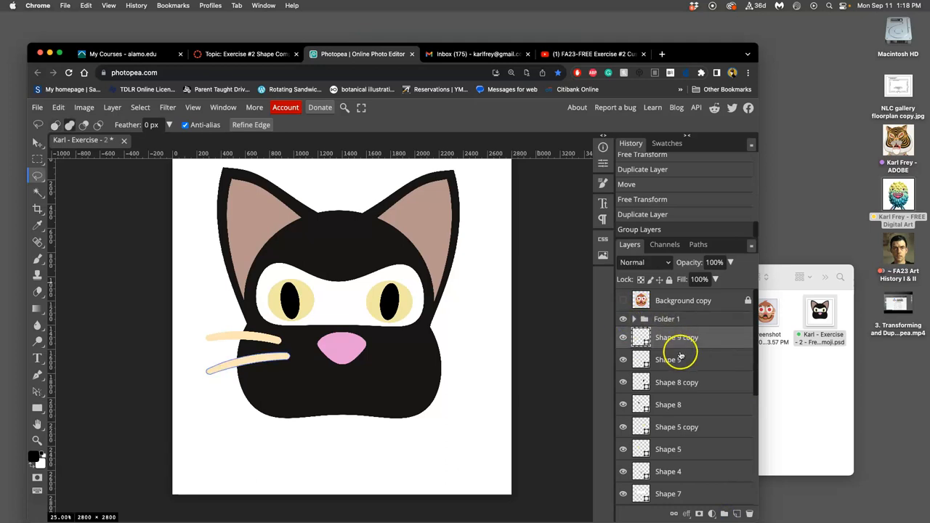
click(724, 514)
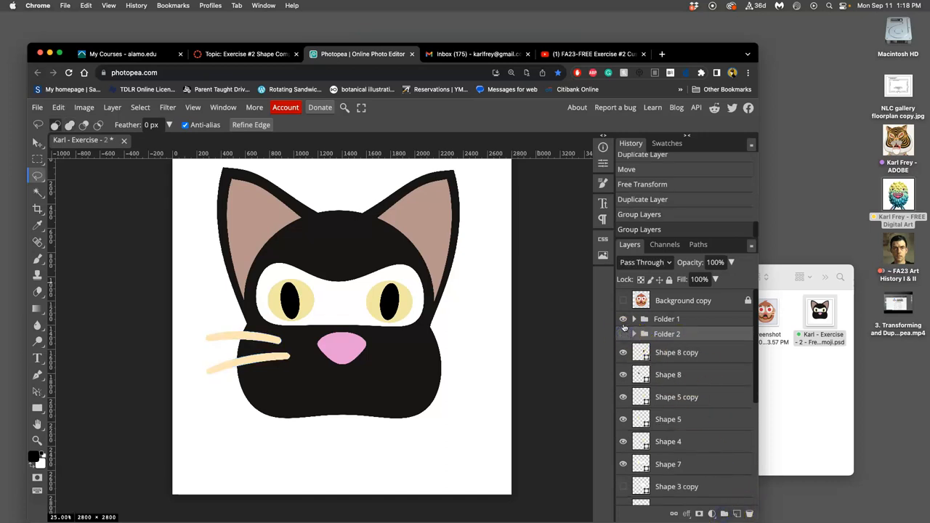
click(666, 333)
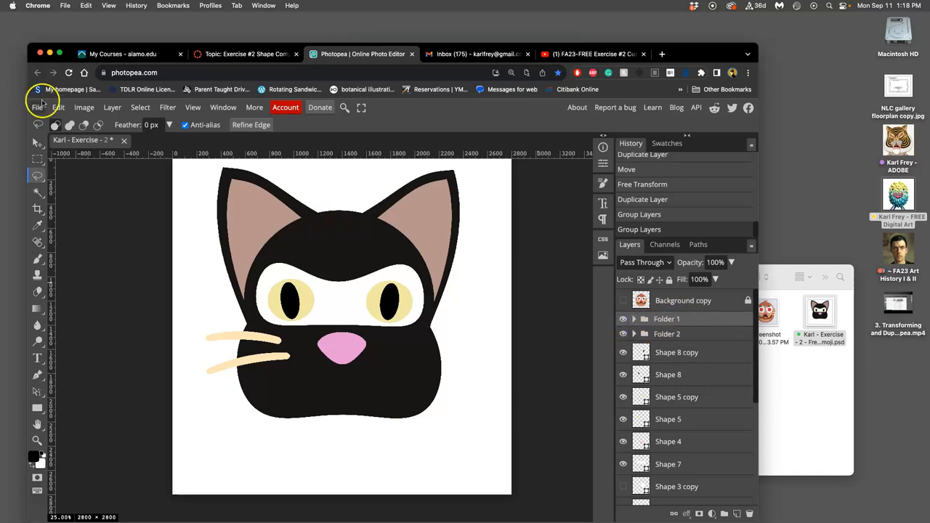
Step: Flip the duplicated whisker folder horizontally and move it onto the cat's right cheek
click(58, 107)
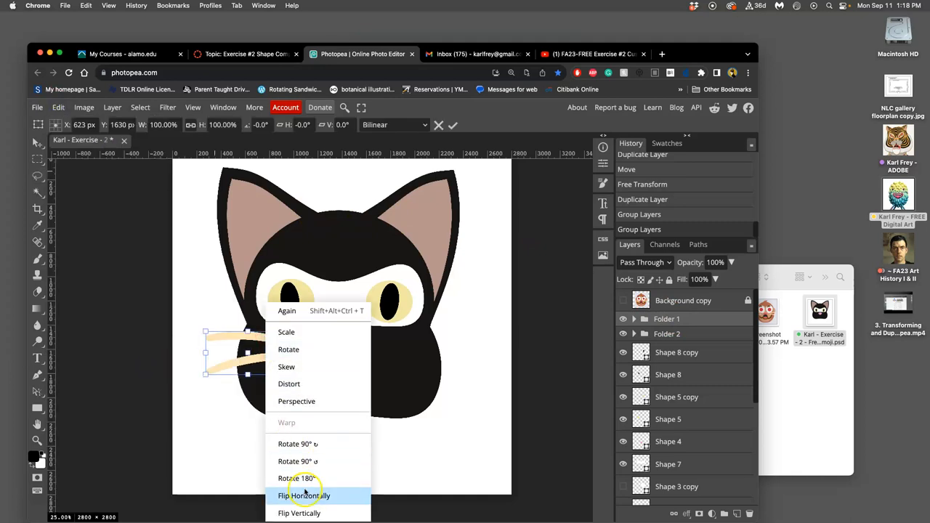
click(304, 495)
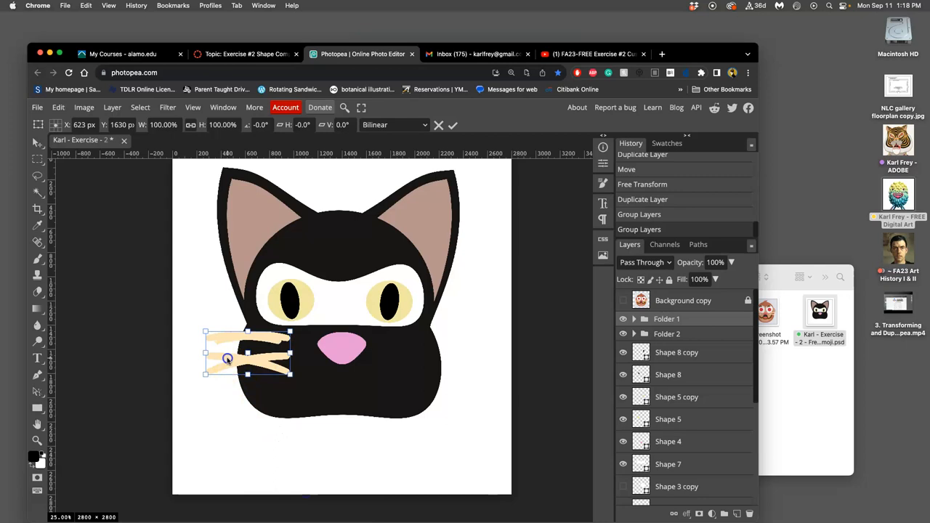
drag(247, 356, 389, 360)
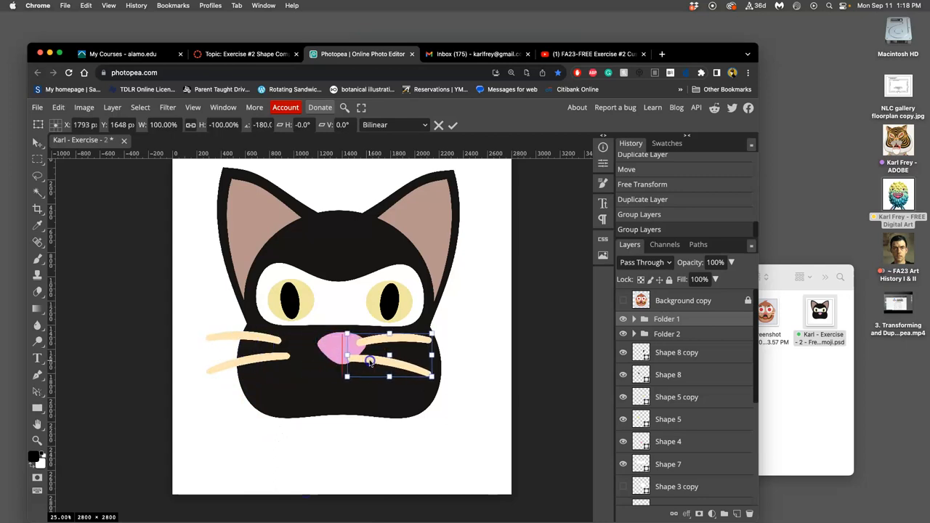
drag(370, 362, 405, 360)
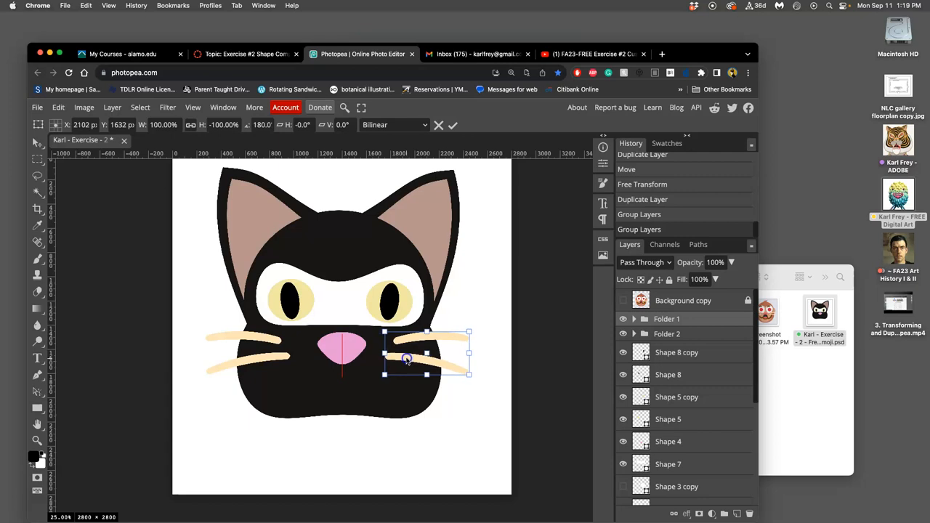
drag(407, 358, 411, 361)
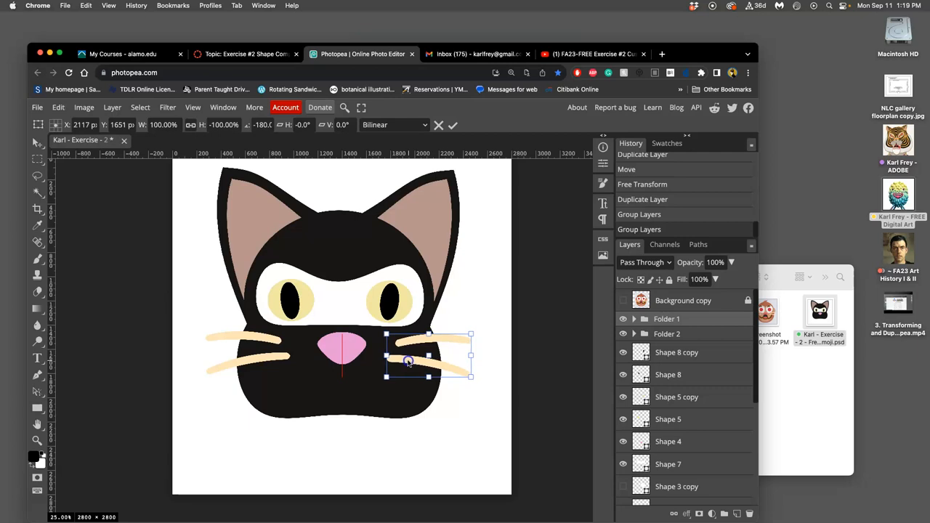
mouse_move(363, 379)
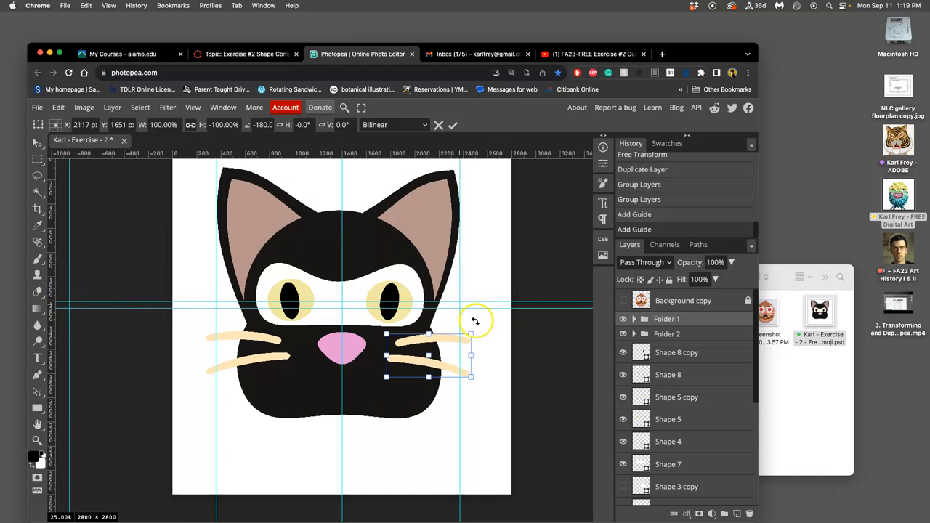
mouse_move(189, 321)
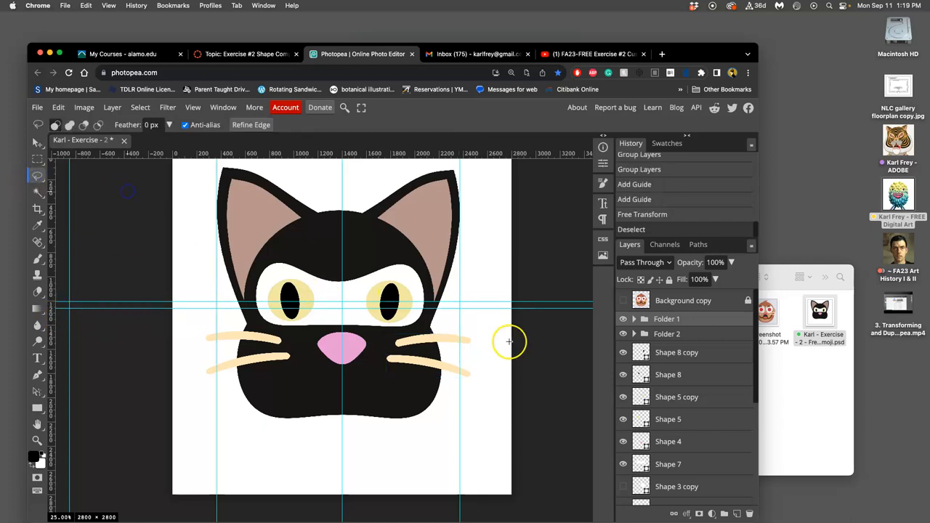
mouse_move(356, 319)
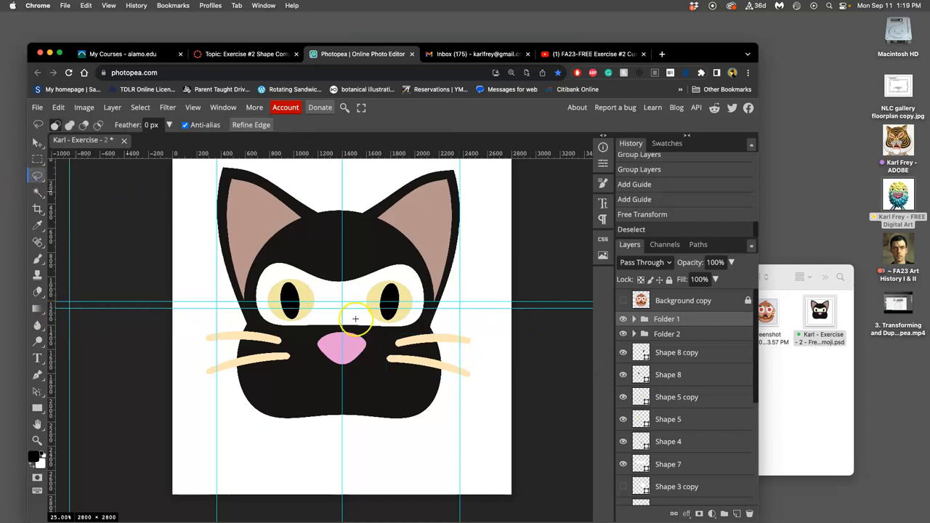
Step: Scroll the Layers panel and select the white eye-band shape layer, Shape 7
scroll(down, 3)
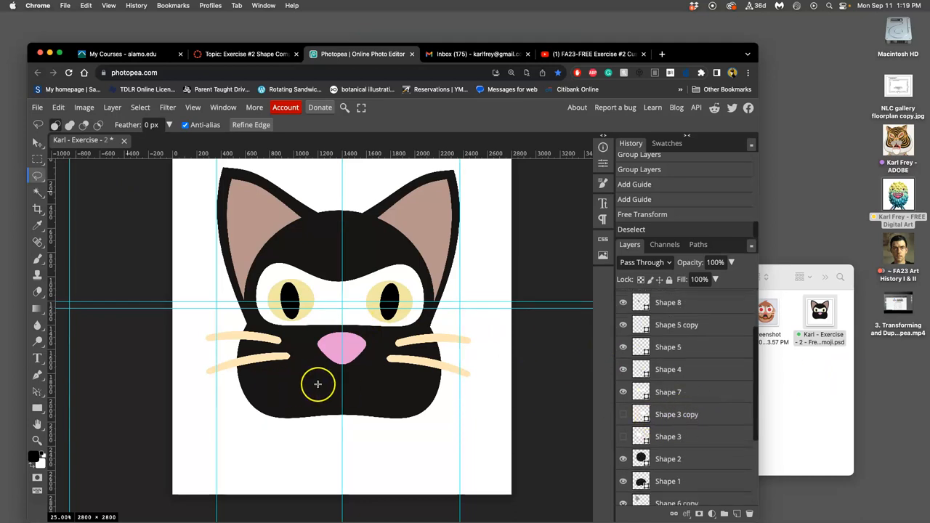
mouse_move(424, 394)
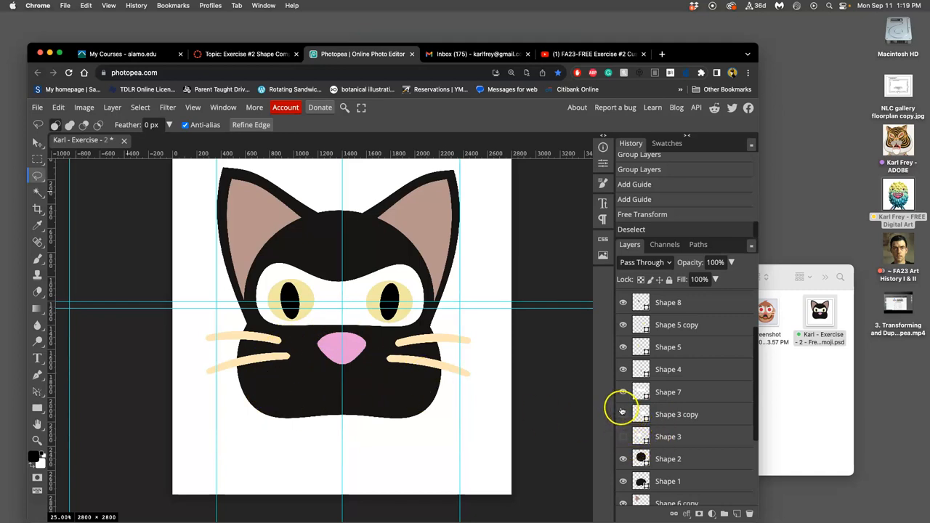
click(622, 392)
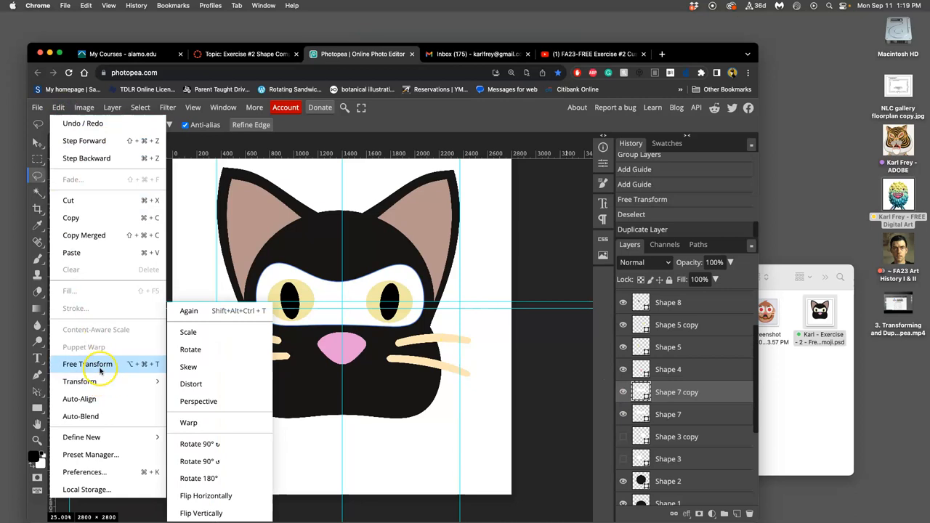
Step: Flip the white band copy vertically, drag it down to the muzzle and stretch it taller
click(88, 364)
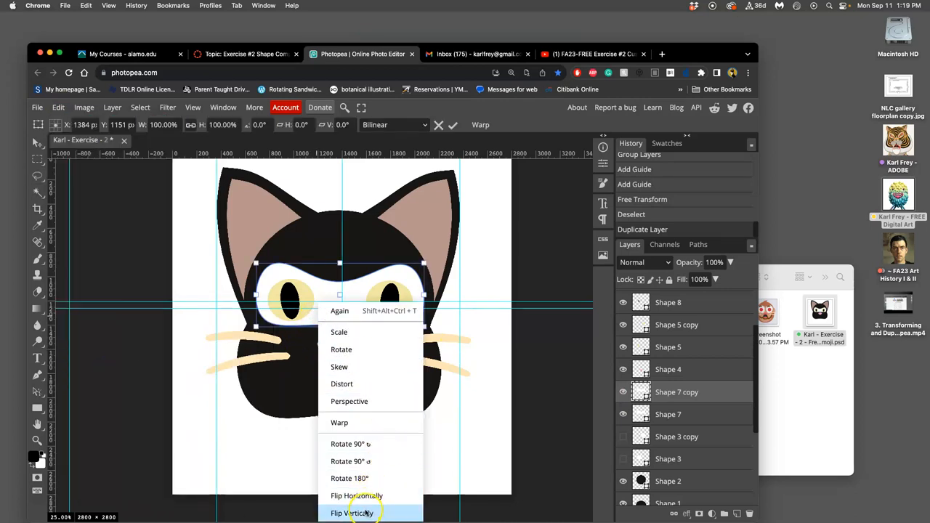
click(355, 513)
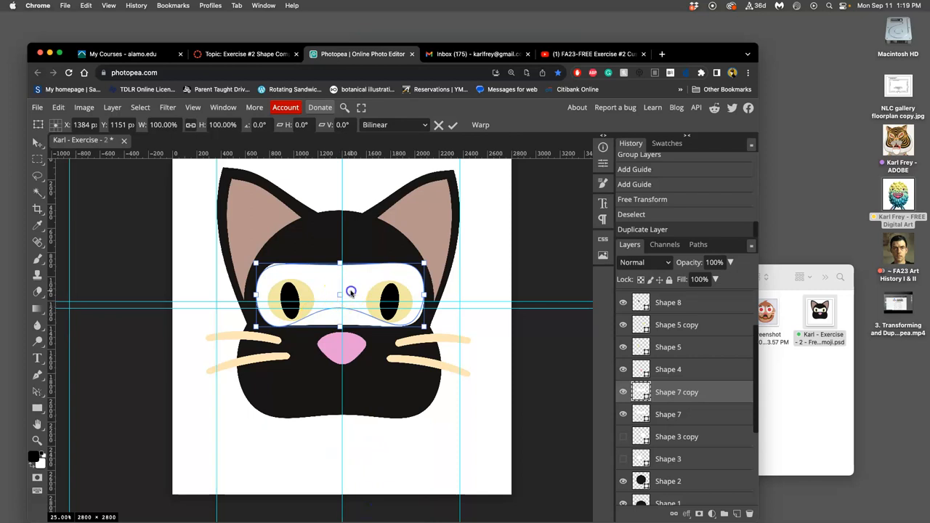
drag(351, 292, 349, 361)
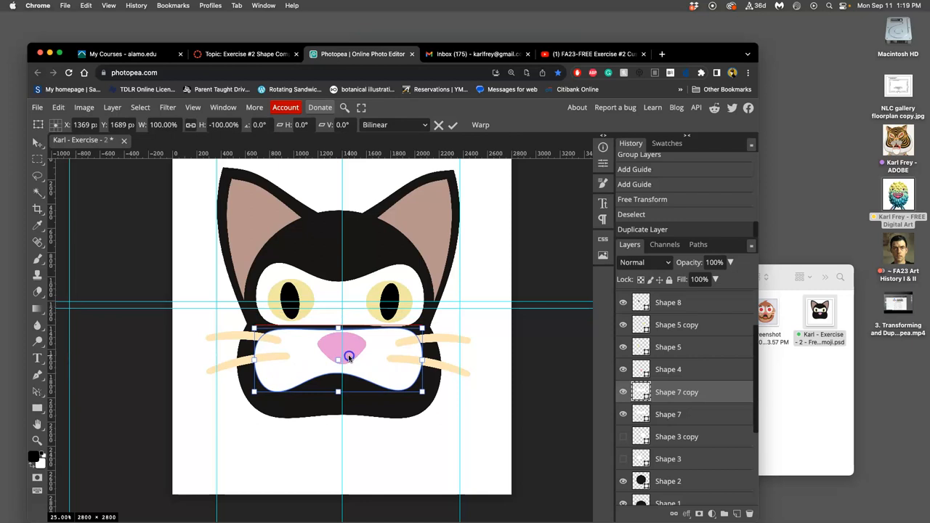
drag(348, 356, 338, 391)
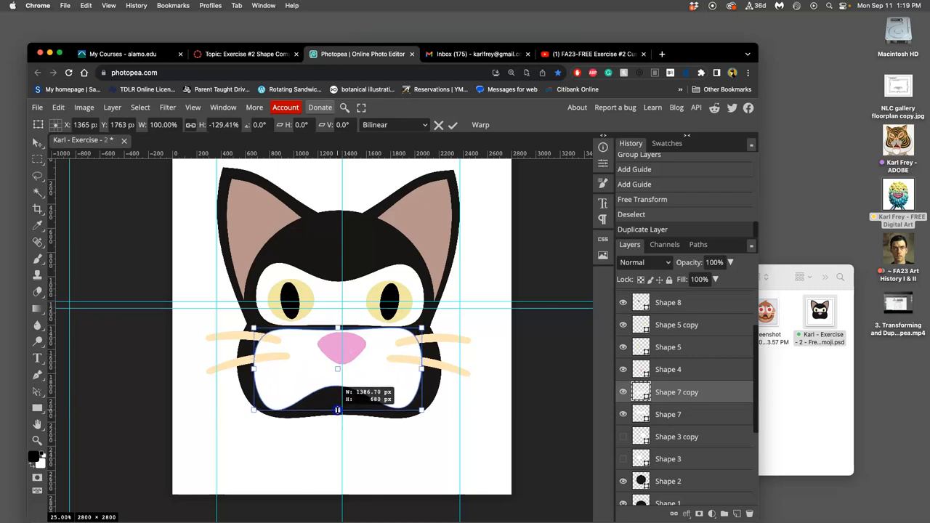
drag(337, 410, 337, 405)
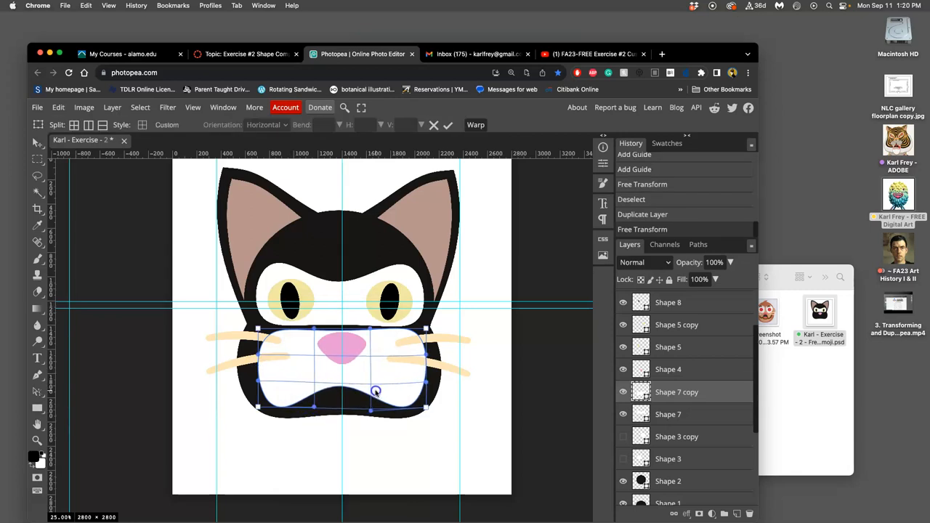
Step: Drag the chin patch's warp points to curve its edges around the nose and whiskers
drag(376, 391, 291, 344)
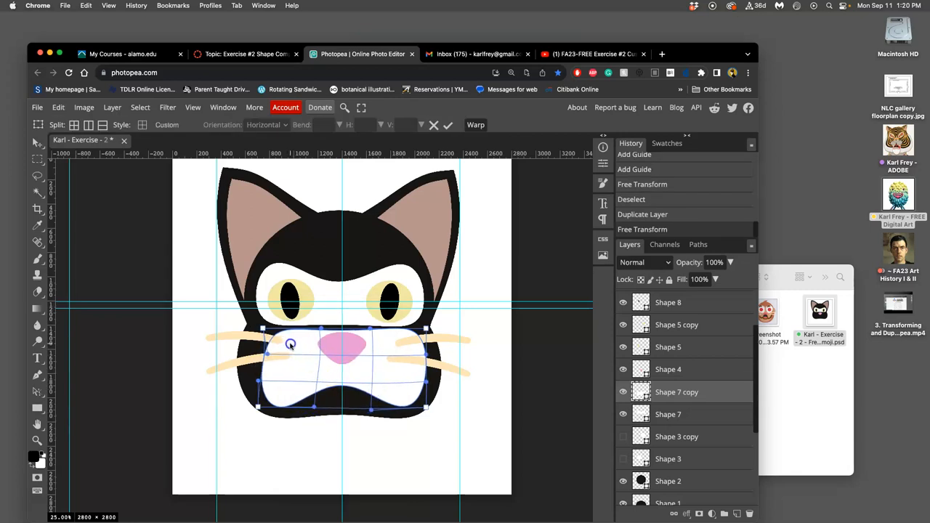
drag(291, 344, 275, 386)
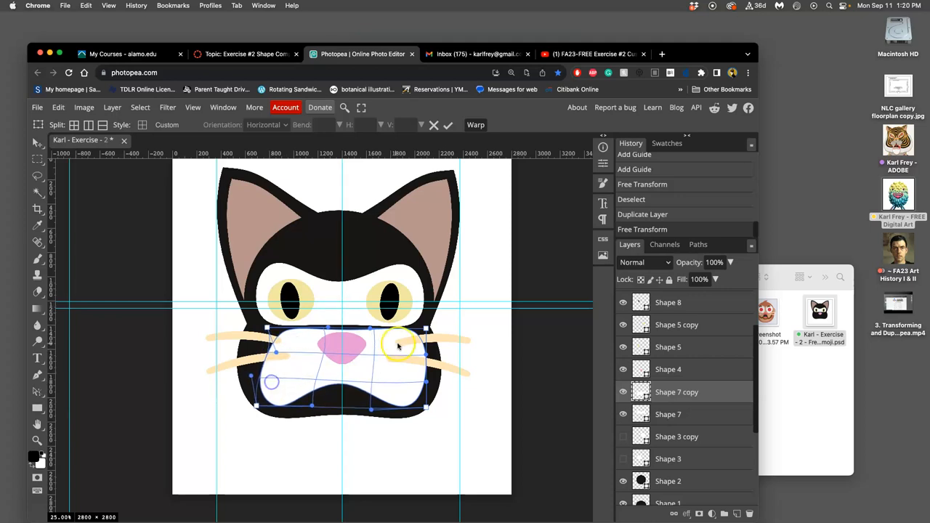
drag(398, 345, 398, 332)
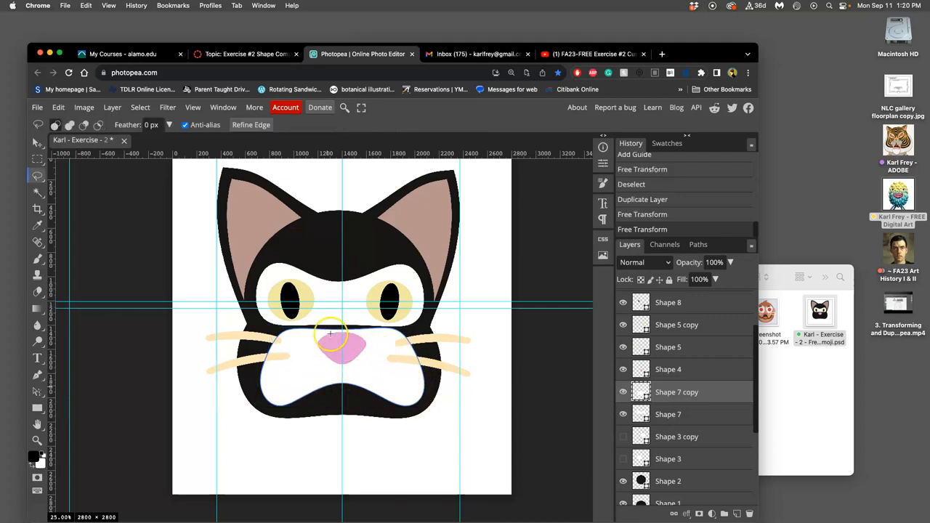
Step: Select Shape 7 and warp the white eye band's lower edge to fit the face
click(38, 142)
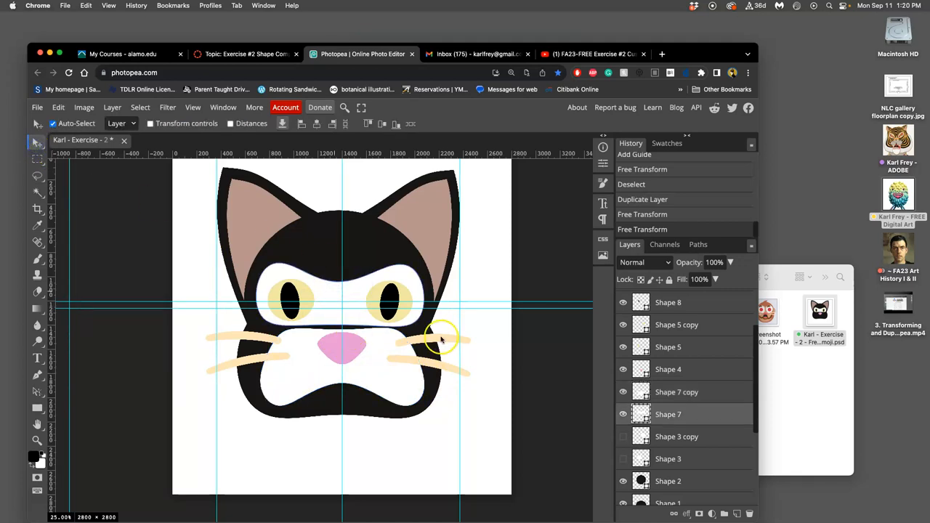
click(57, 107)
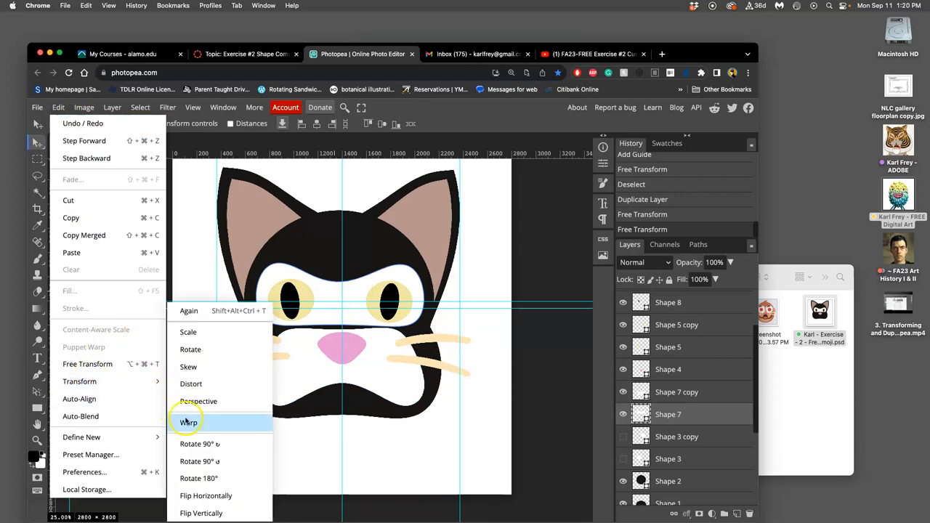
click(188, 422)
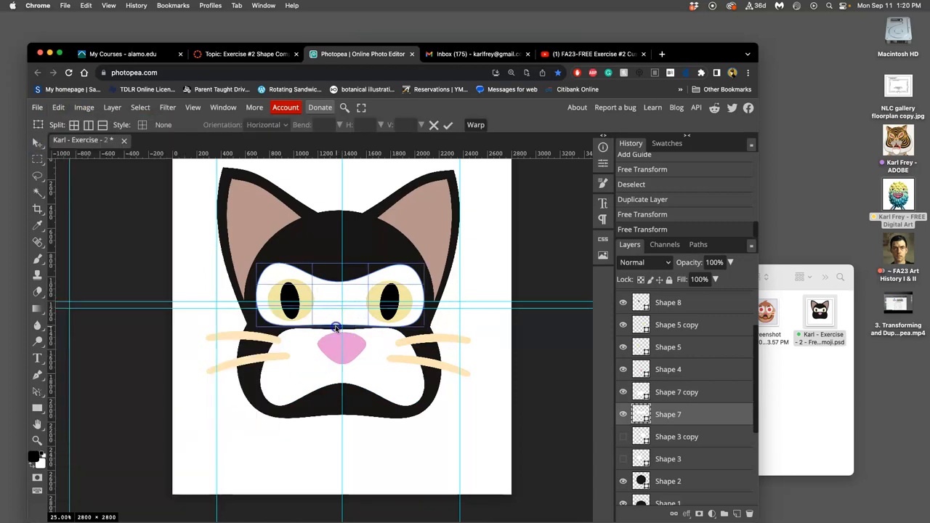
drag(336, 329, 336, 319)
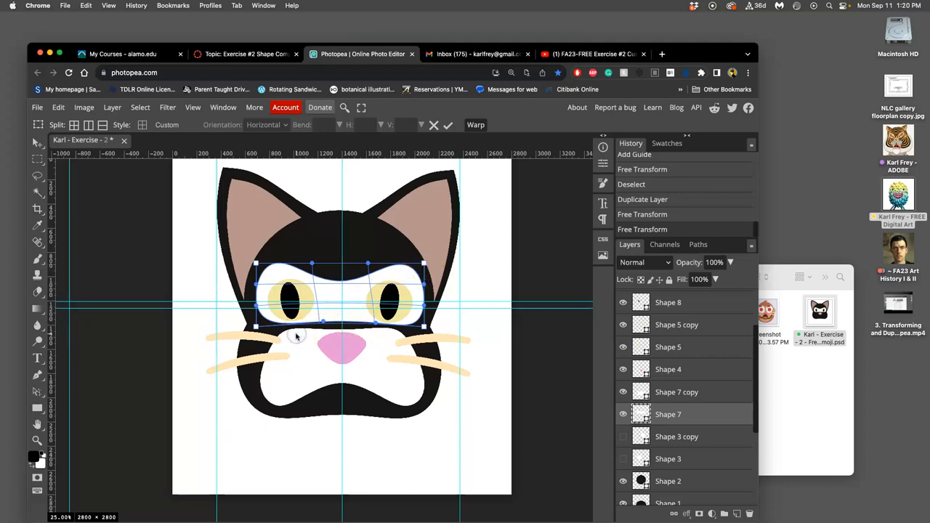
click(447, 125)
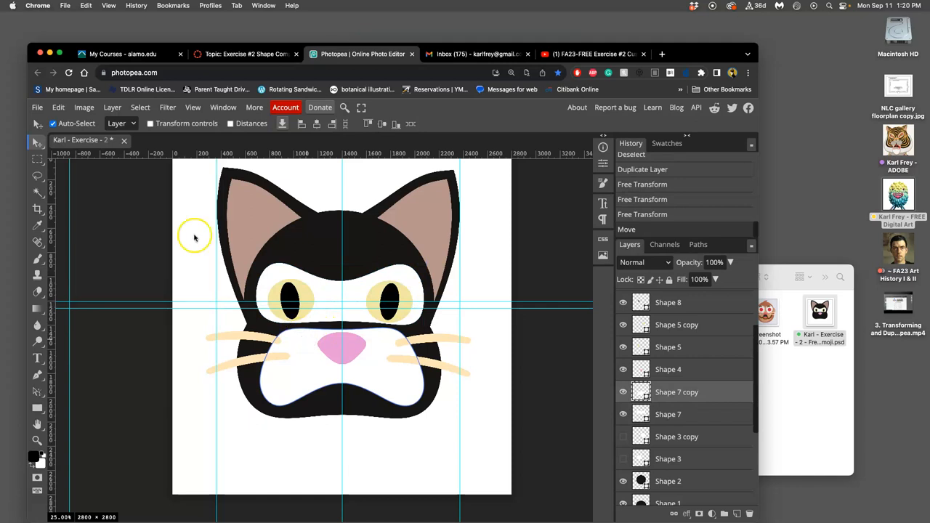
mouse_move(58, 107)
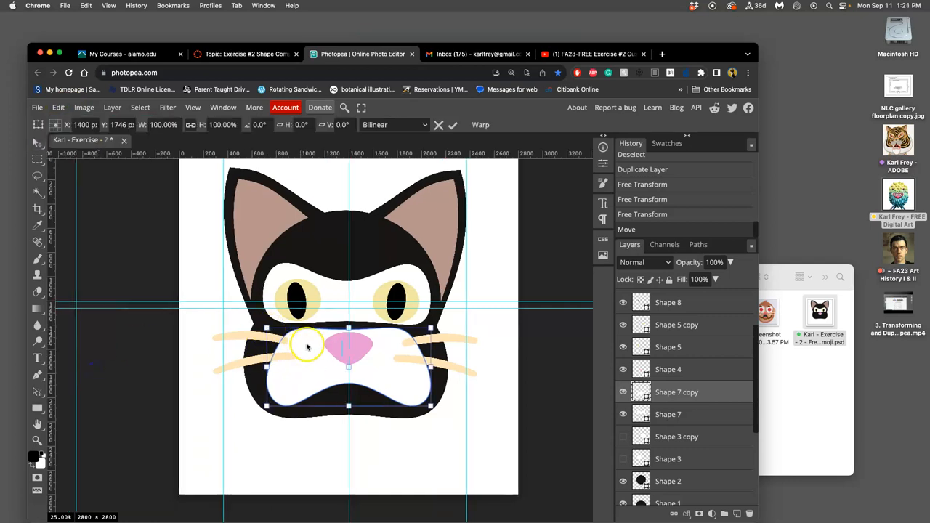
Step: Re-warp the Shape 7 copy chin patch so its top curves around the pink nose
right_click(311, 345)
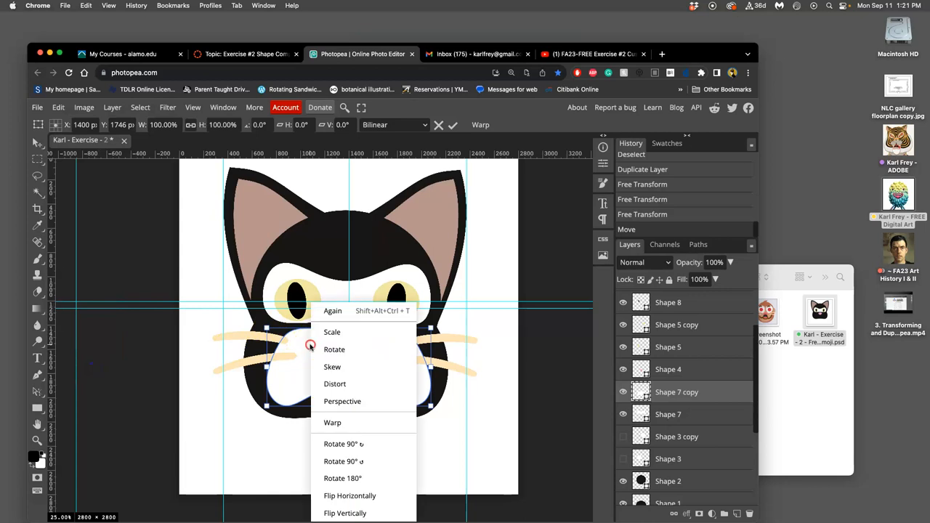
click(332, 422)
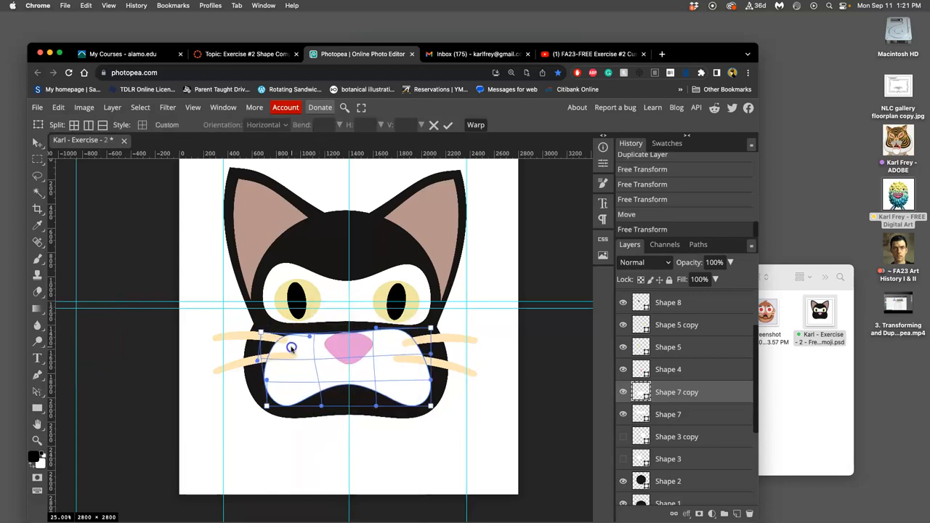
drag(290, 348, 376, 343)
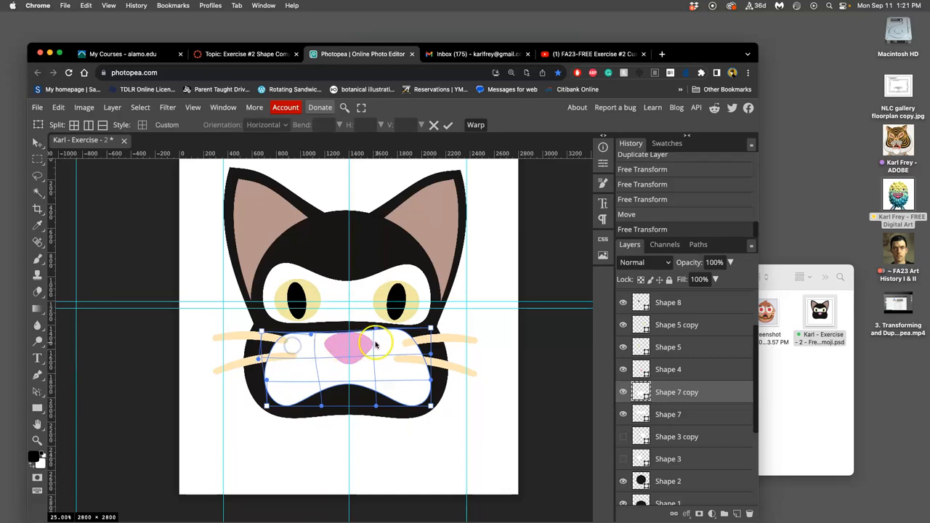
drag(378, 342, 419, 344)
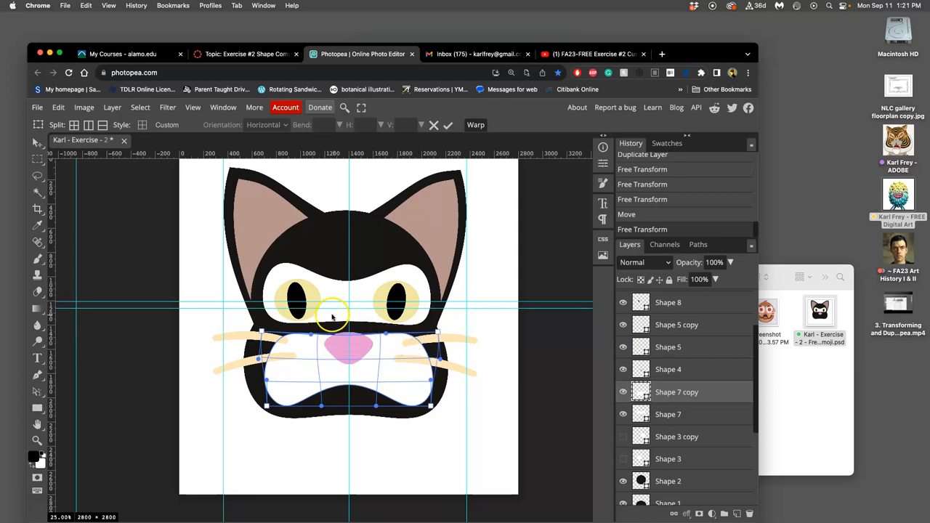
click(448, 125)
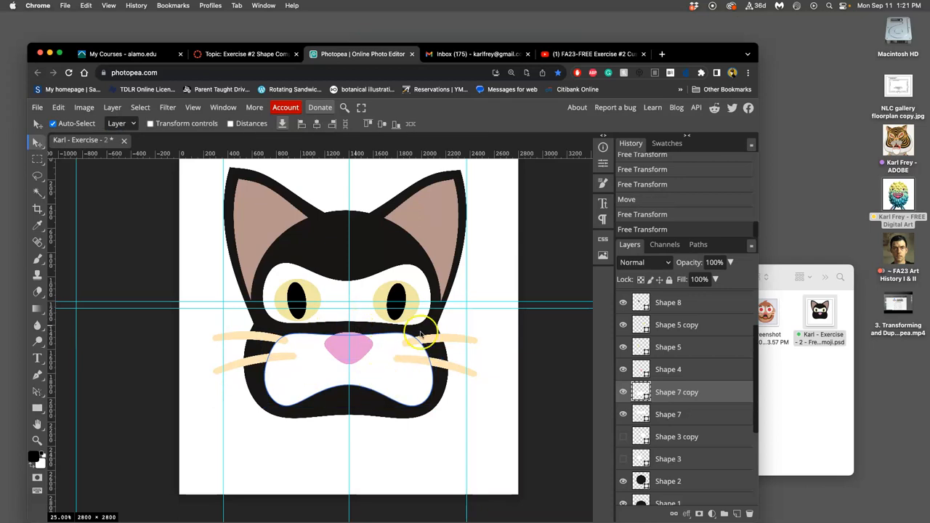
mouse_move(276, 329)
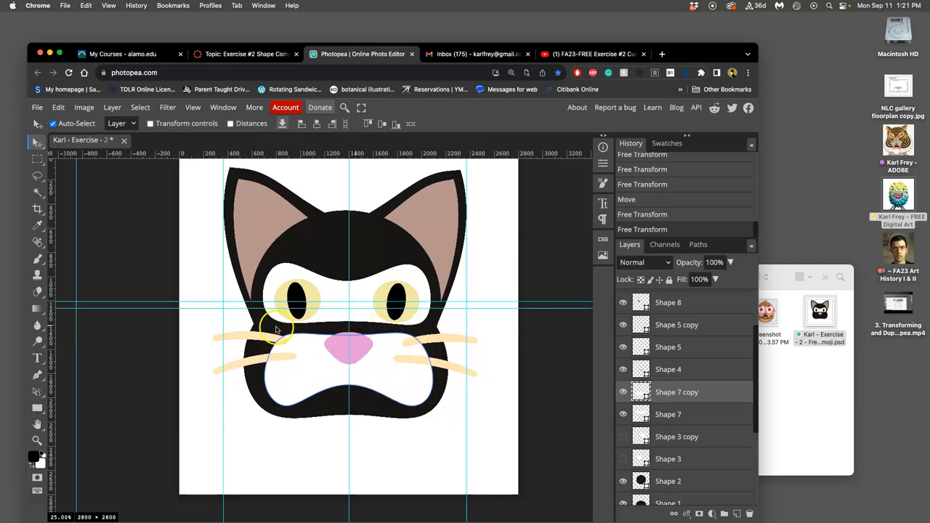
mouse_move(224, 300)
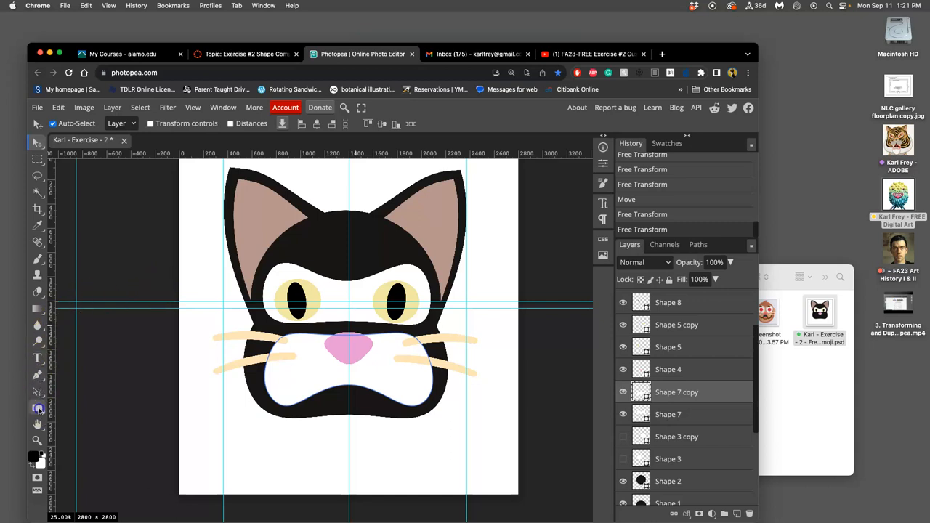
Step: Draw a narrow white rectangle between the eyes, above the nose
click(38, 406)
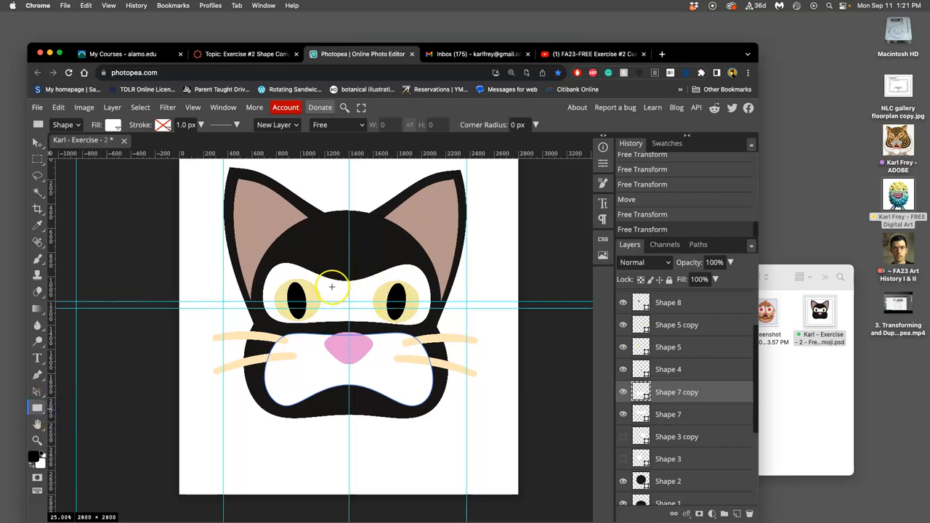
drag(332, 287, 370, 345)
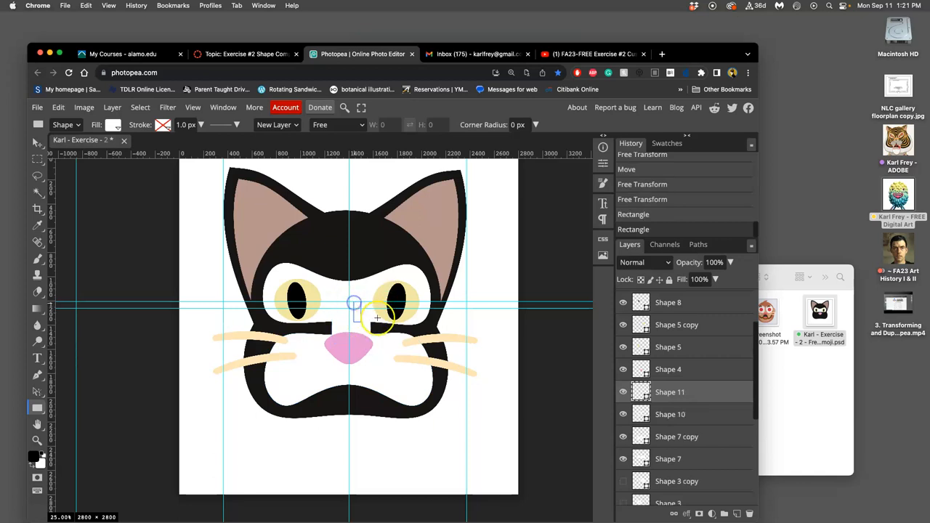
mouse_move(357, 241)
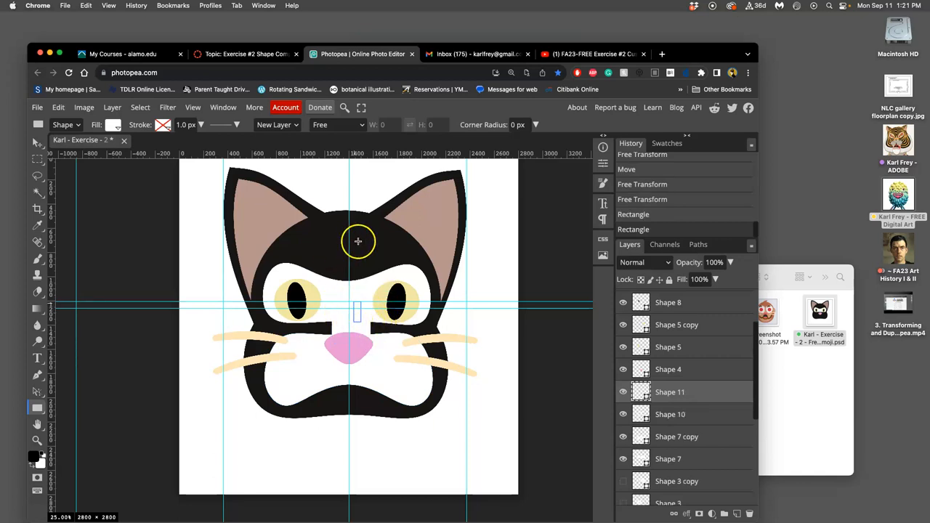
mouse_move(355, 267)
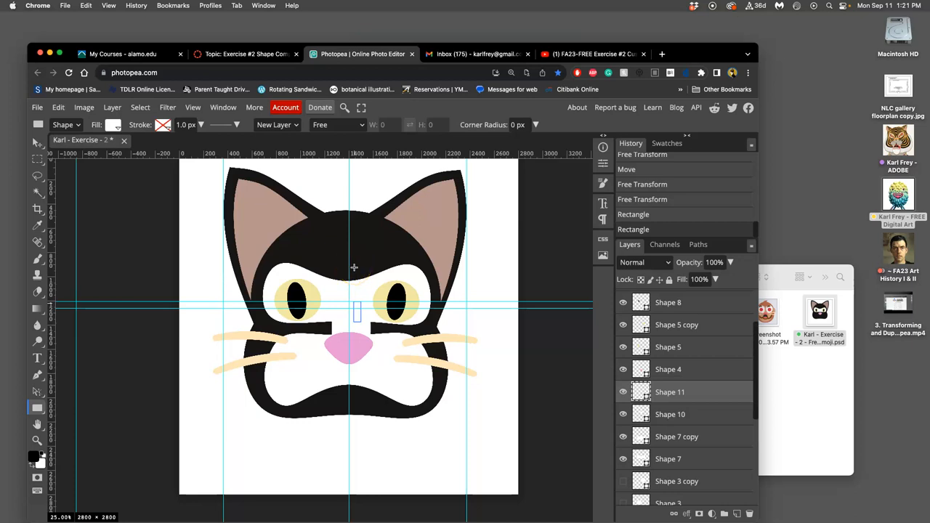
mouse_move(361, 276)
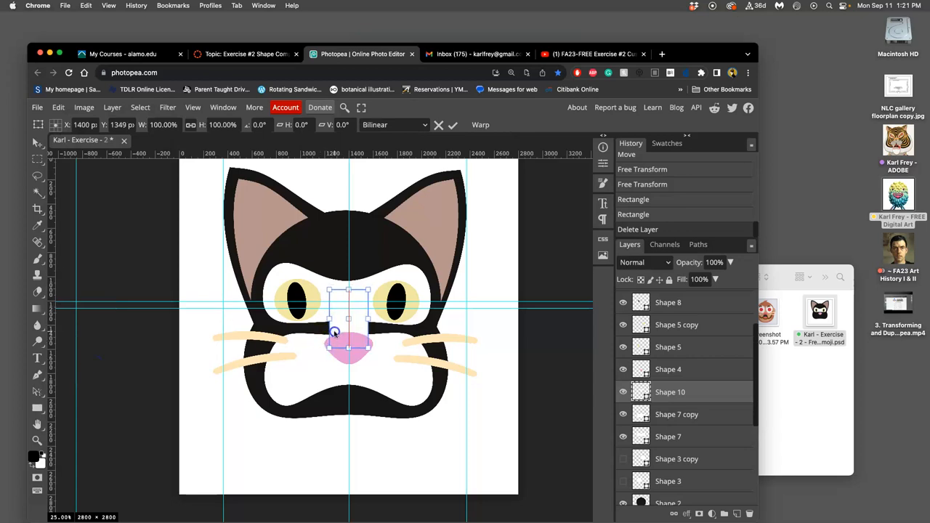
Step: Enlarge the rectangle and warp it to spread over the nose and rise to a forehead point
drag(349, 291, 321, 275)
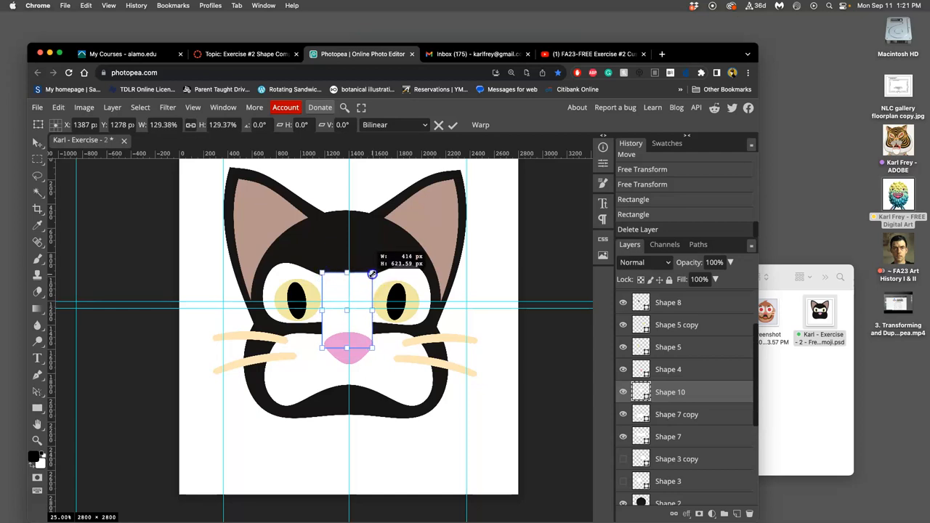
drag(371, 274, 374, 270)
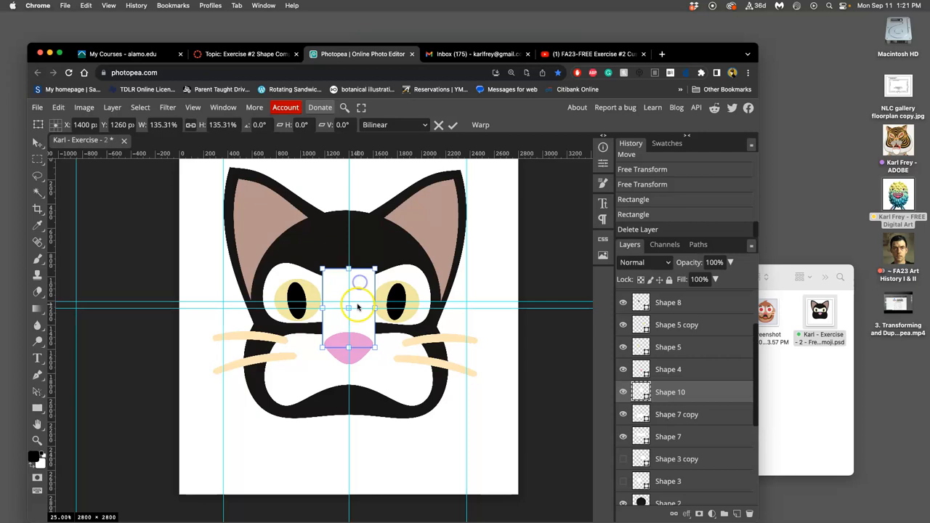
right_click(356, 308)
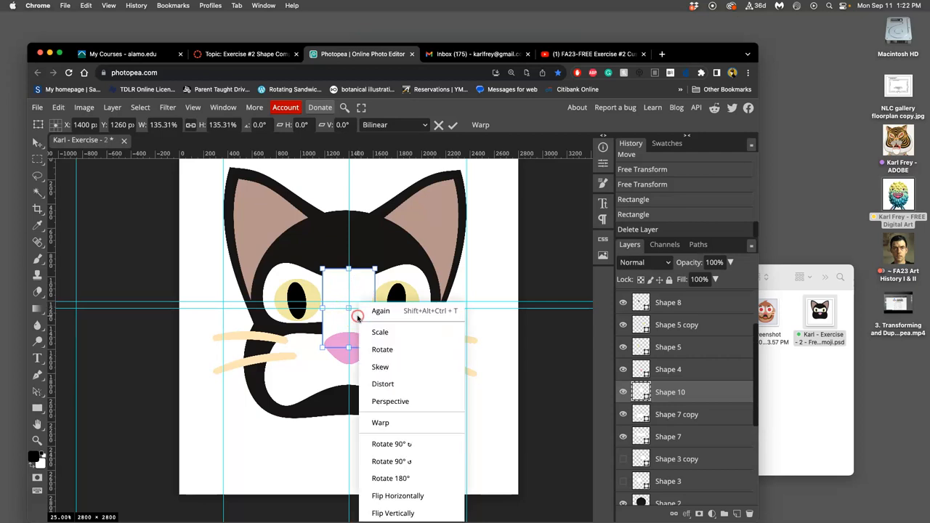
click(381, 422)
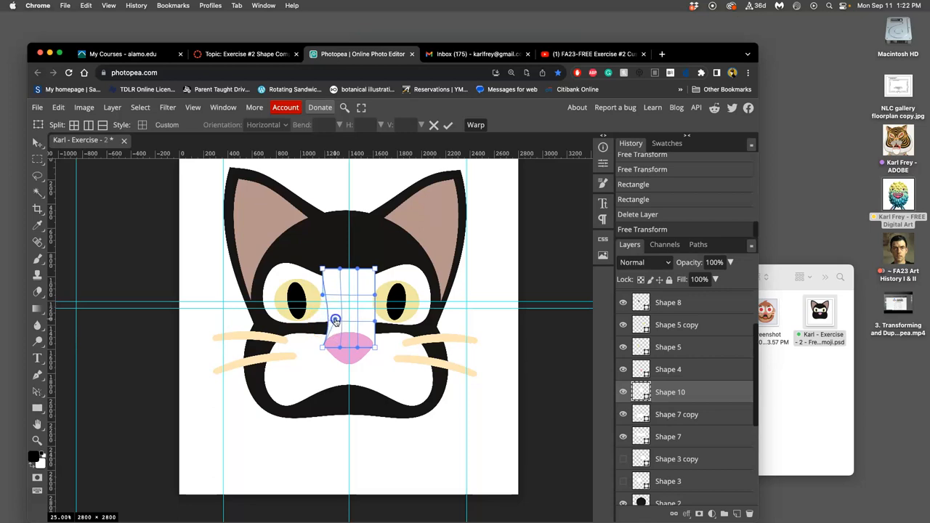
drag(335, 321, 323, 347)
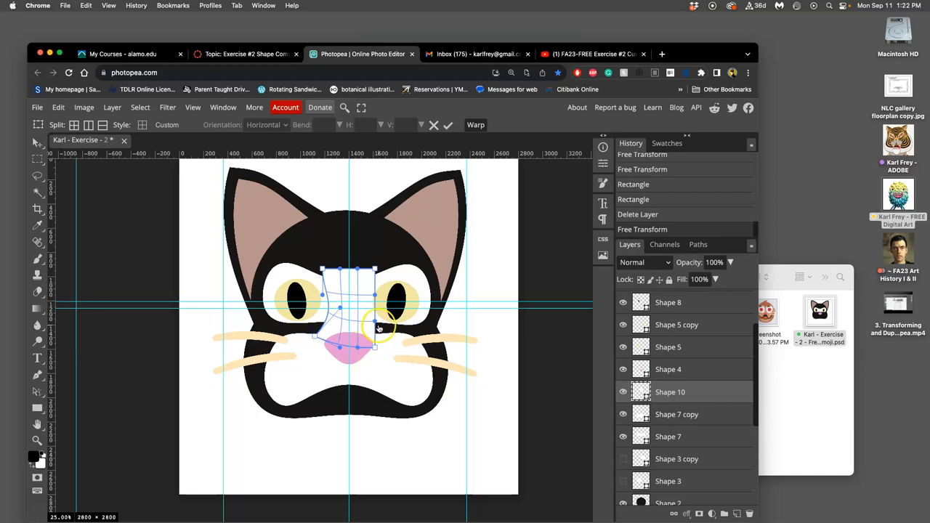
drag(378, 327, 382, 338)
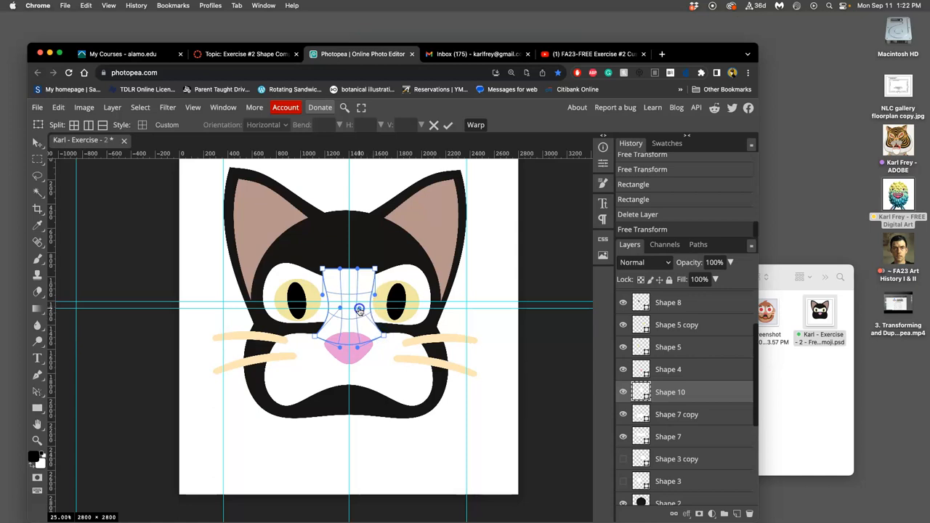
drag(360, 309, 342, 283)
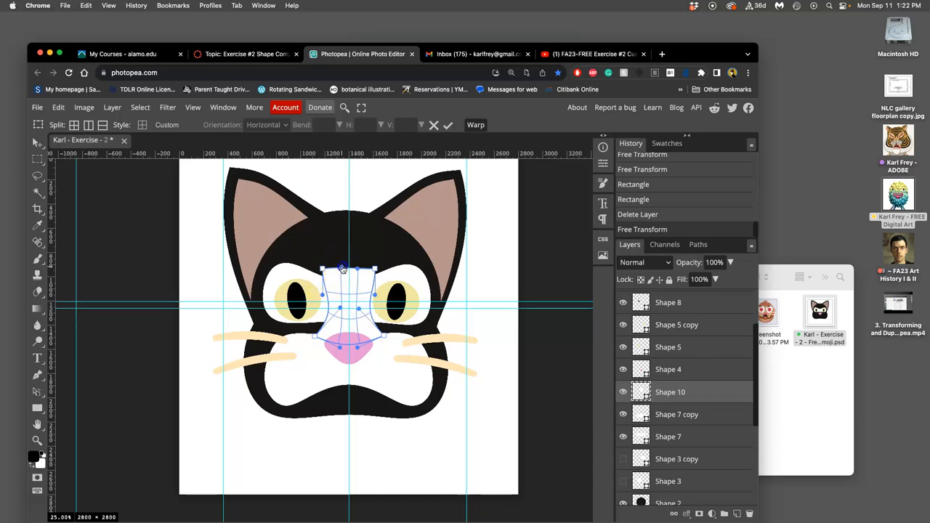
drag(342, 269, 349, 244)
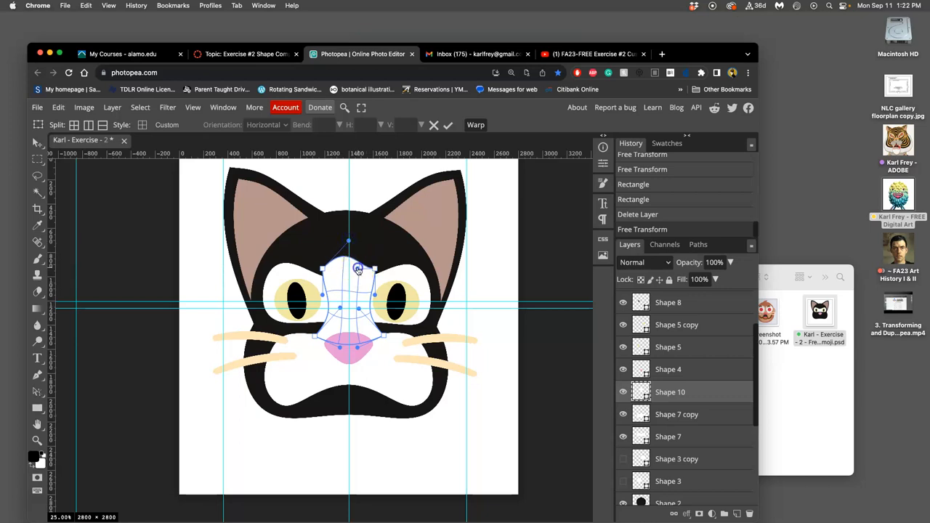
drag(355, 269, 349, 243)
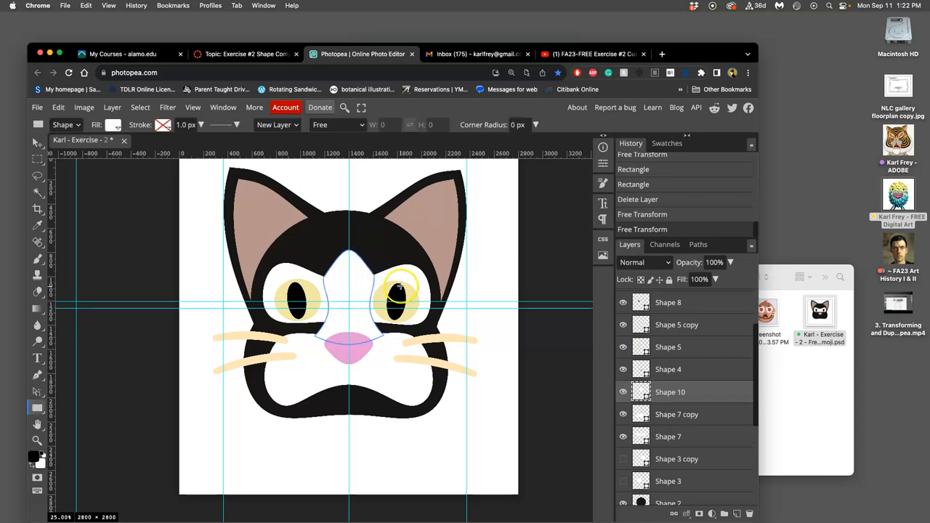
mouse_move(55, 210)
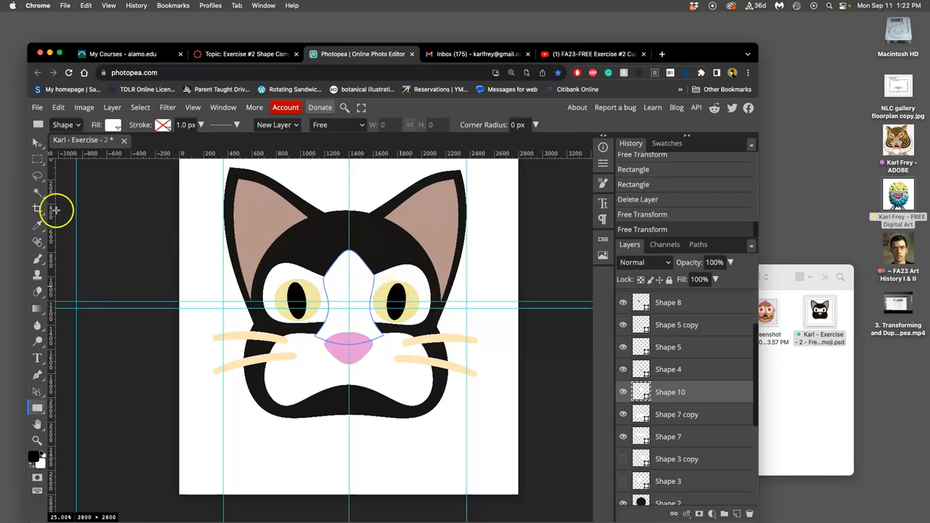
Step: Switch to the Move tool and select the Shape 7 copy chin layer
click(38, 174)
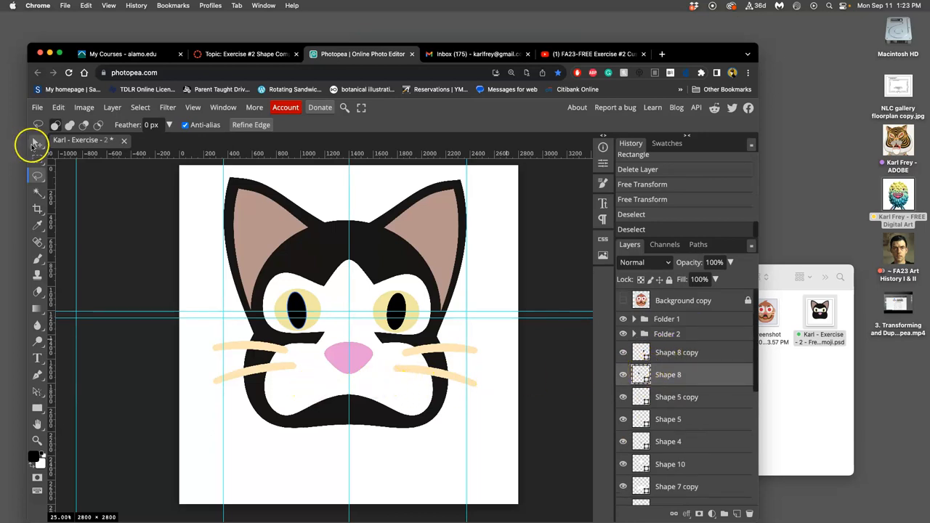
click(38, 143)
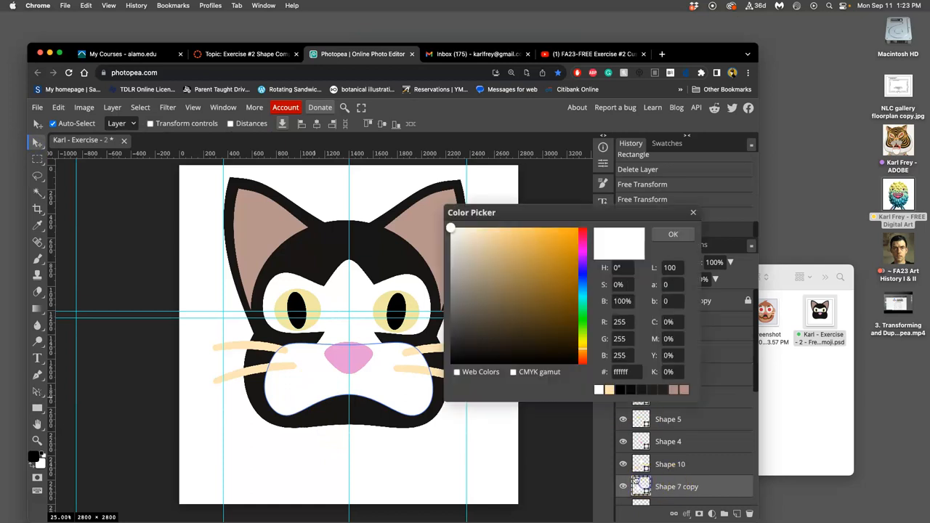
click(672, 233)
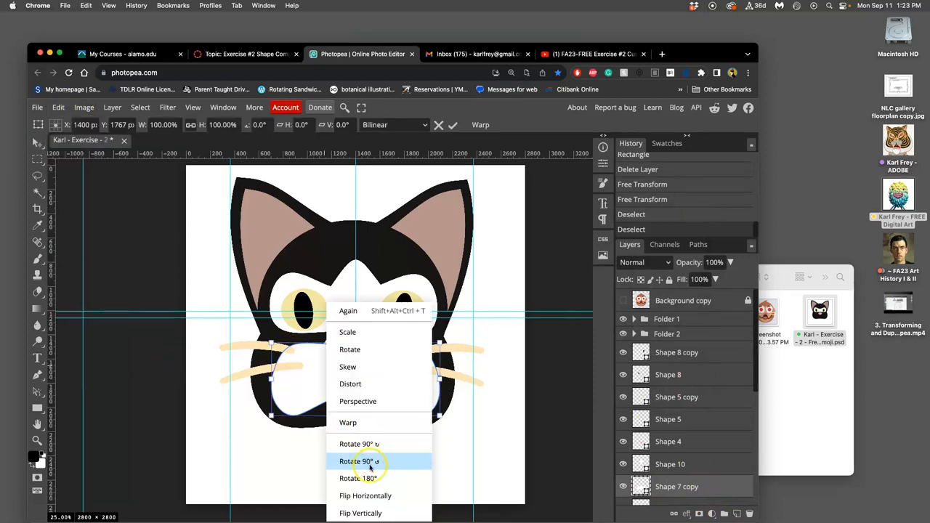
mouse_move(374, 422)
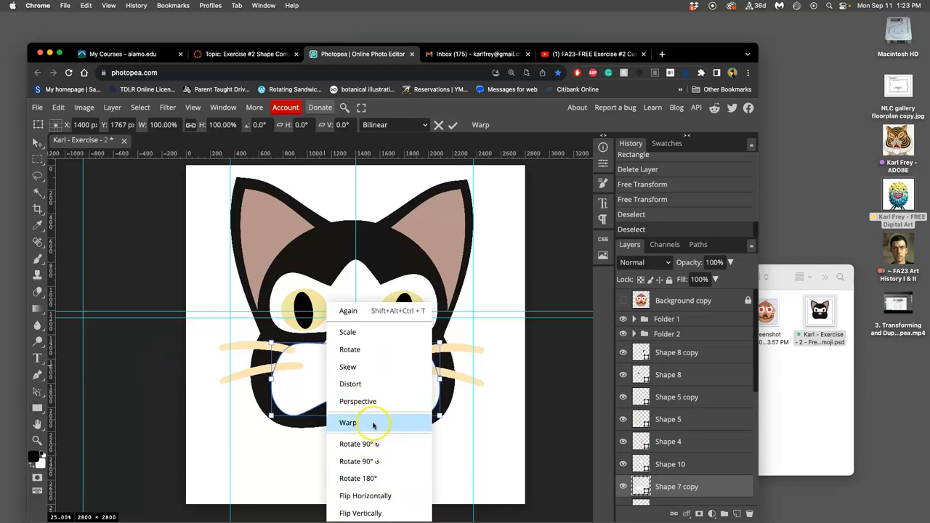
Step: Warp the chin's upper edge upward under the pink nose and commit
click(348, 422)
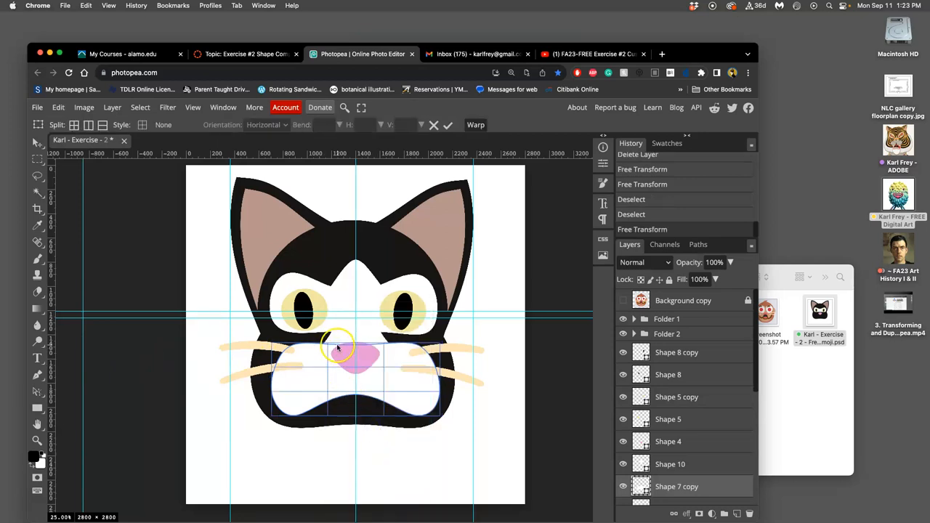
drag(338, 345, 323, 342)
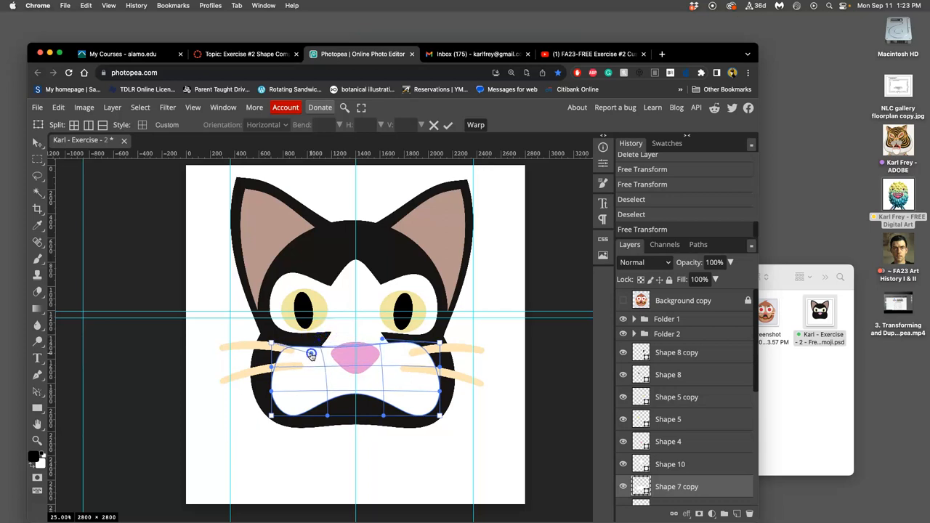
drag(311, 354, 350, 343)
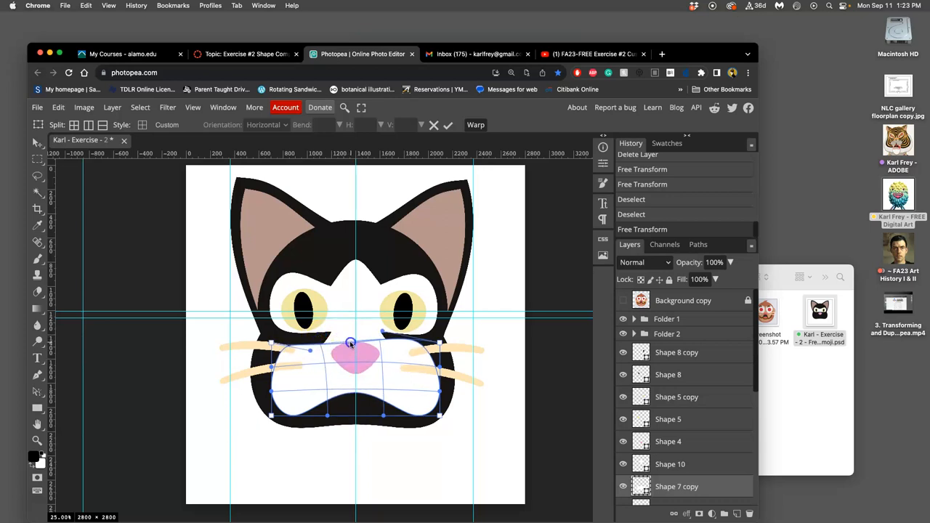
drag(351, 344, 353, 338)
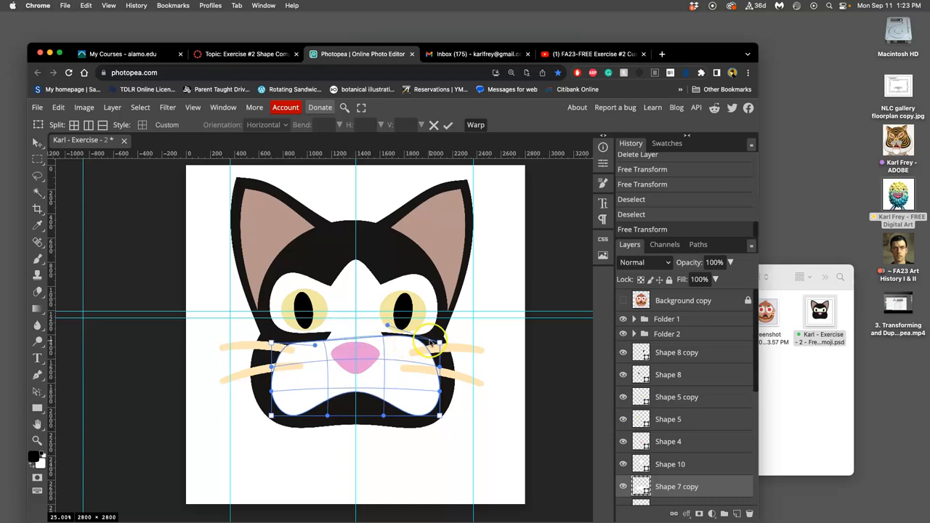
drag(428, 345, 385, 345)
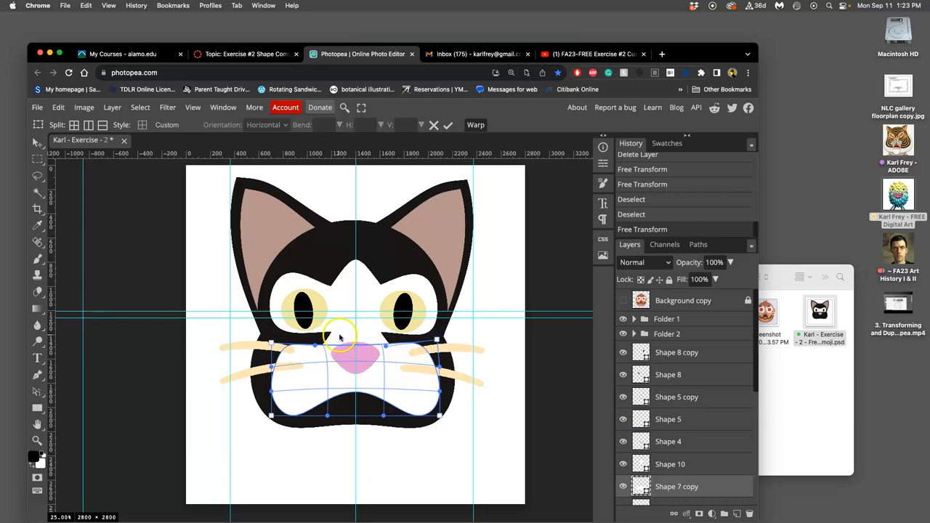
click(448, 125)
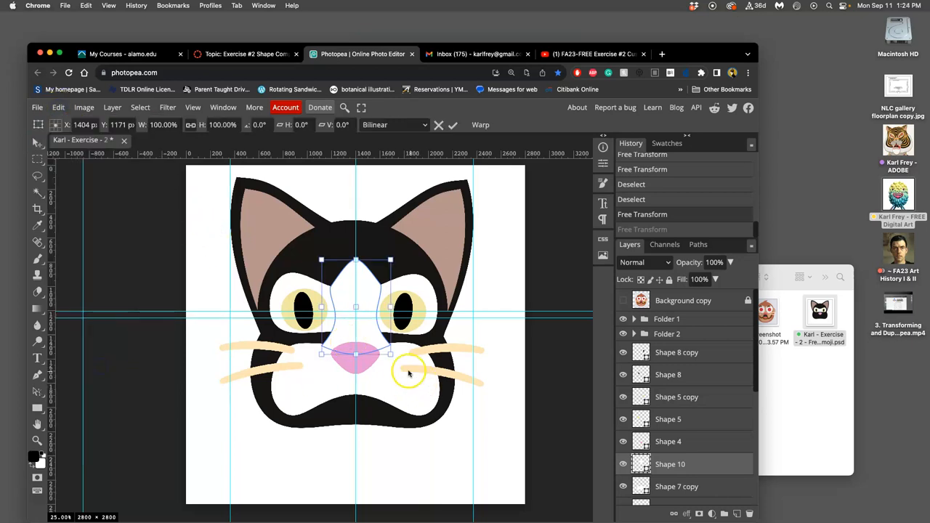
Step: Enlarge the forehead blaze and warp its top into a narrow stripe toward the forehead
drag(390, 355, 393, 361)
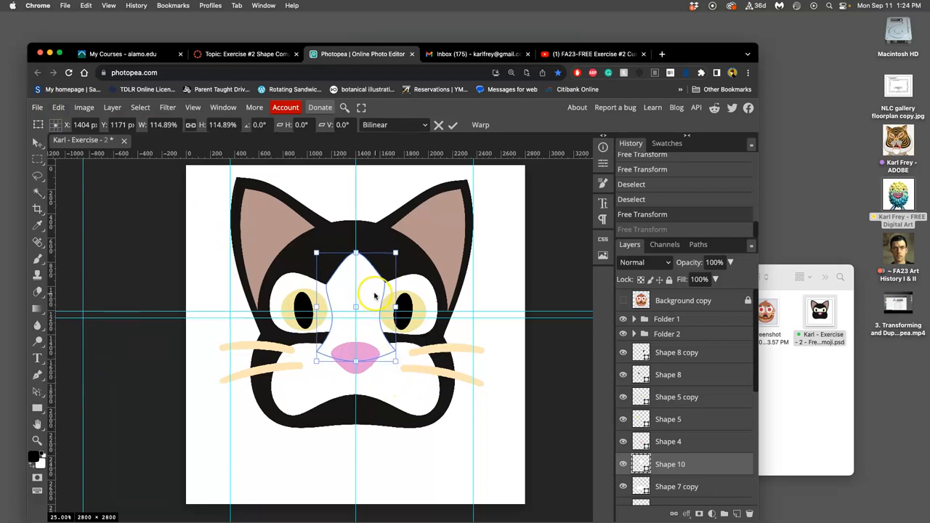
right_click(375, 296)
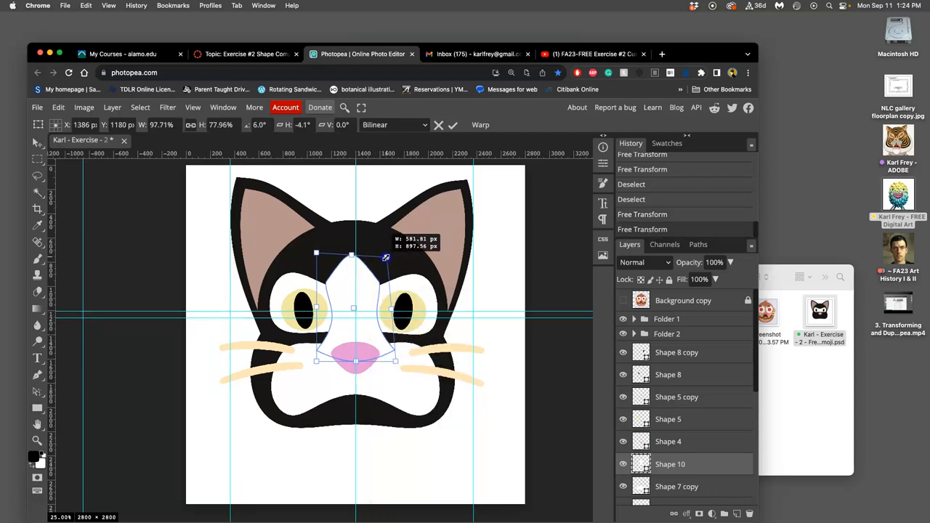
drag(386, 258, 374, 267)
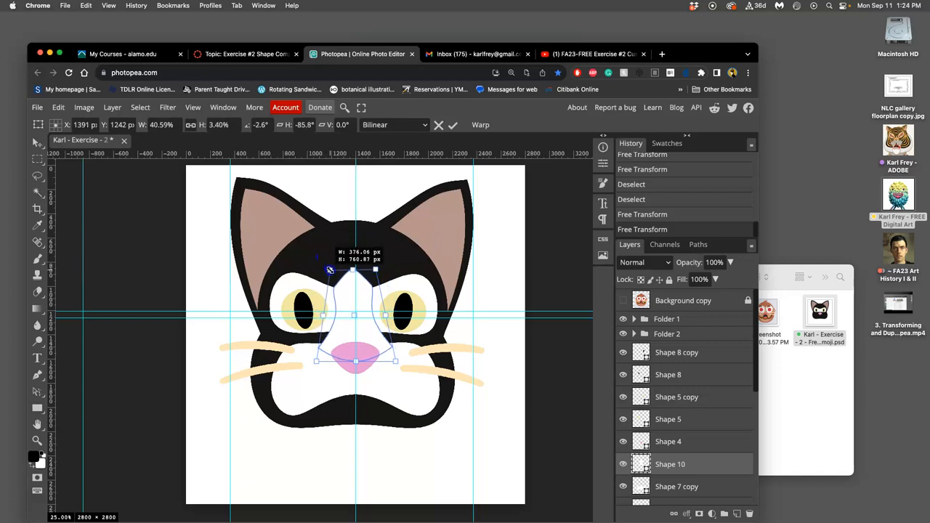
drag(330, 270, 329, 273)
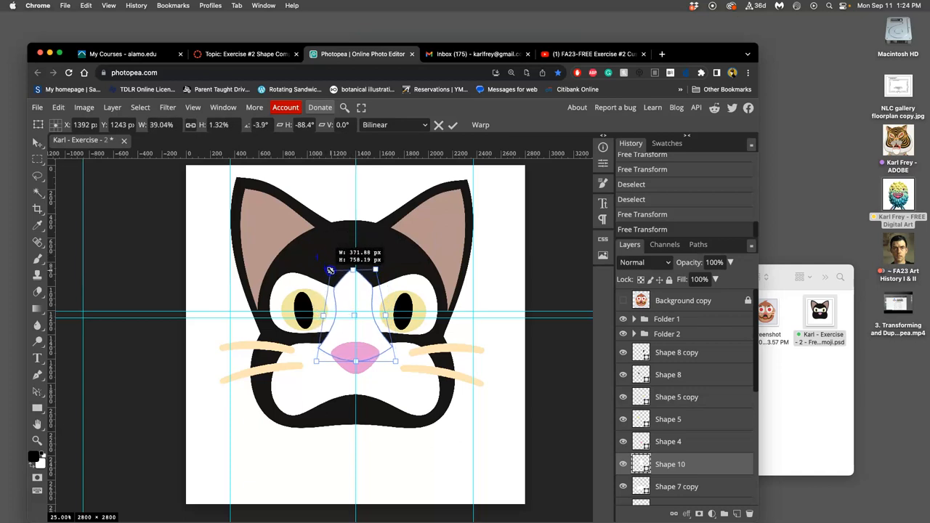
drag(331, 270, 377, 270)
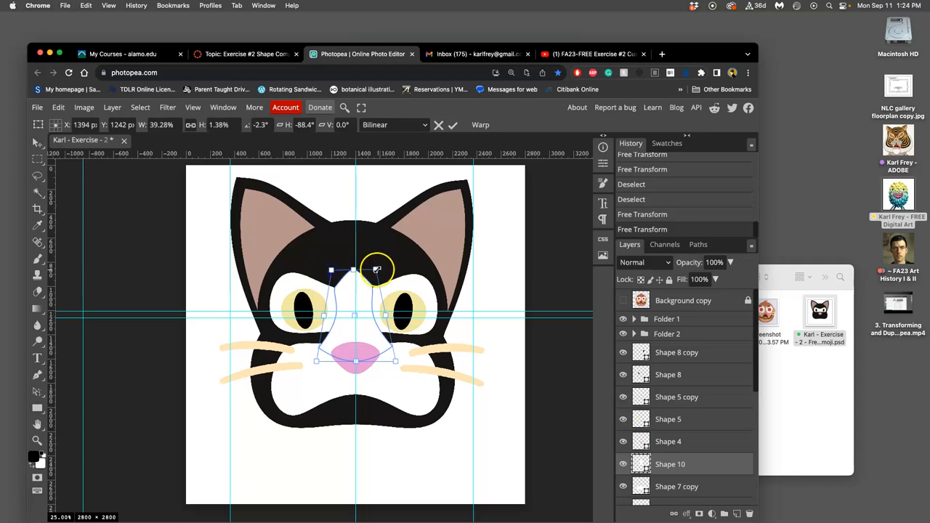
drag(377, 270, 377, 272)
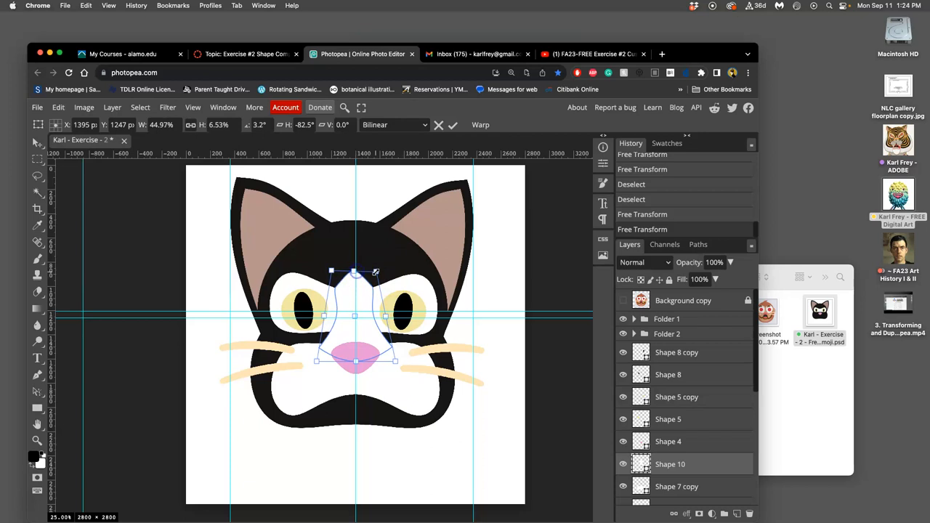
Step: Reshape the blaze's lower corners and edge to curve around the nose
drag(376, 271, 378, 270)
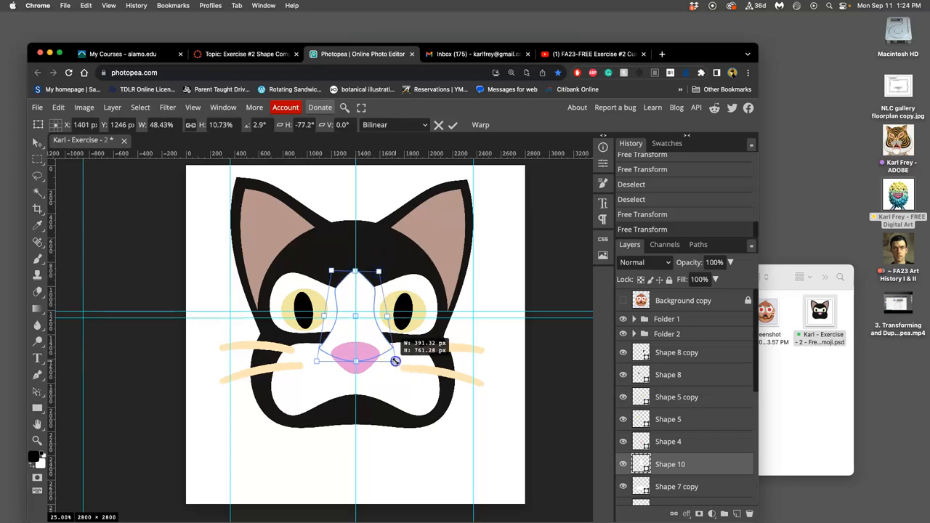
drag(395, 361, 395, 356)
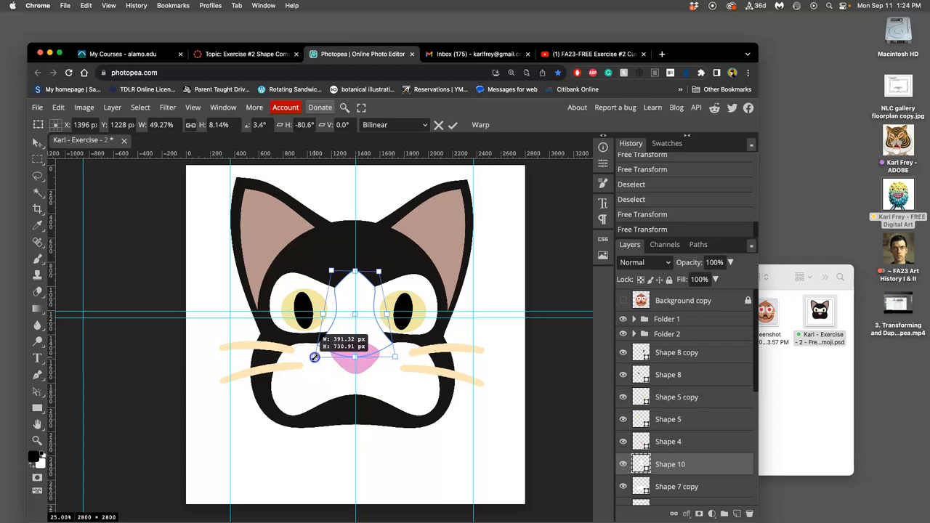
drag(387, 356, 400, 358)
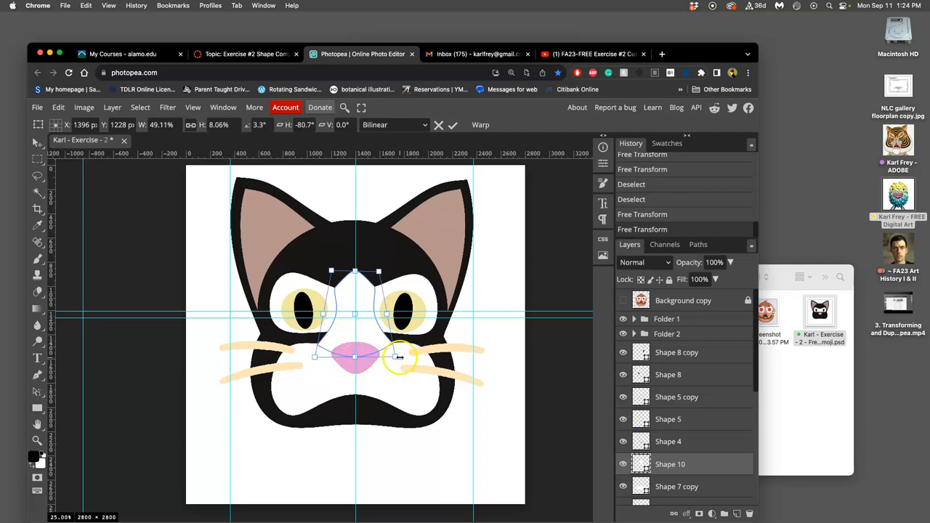
drag(402, 356, 380, 356)
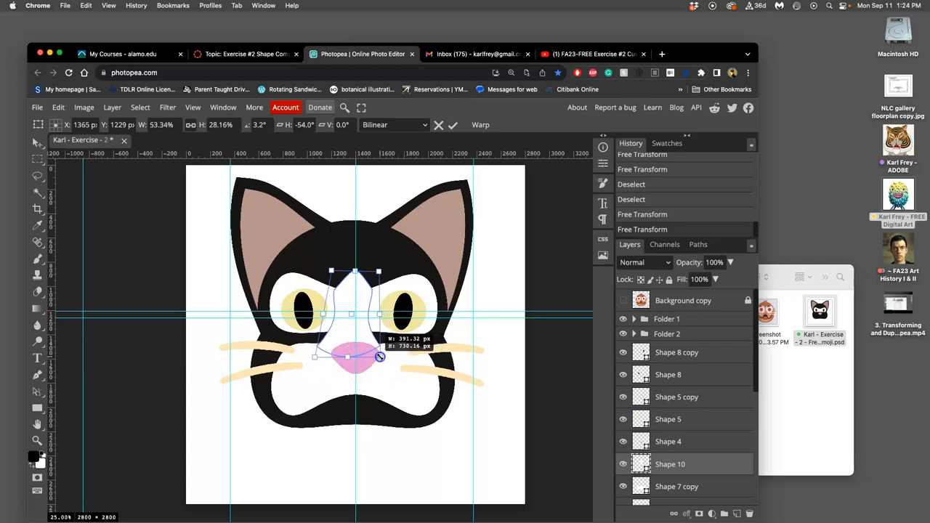
drag(379, 355, 383, 355)
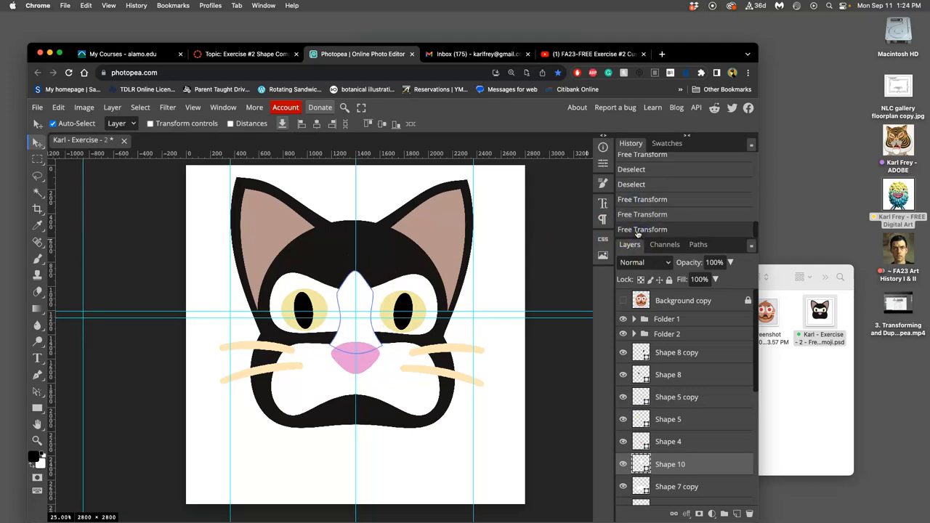
click(655, 199)
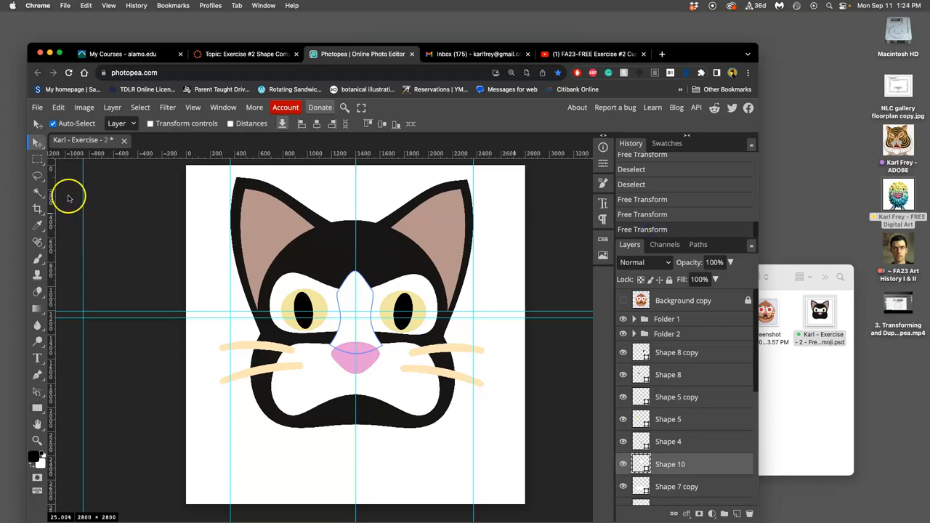
click(38, 176)
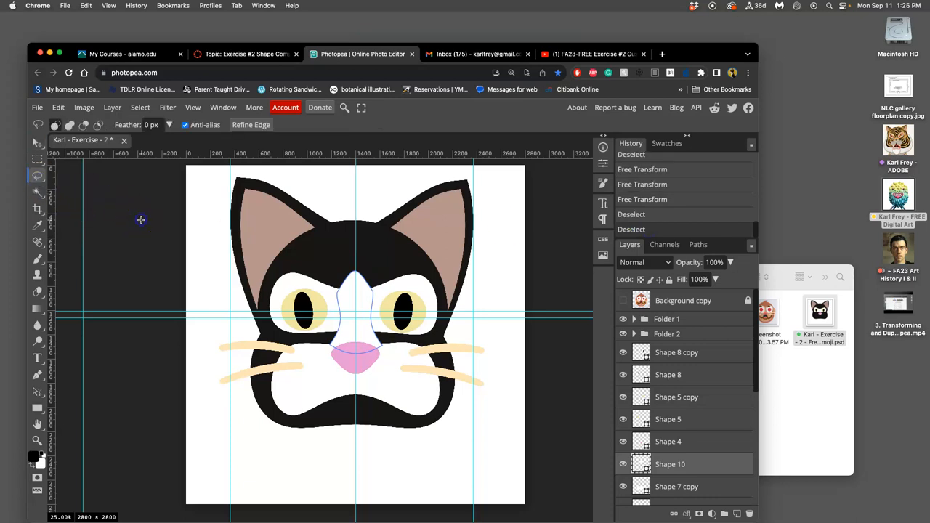
click(623, 353)
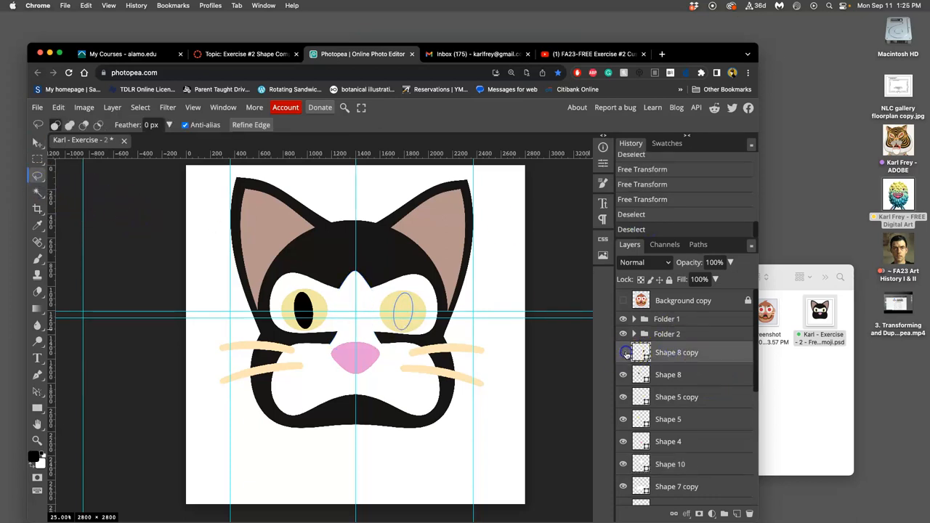
click(623, 353)
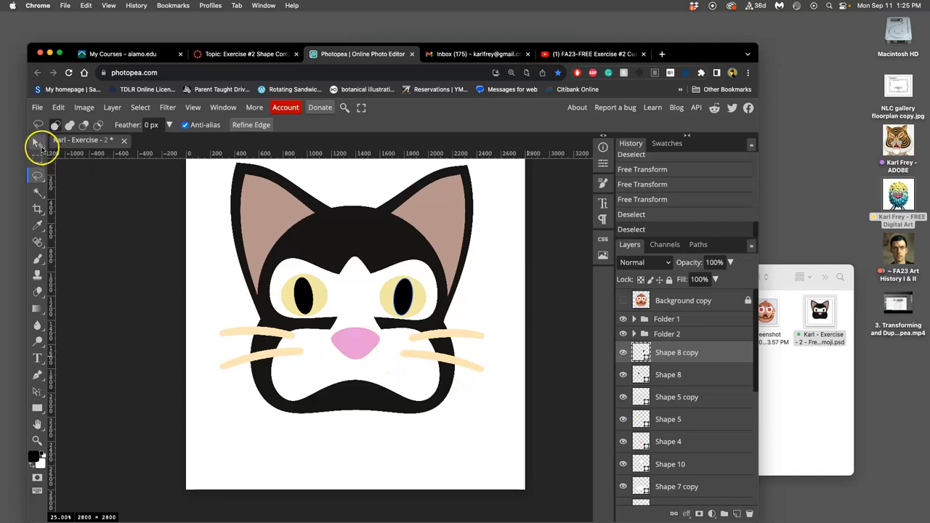
click(39, 143)
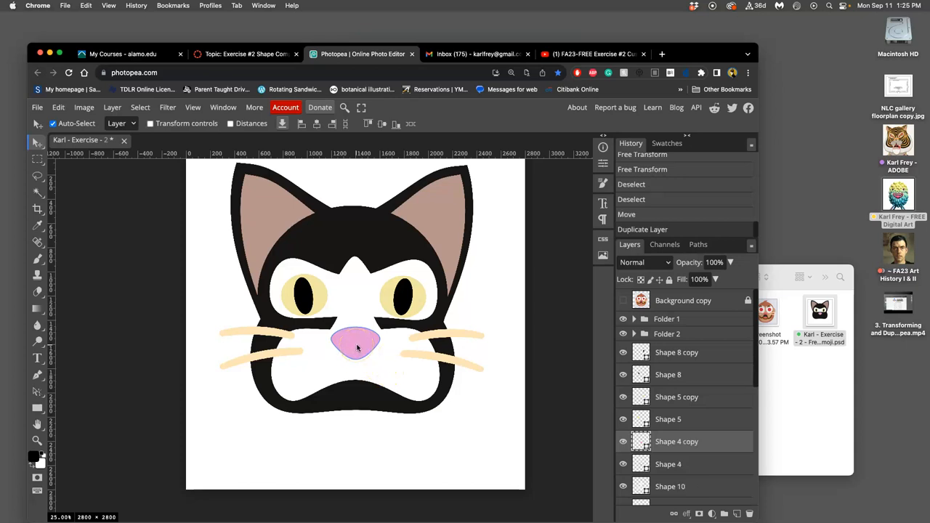
Step: Free Transform the nose copy, move it down to the chin and widen it
click(58, 106)
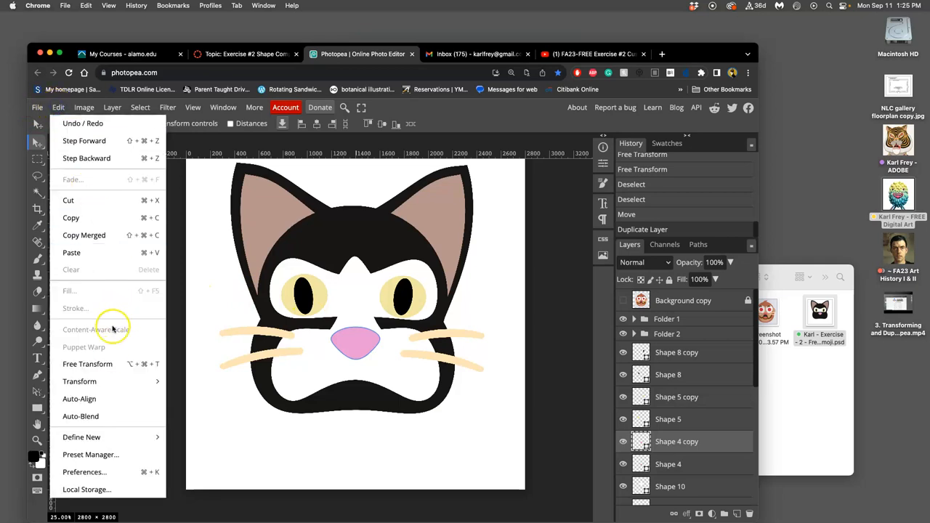
click(87, 363)
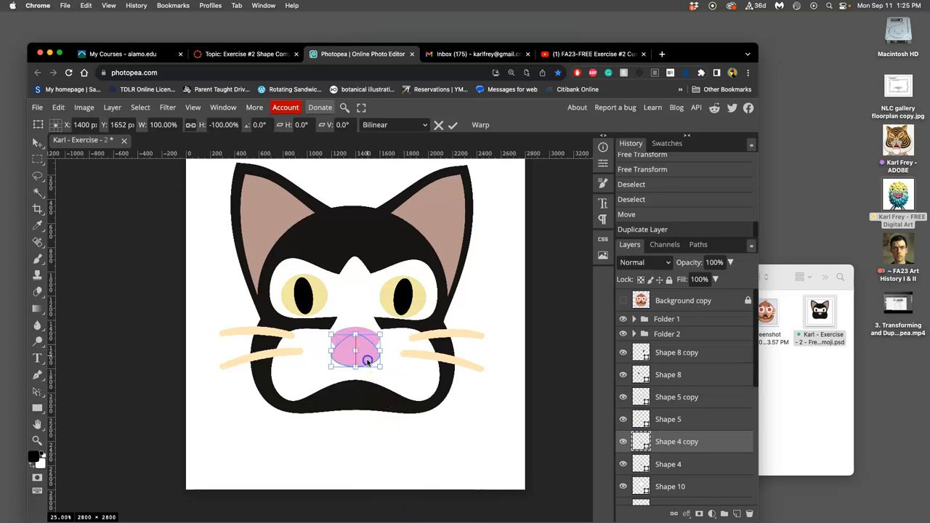
drag(356, 353, 356, 402)
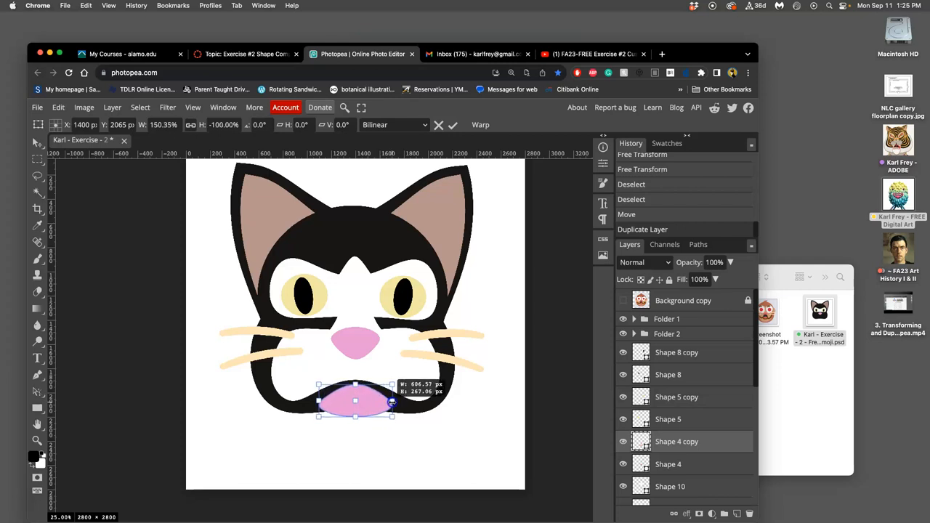
drag(392, 401, 396, 400)
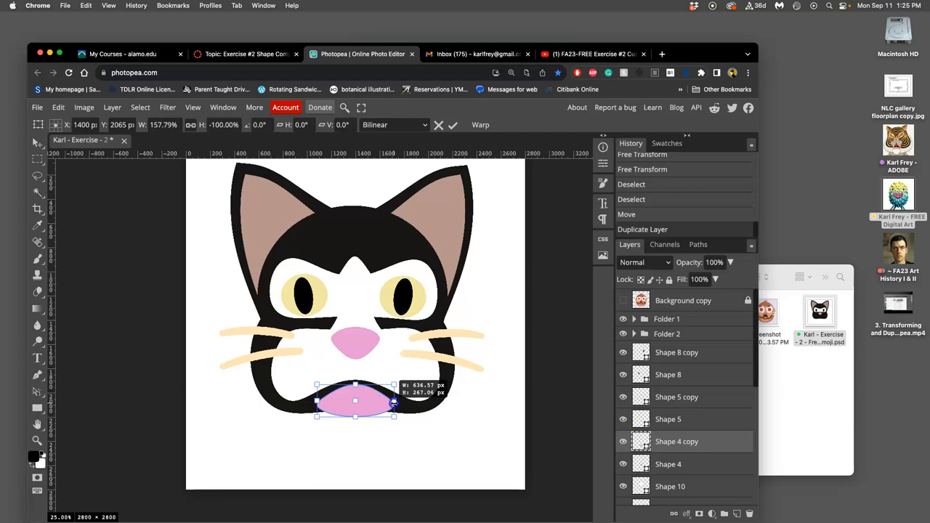
drag(395, 401, 400, 403)
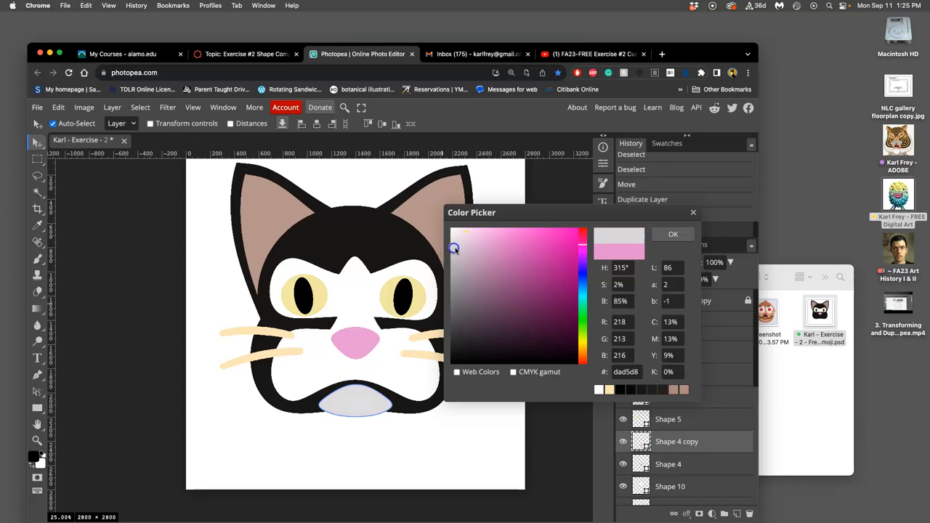
Step: Confirm the pale grey chin colour and toggle the Background copy reference layer to compare
click(673, 234)
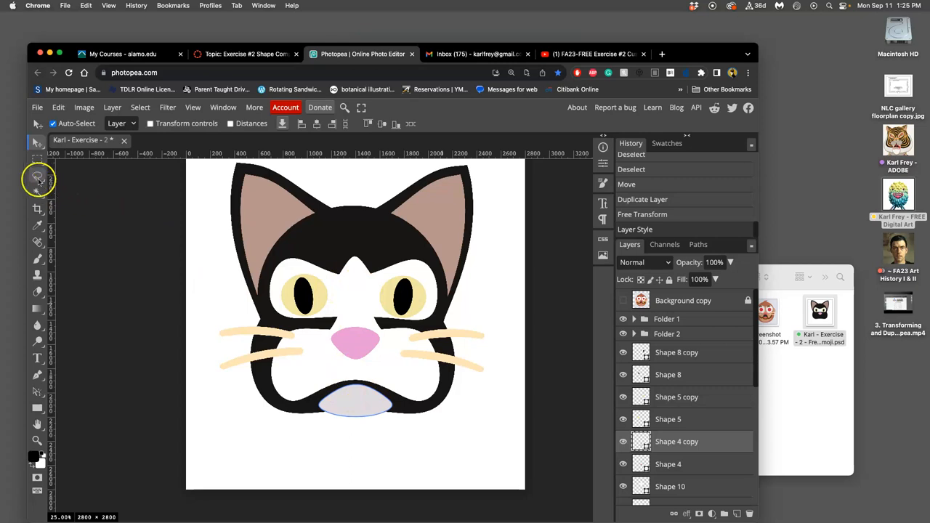
click(38, 176)
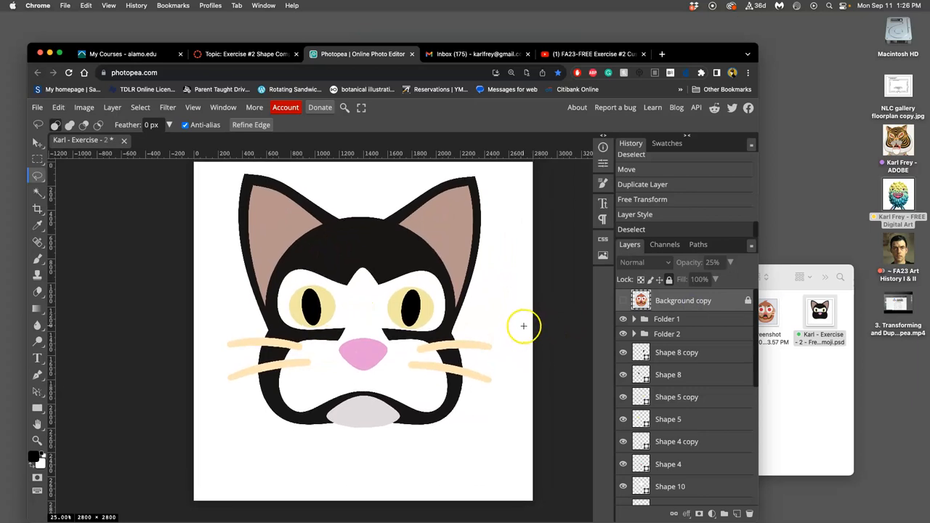
mouse_move(561, 344)
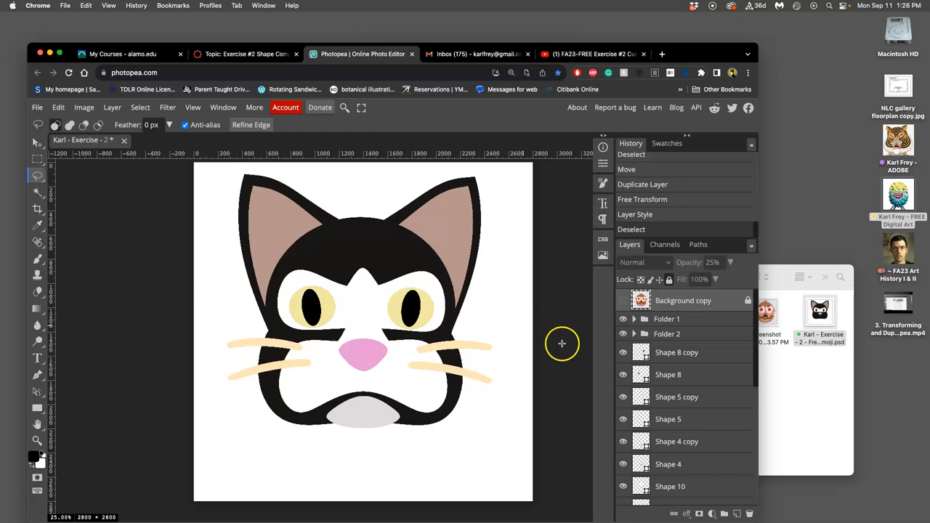
click(622, 300)
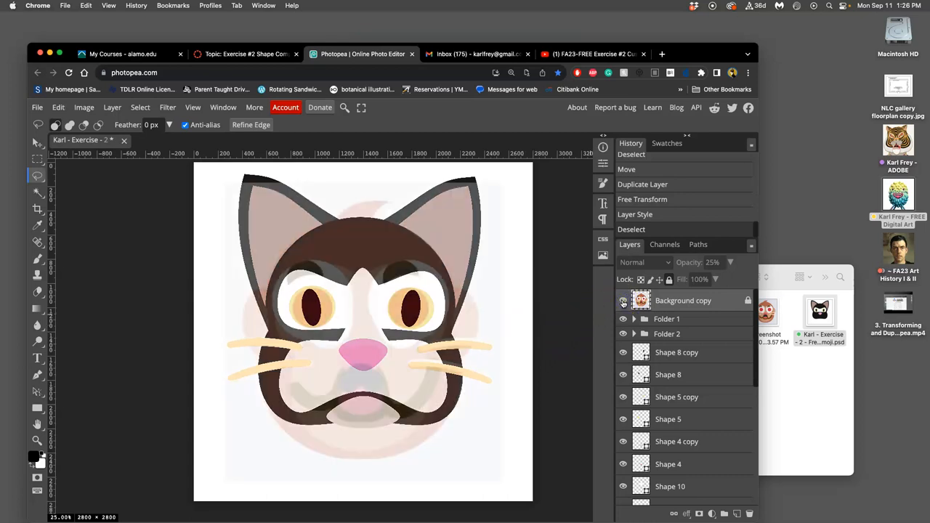
click(622, 300)
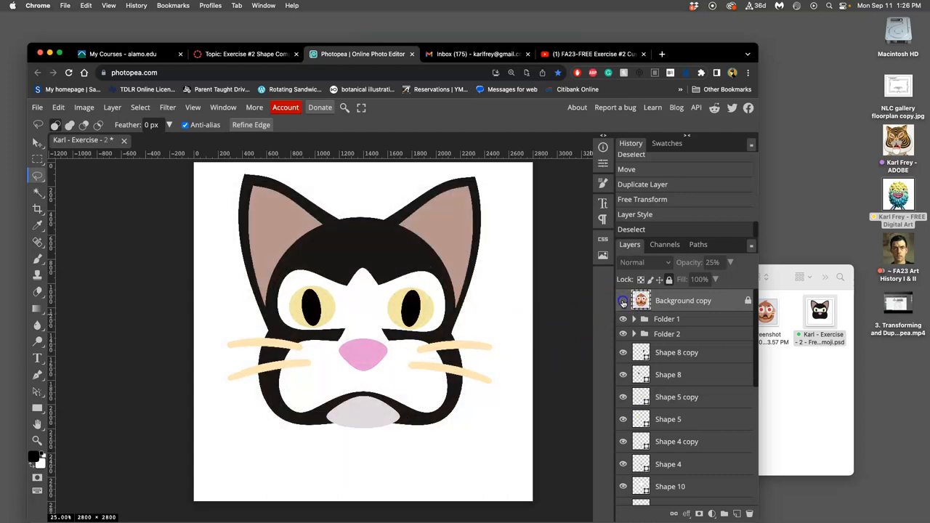
click(623, 300)
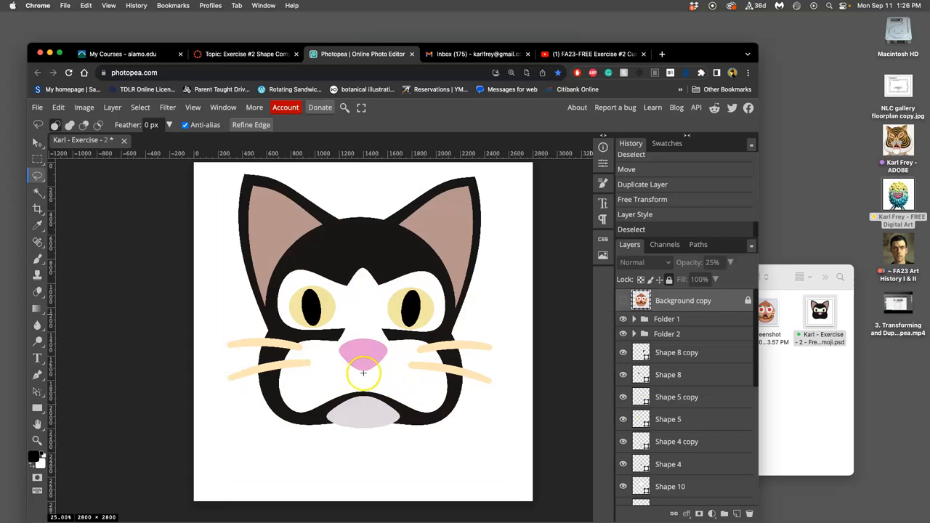
mouse_move(347, 361)
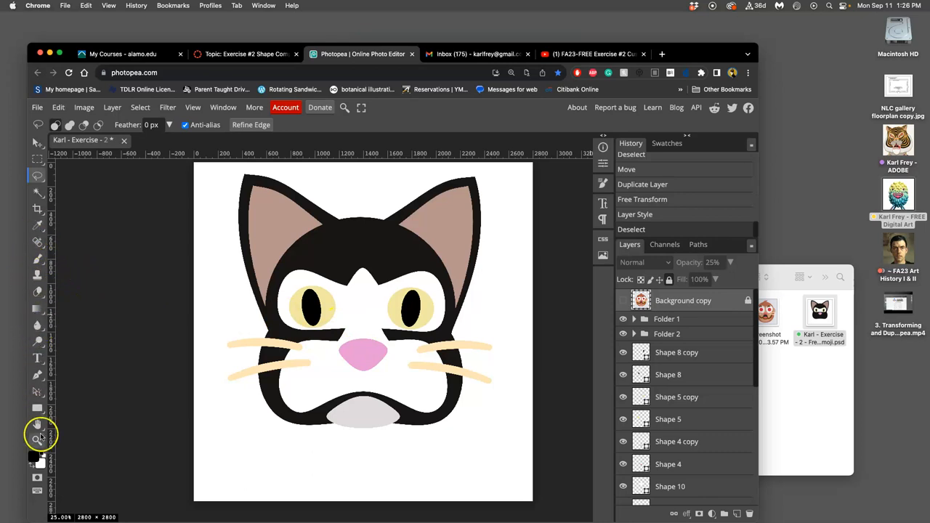
click(38, 407)
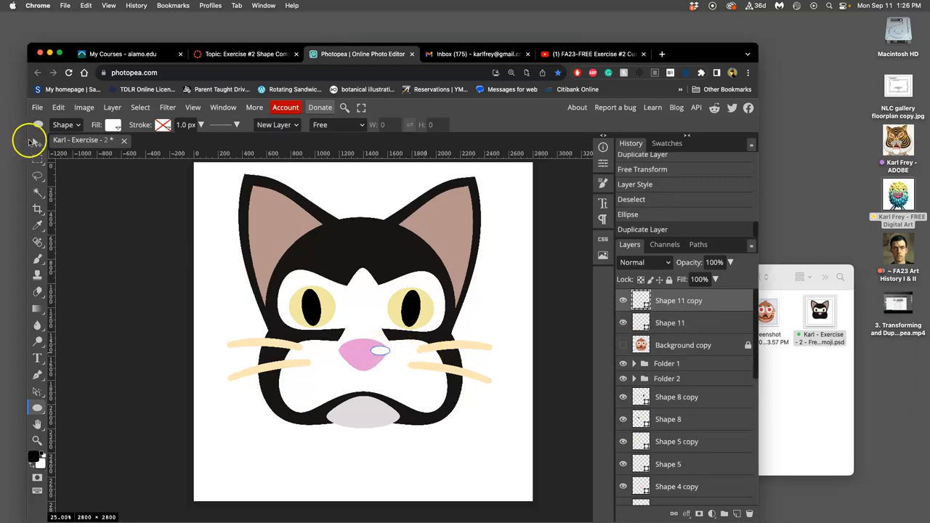
Step: Move the white highlight ellipse across the pink nose
click(38, 142)
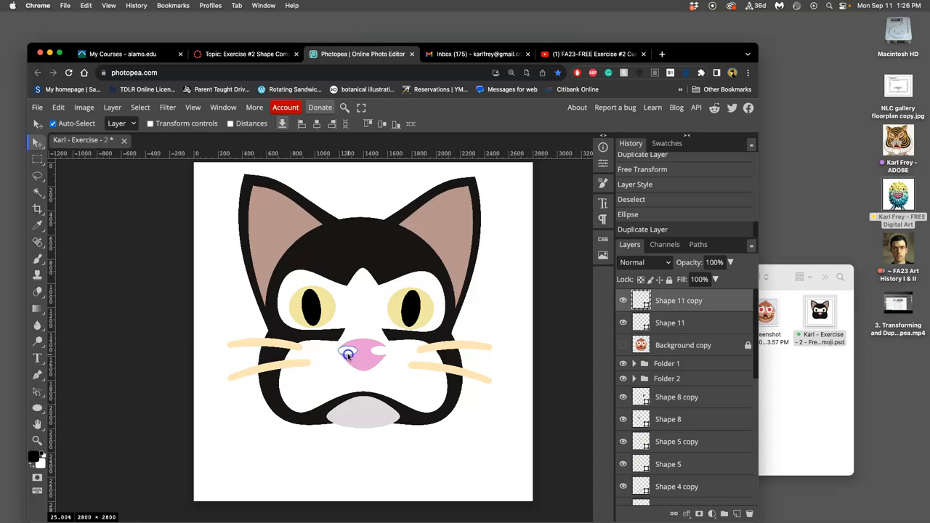
drag(347, 354, 391, 362)
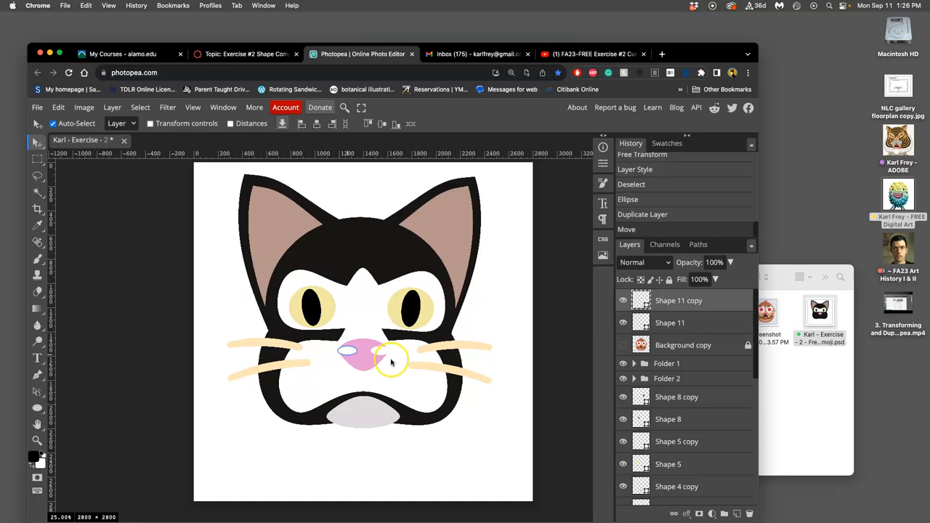
scroll(down, 3)
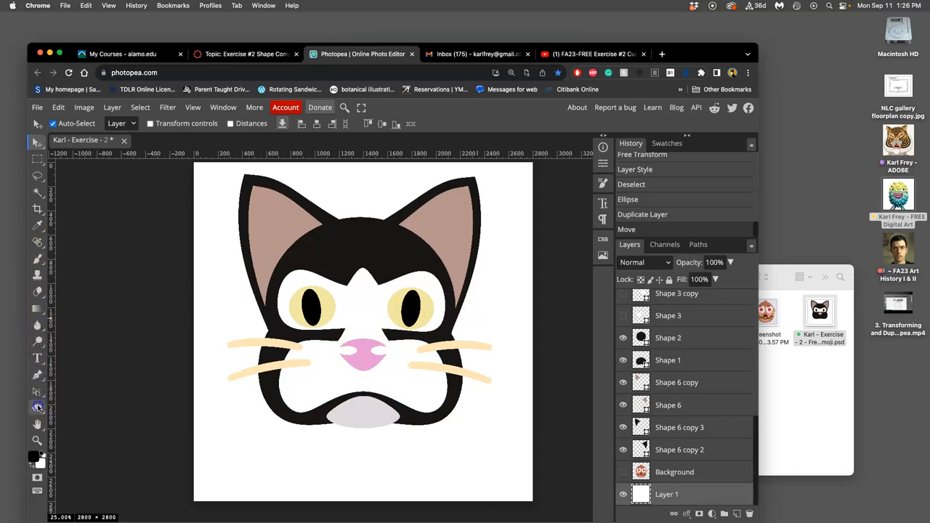
Step: Draw a small black ellipse dot and place Shape 12 below the highlight layers
click(38, 407)
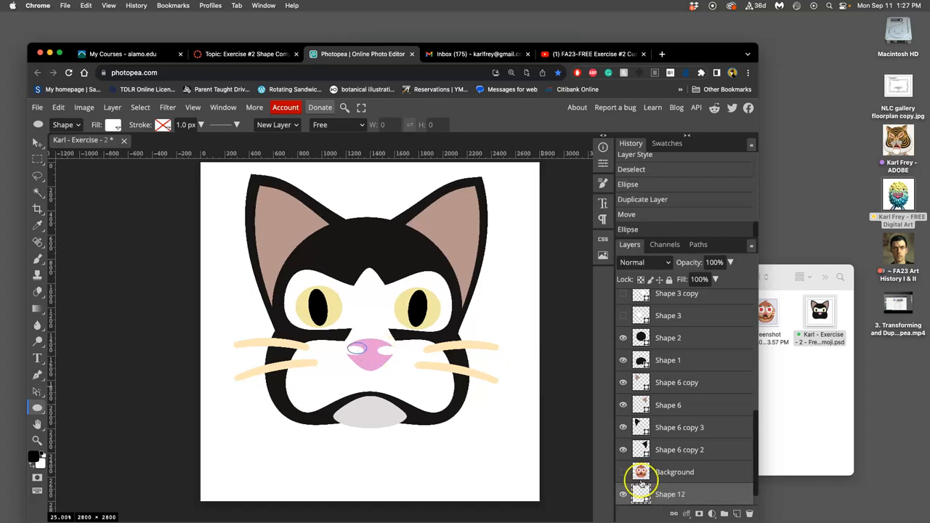
click(113, 124)
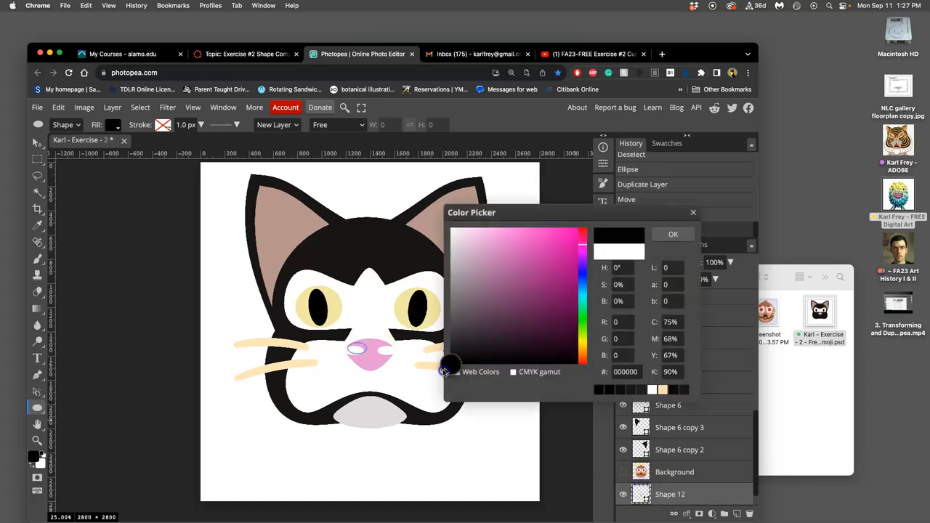
click(673, 233)
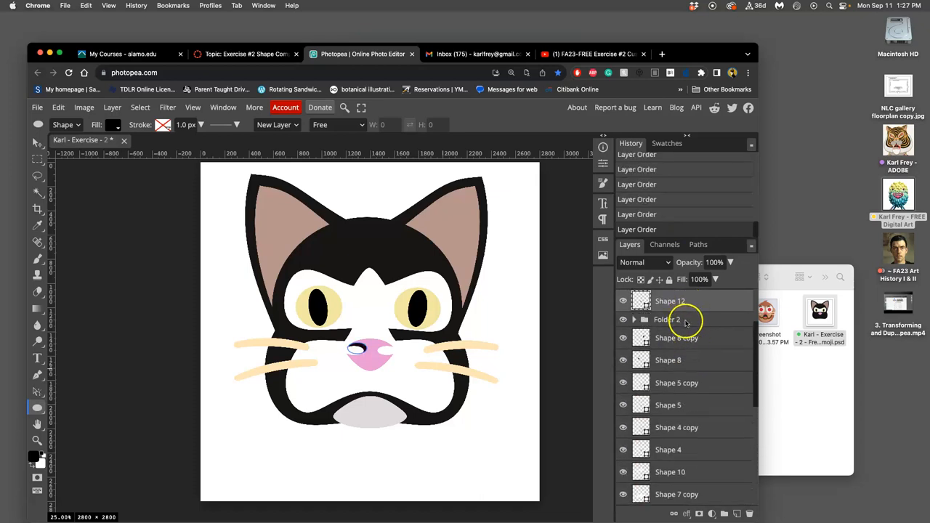
drag(669, 301, 669, 448)
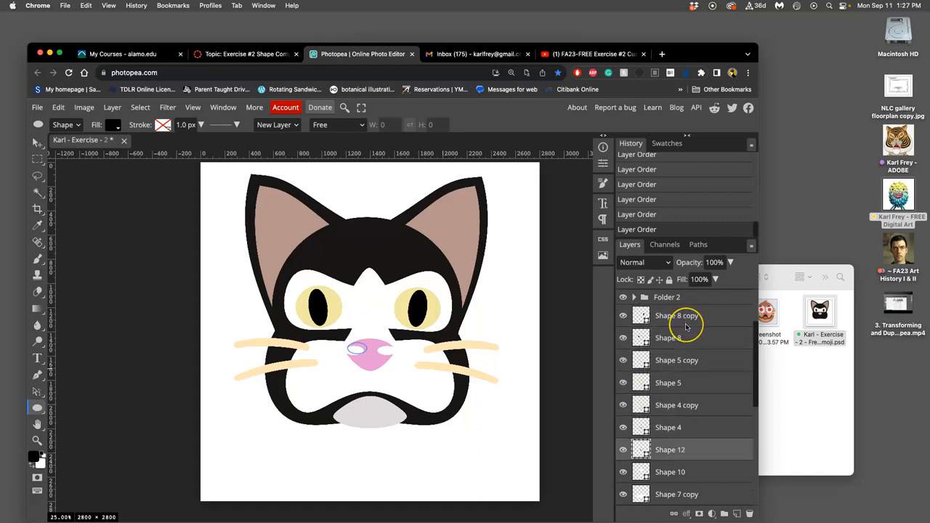
scroll(down, 3)
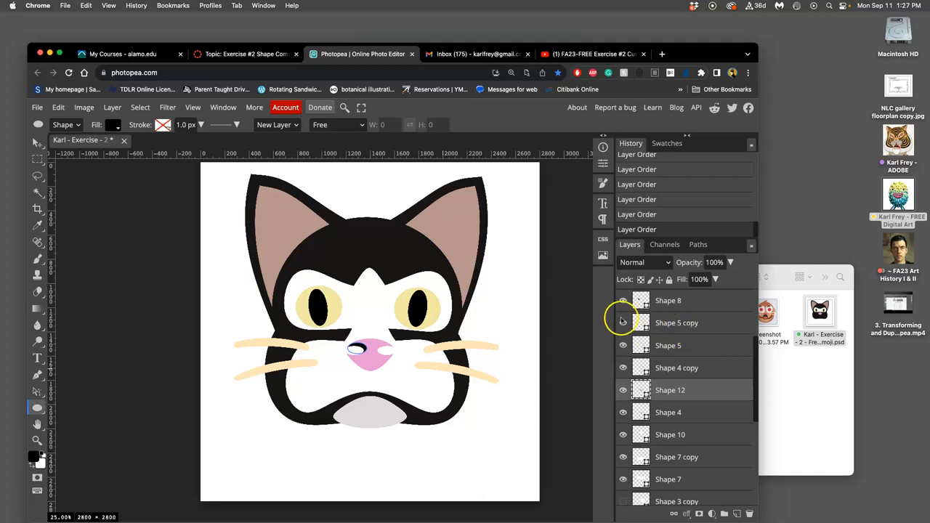
mouse_move(621, 321)
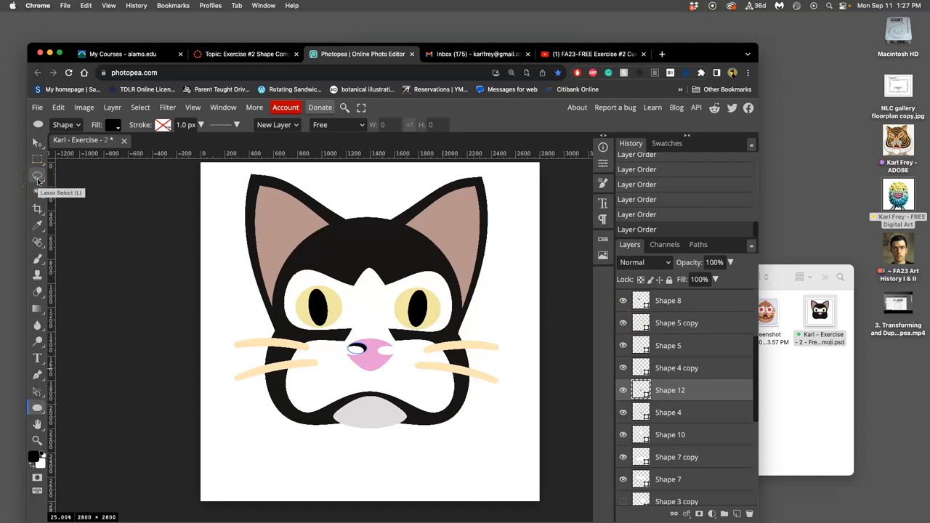
click(38, 175)
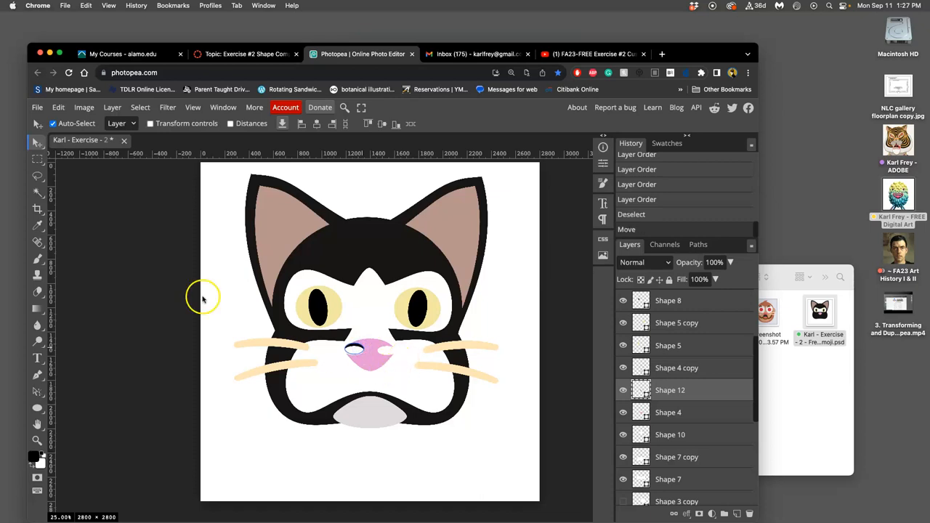
Step: Clear the selection and pick the parametric Polygon shape for a three-sided triangle
click(37, 175)
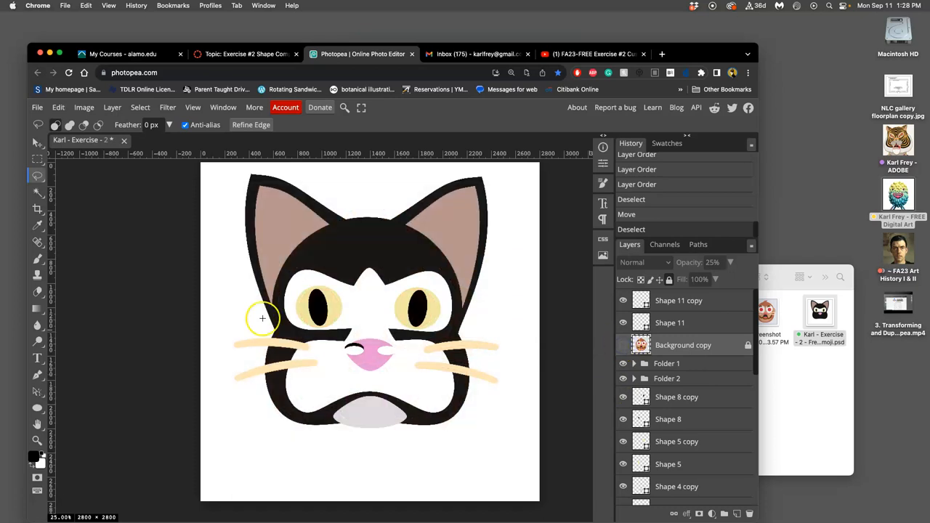
mouse_move(243, 311)
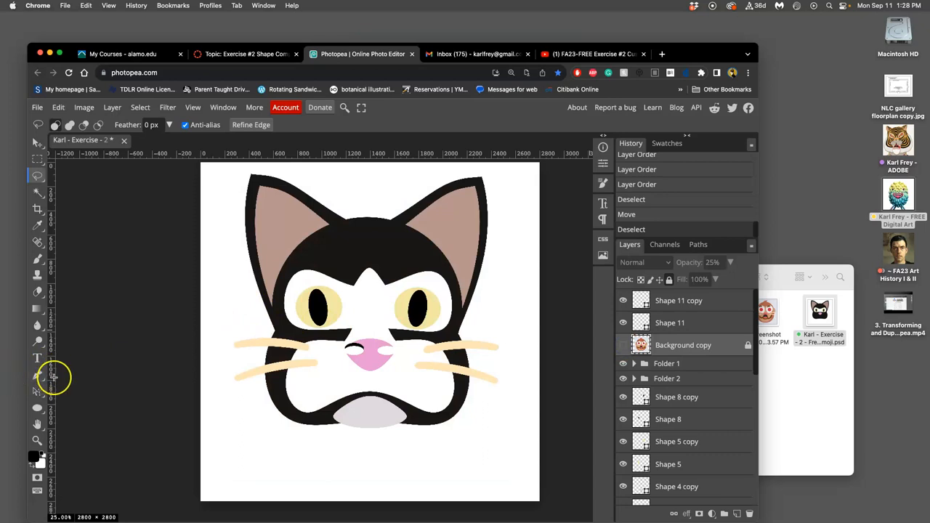
click(38, 377)
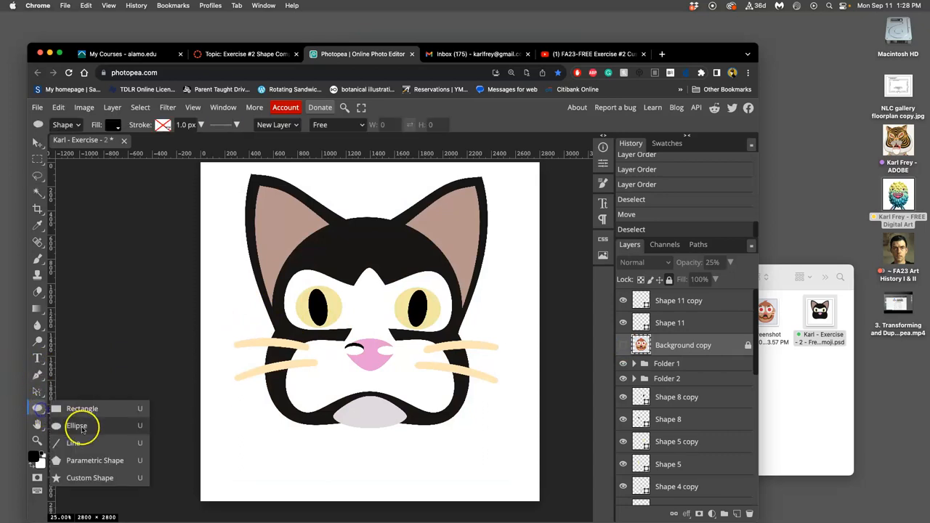
click(89, 460)
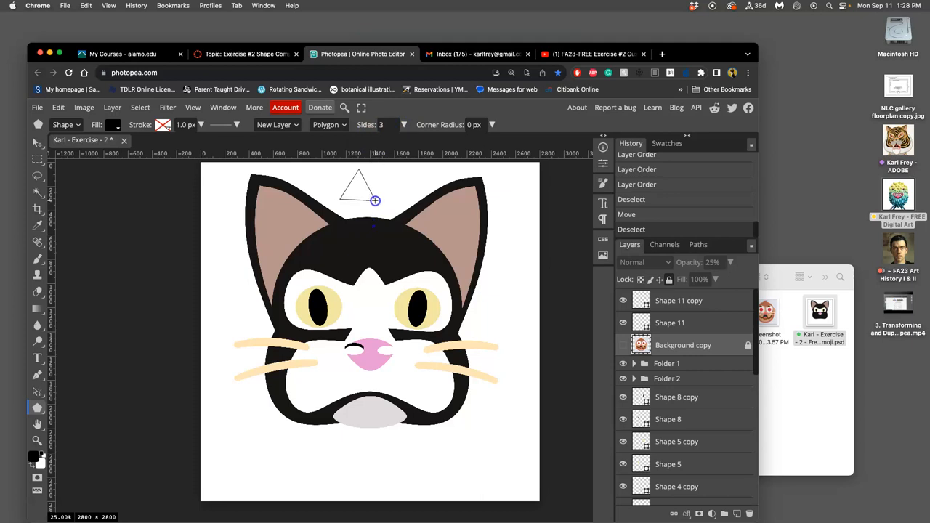
Step: Finish the triangle, then Free Transform it taller and down onto the head
click(374, 202)
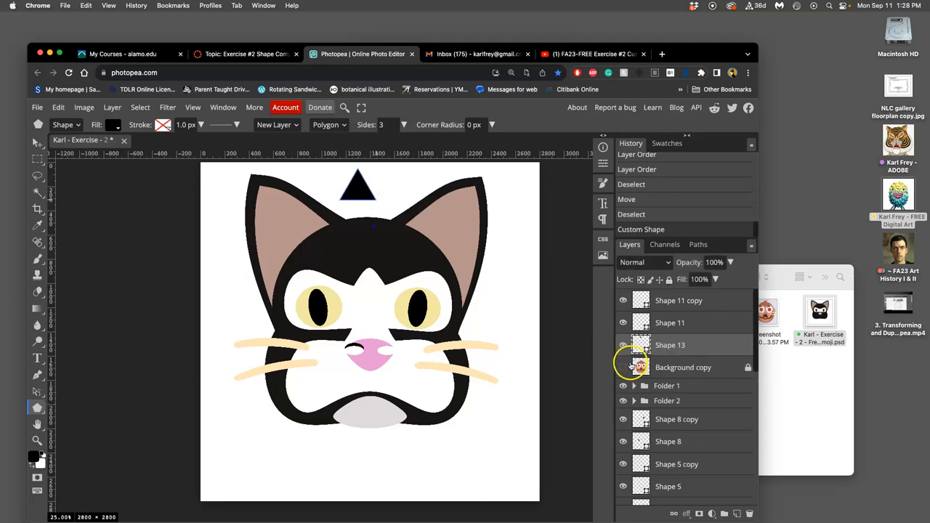
mouse_move(607, 354)
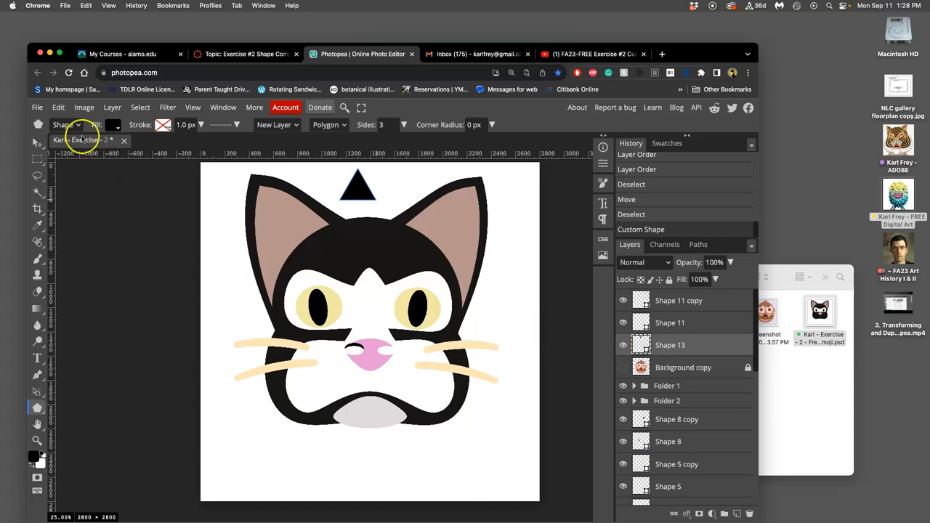
click(58, 107)
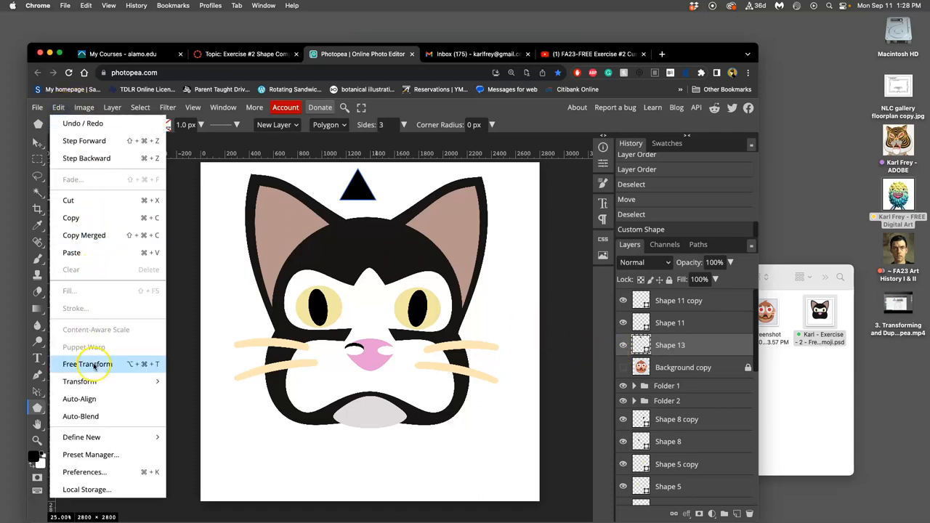
click(88, 364)
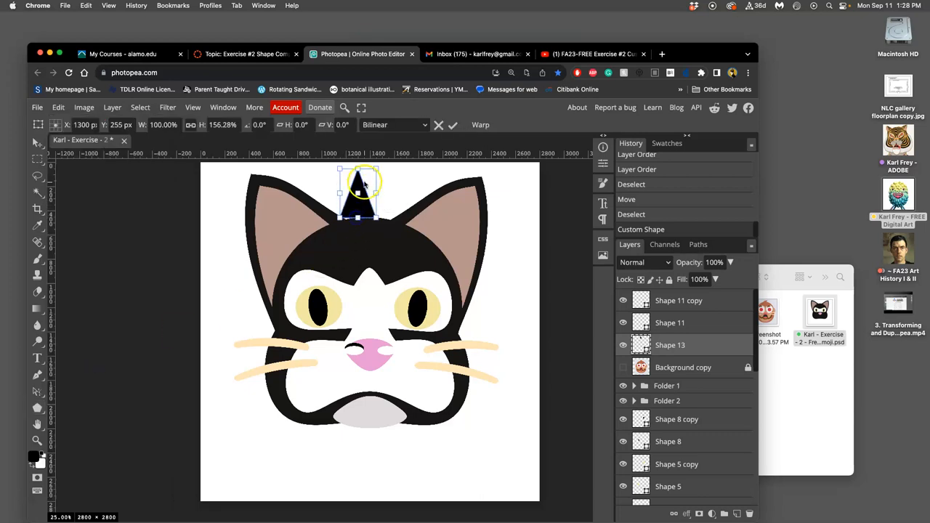
drag(361, 186, 361, 203)
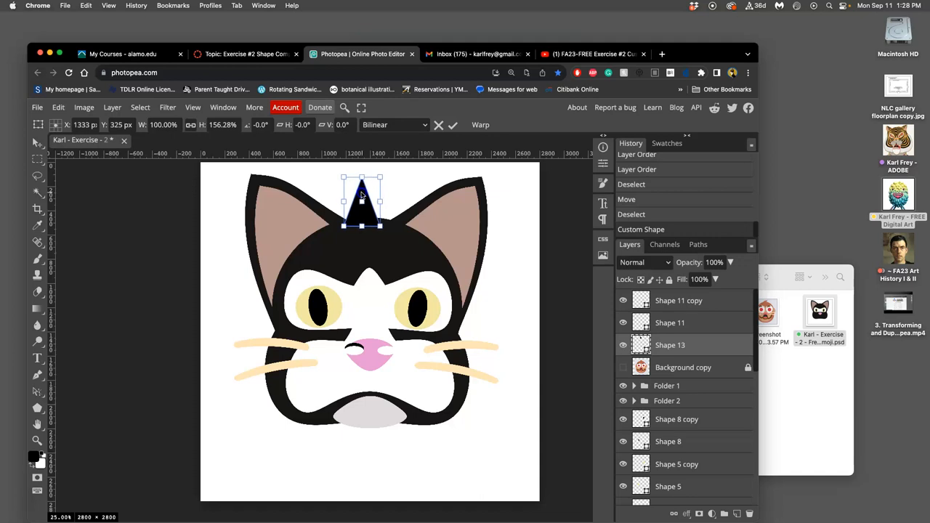
drag(361, 207, 367, 215)
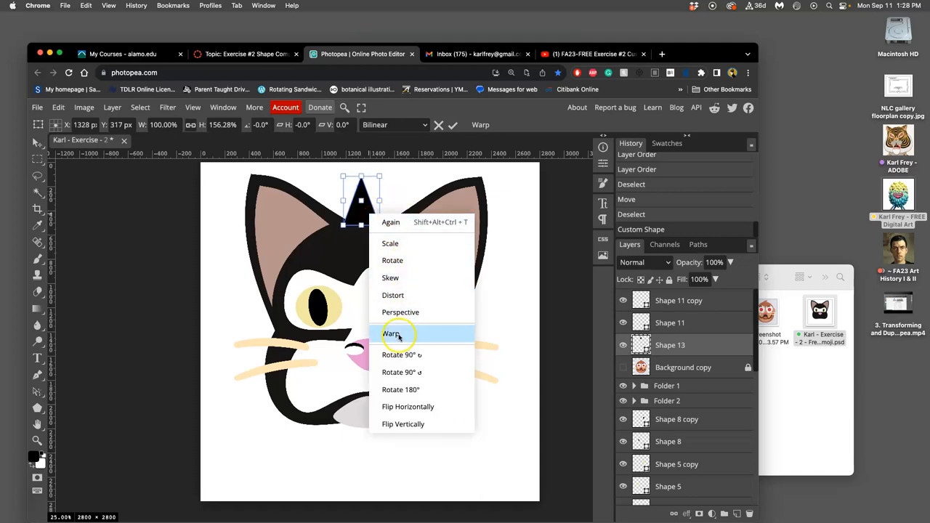
click(392, 333)
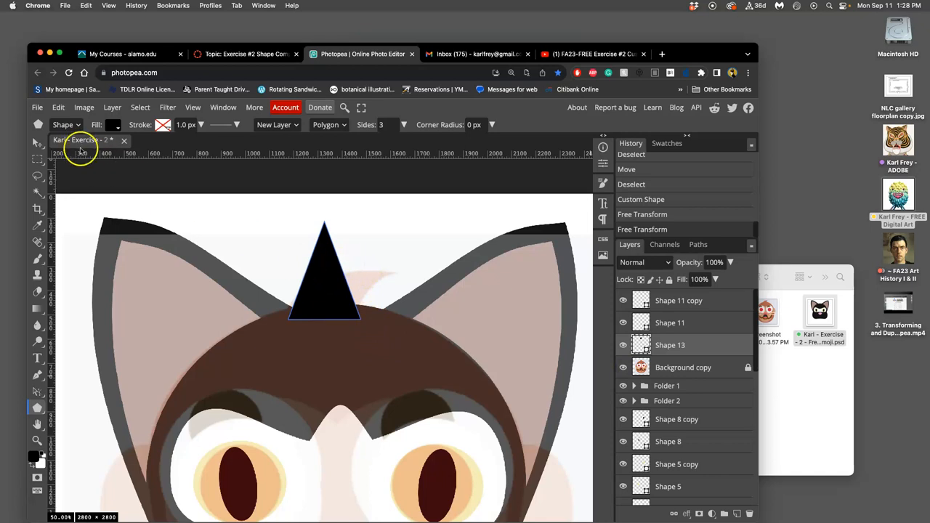
Step: Distort the triangle's tip to lean right, then switch to Warp
click(58, 107)
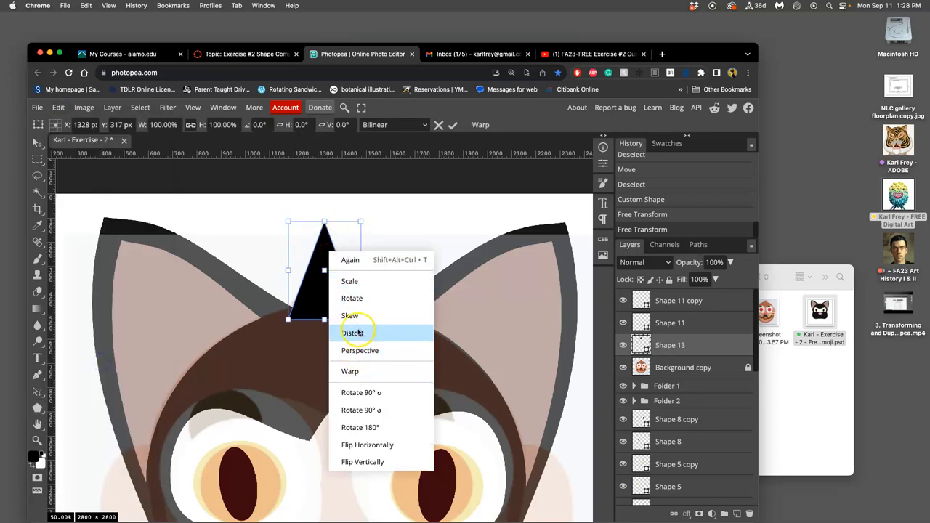
click(354, 333)
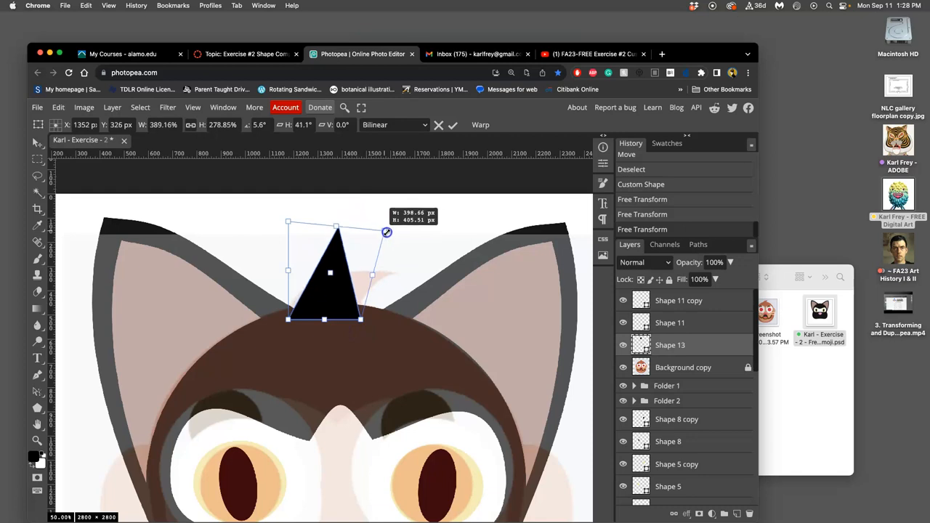
drag(386, 231, 405, 254)
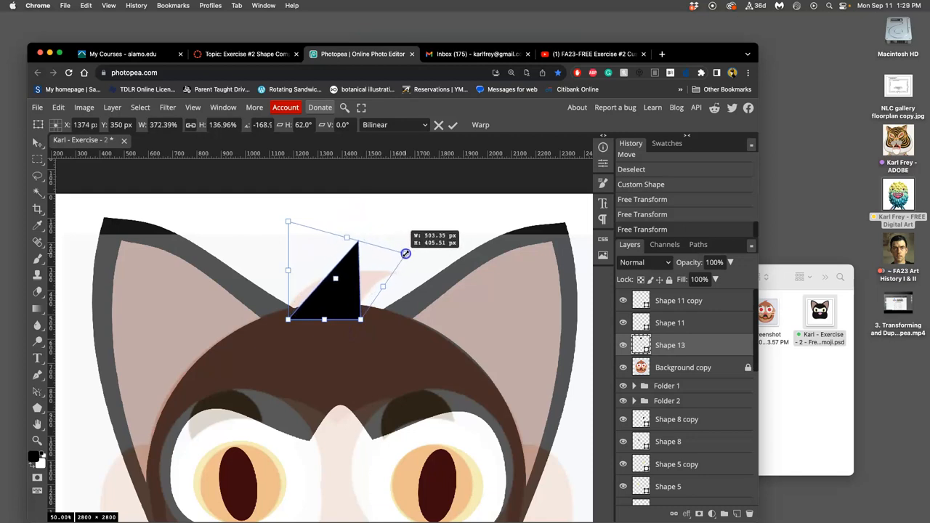
drag(405, 254, 416, 248)
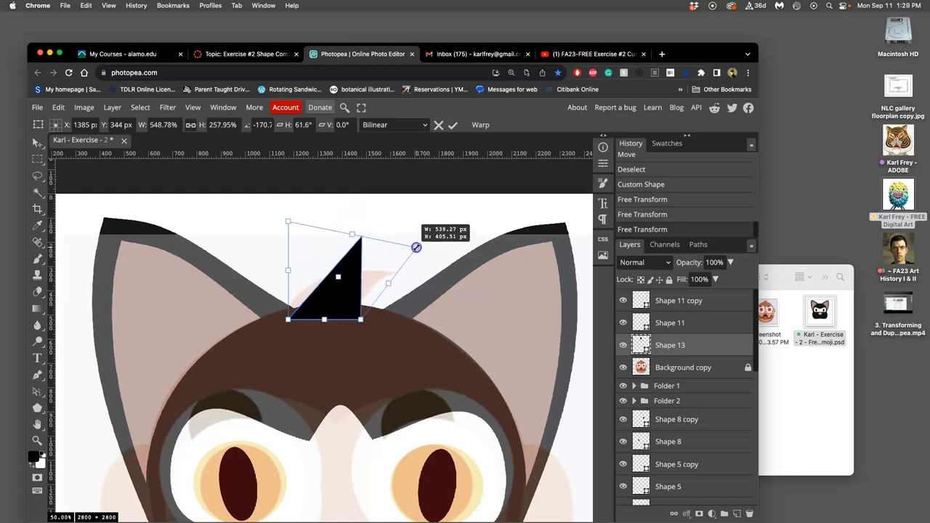
right_click(338, 276)
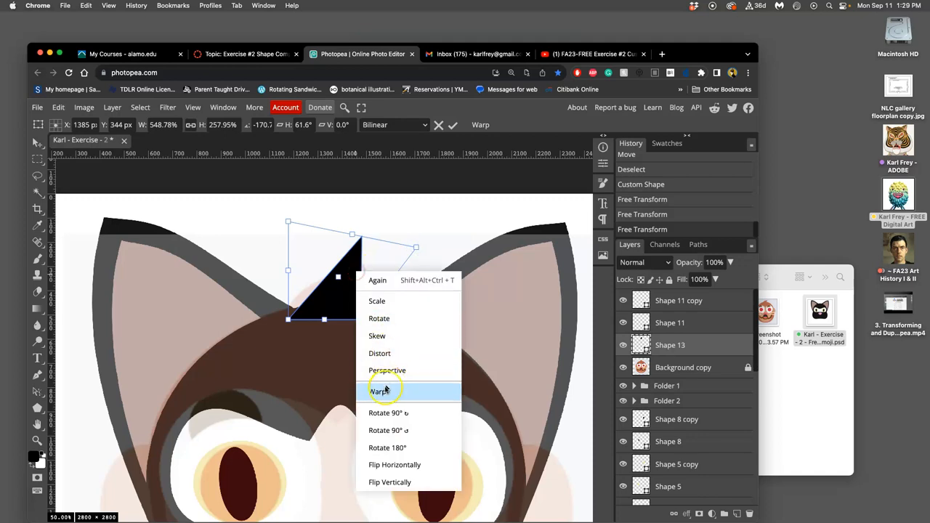
click(378, 391)
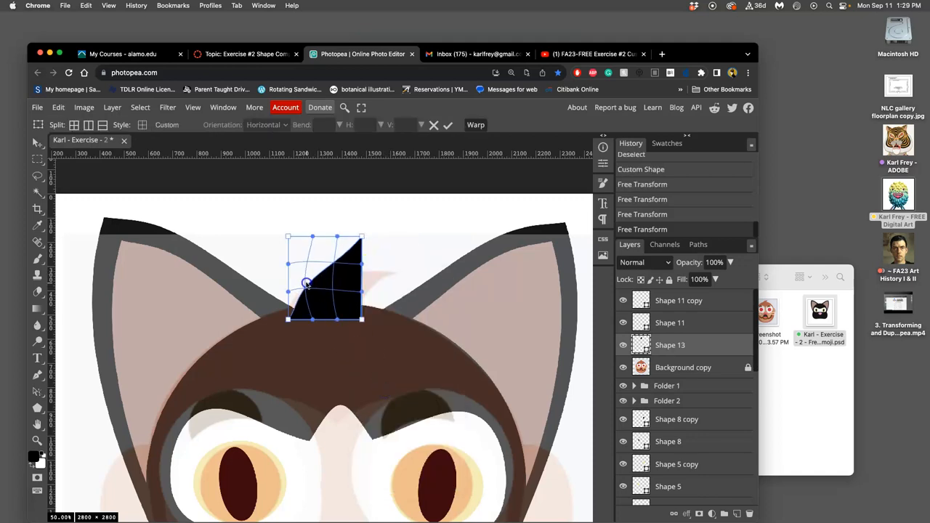